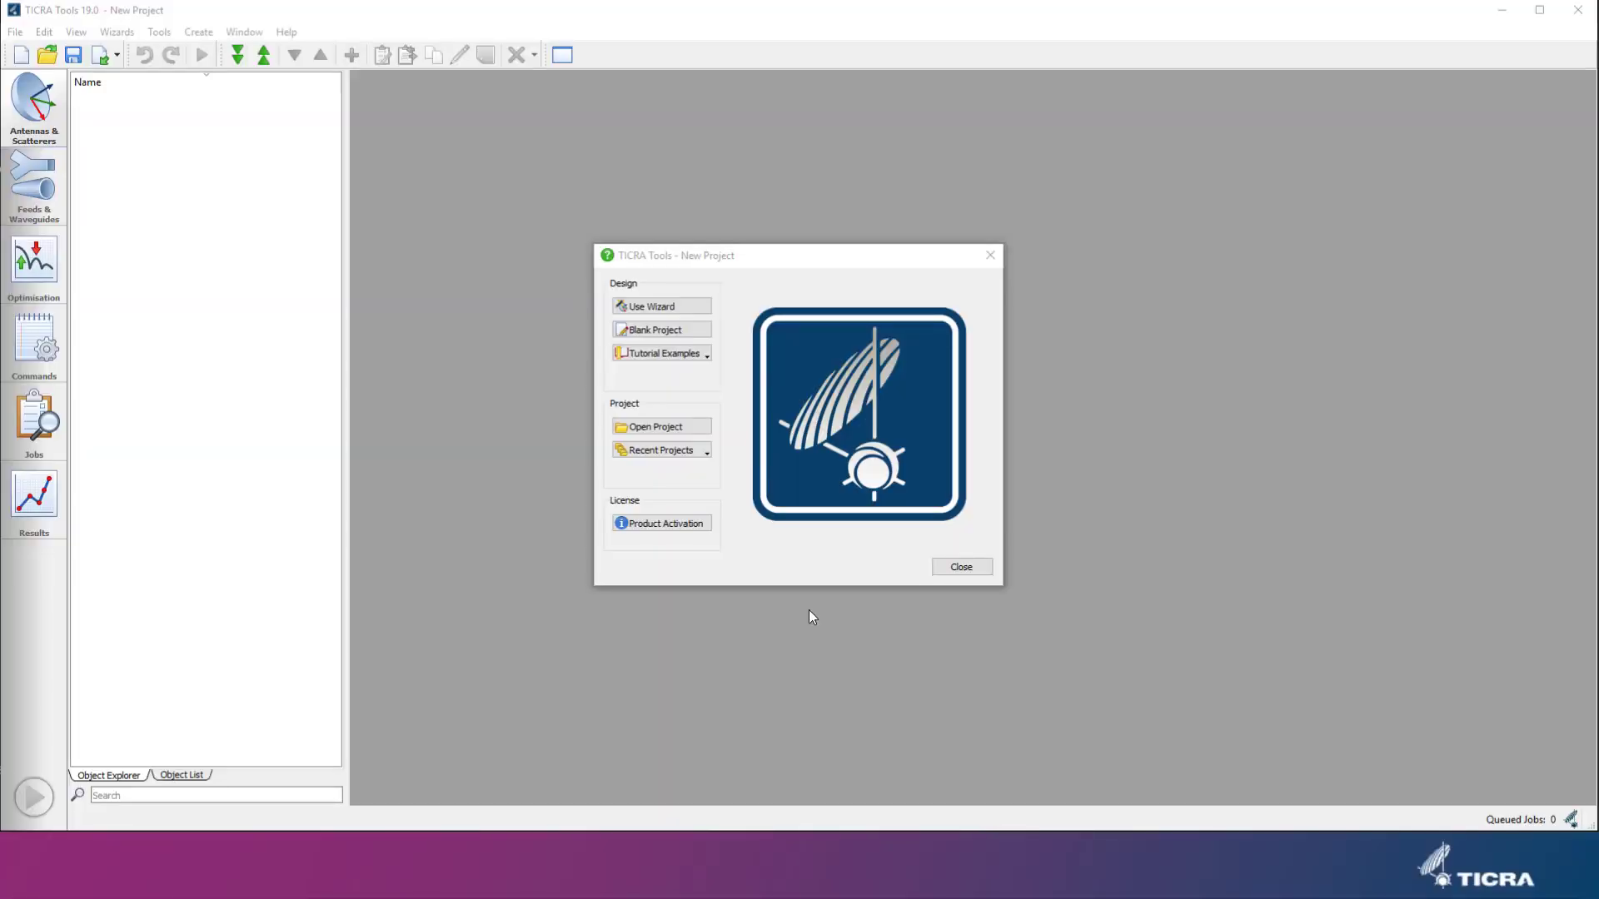
{"action": "mouse_move", "coordinate": [663, 378]}
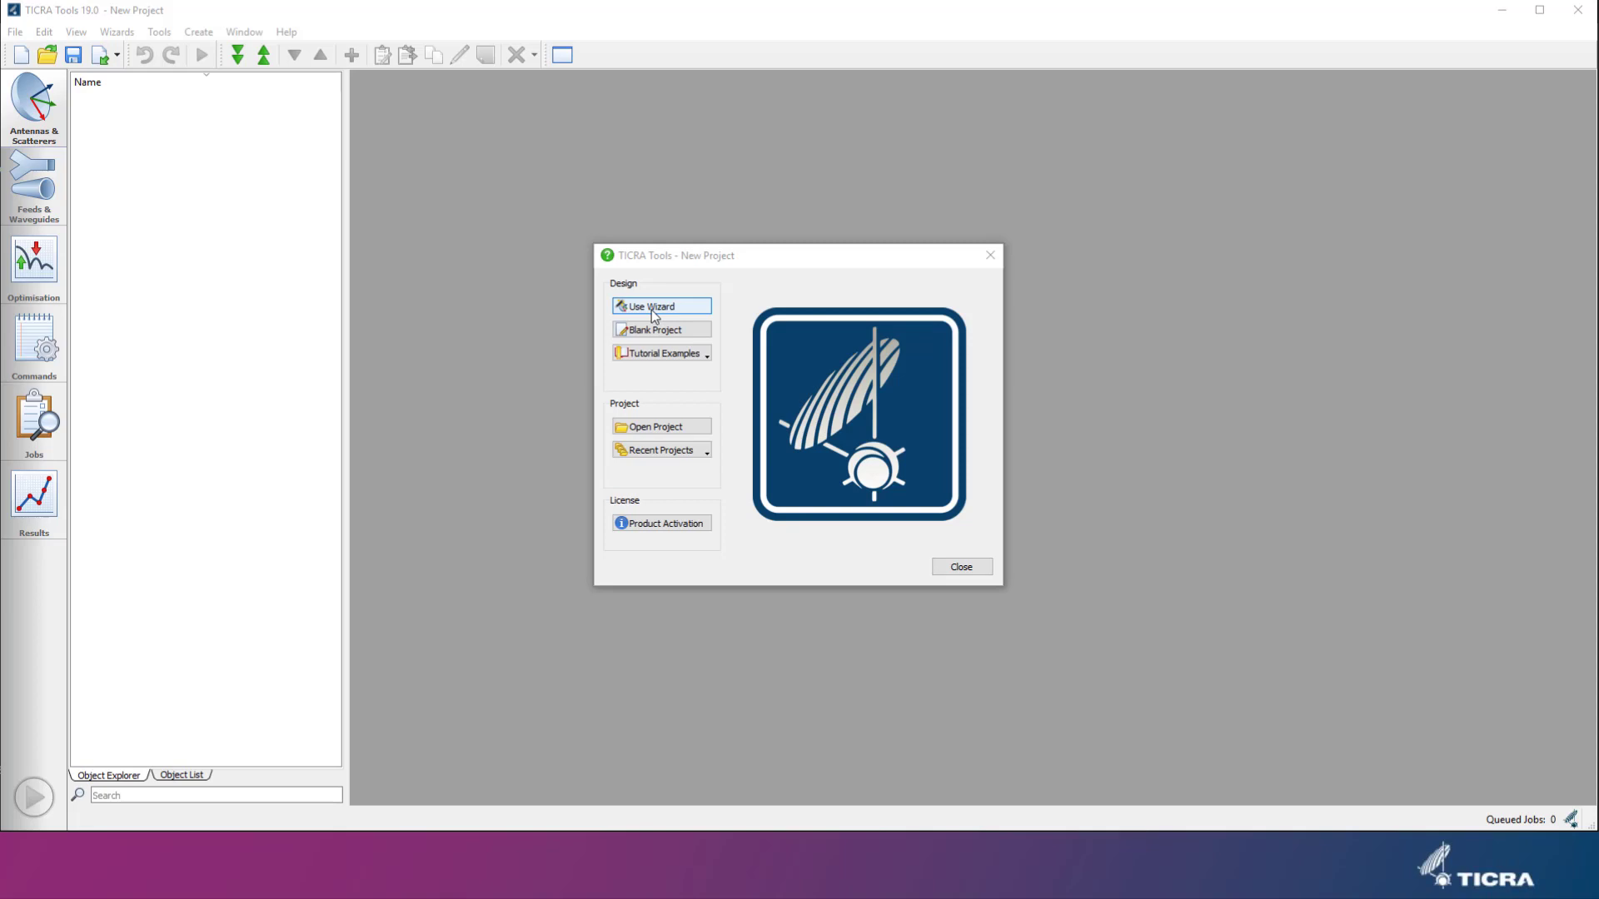
Step: Launch the CHAMP 3D wizard from New Project and keep the Smooth or Corrugated Horn system
{"action": "left_click", "coordinate": [652, 307]}
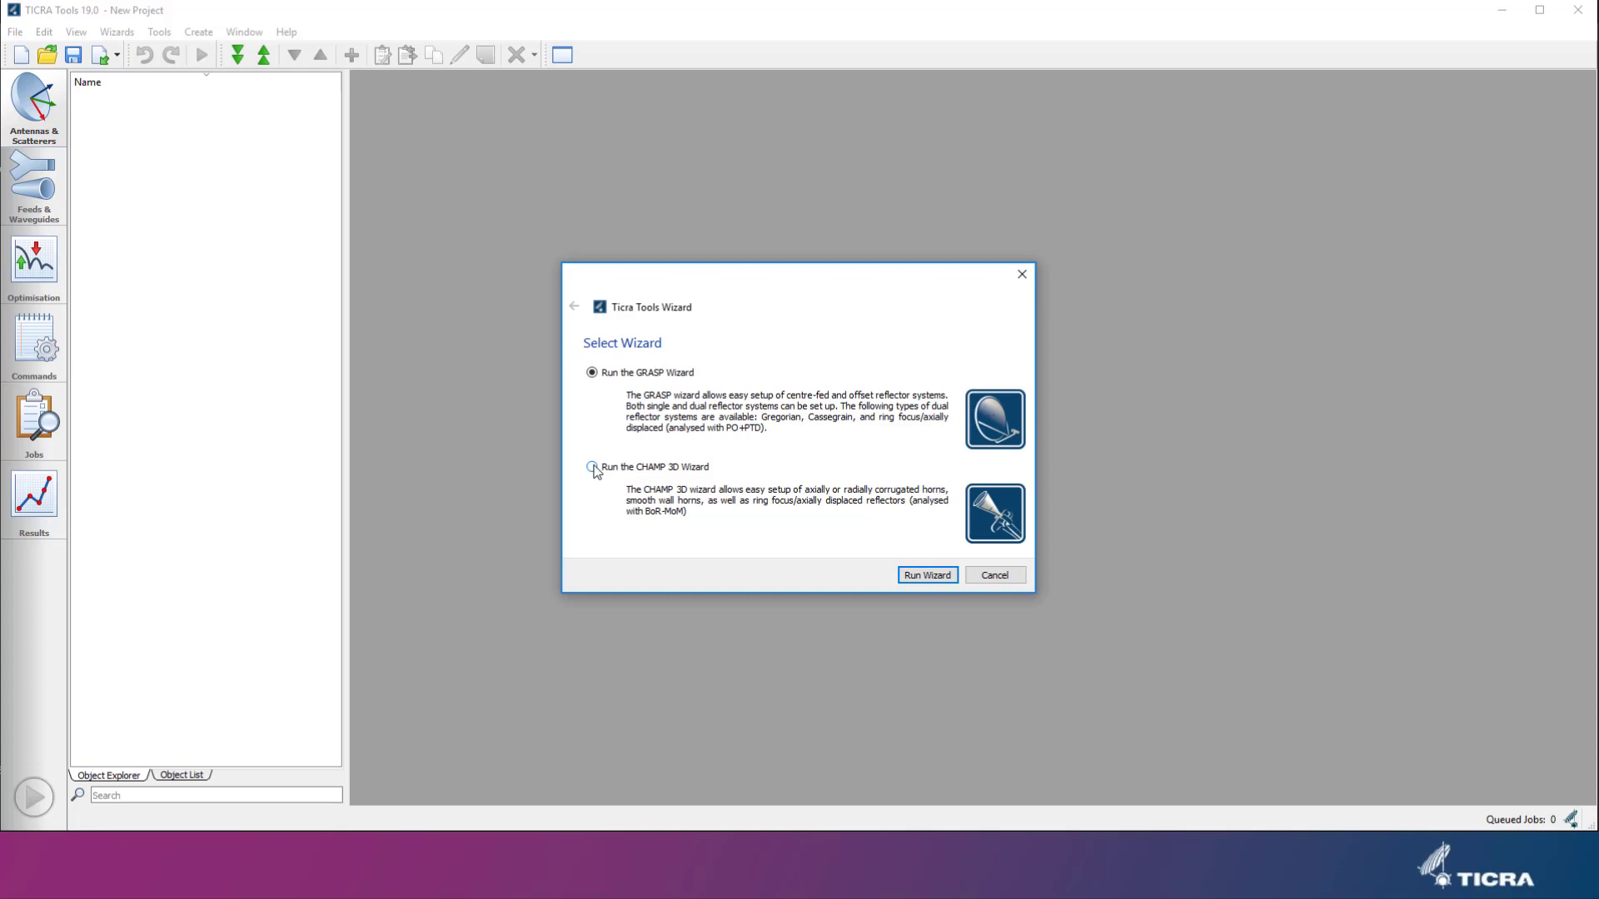
{"action": "left_click", "coordinate": [591, 466]}
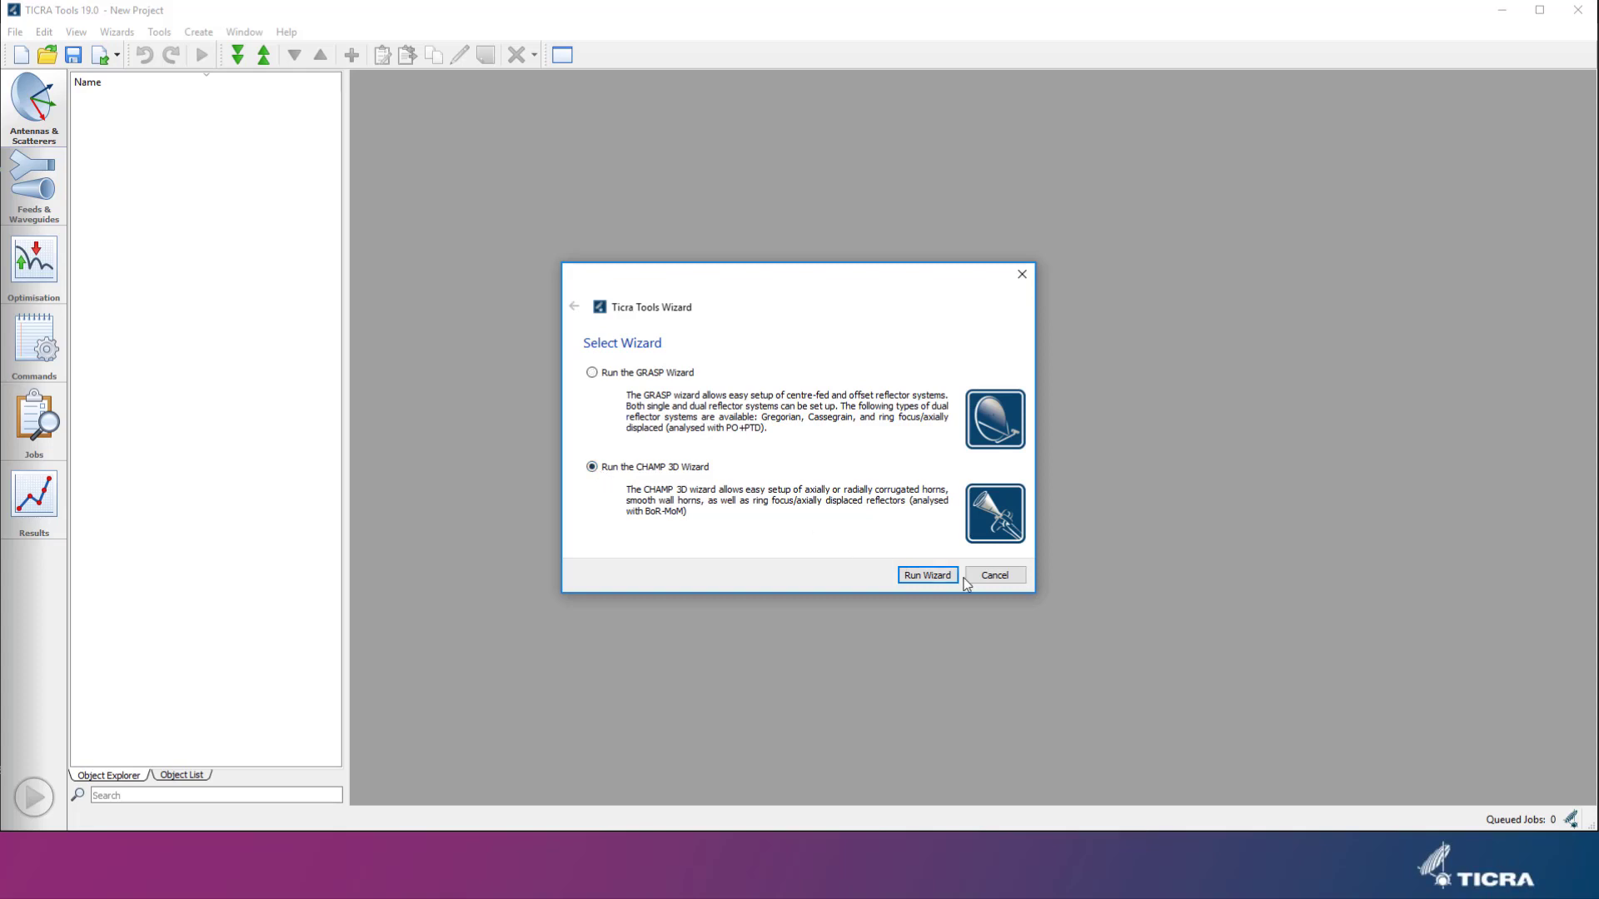
{"action": "left_click", "coordinate": [925, 575]}
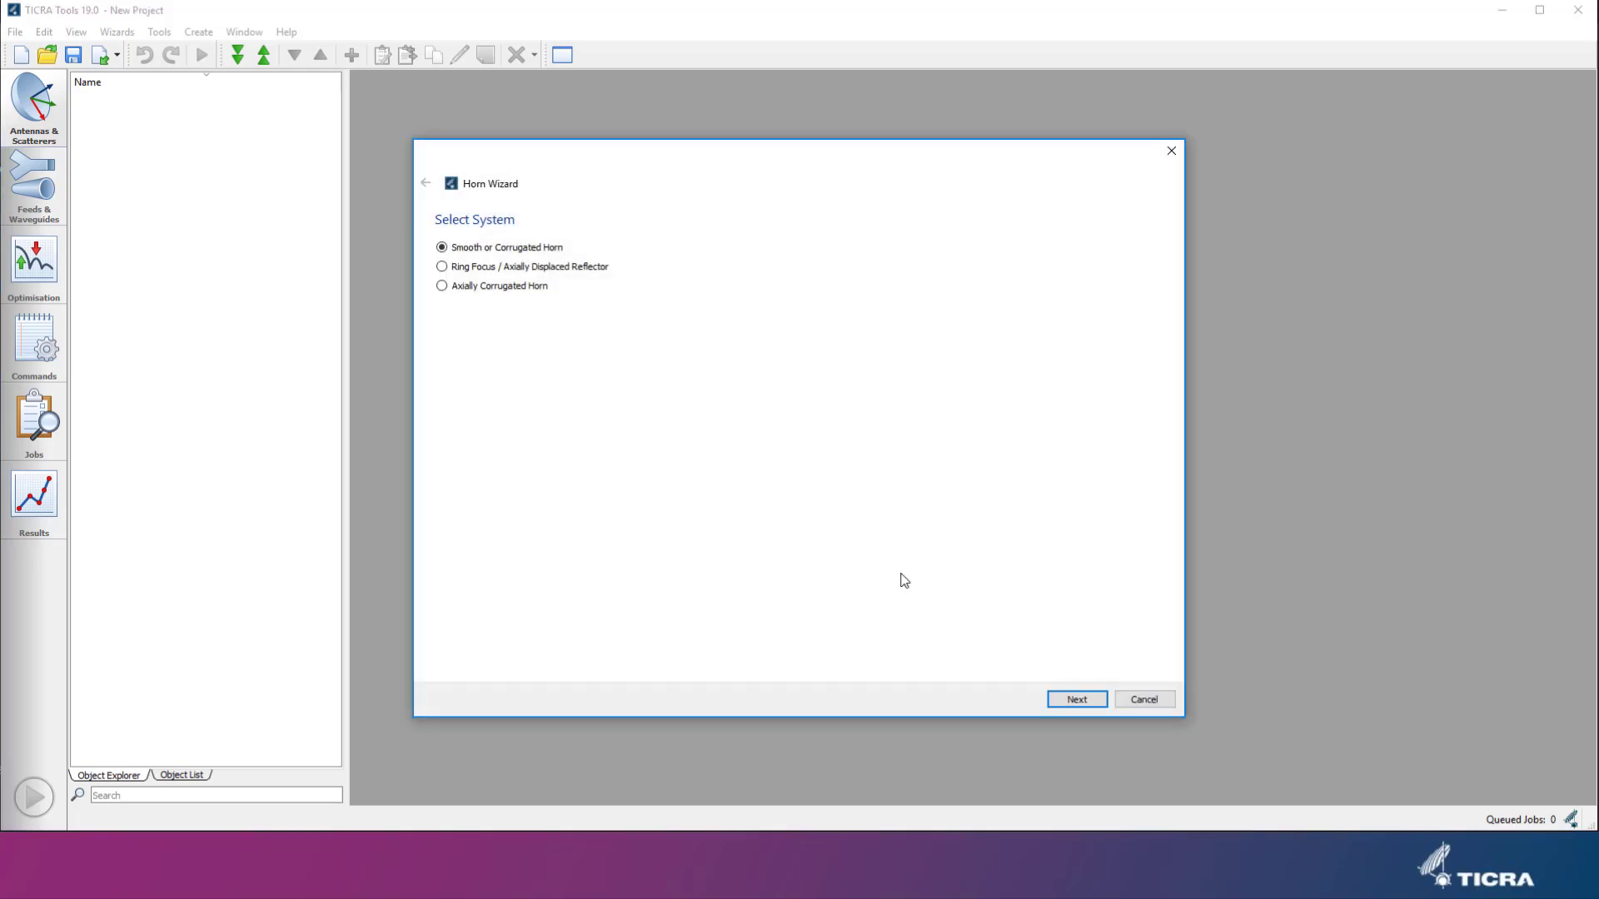
{"action": "mouse_move", "coordinate": [806, 542]}
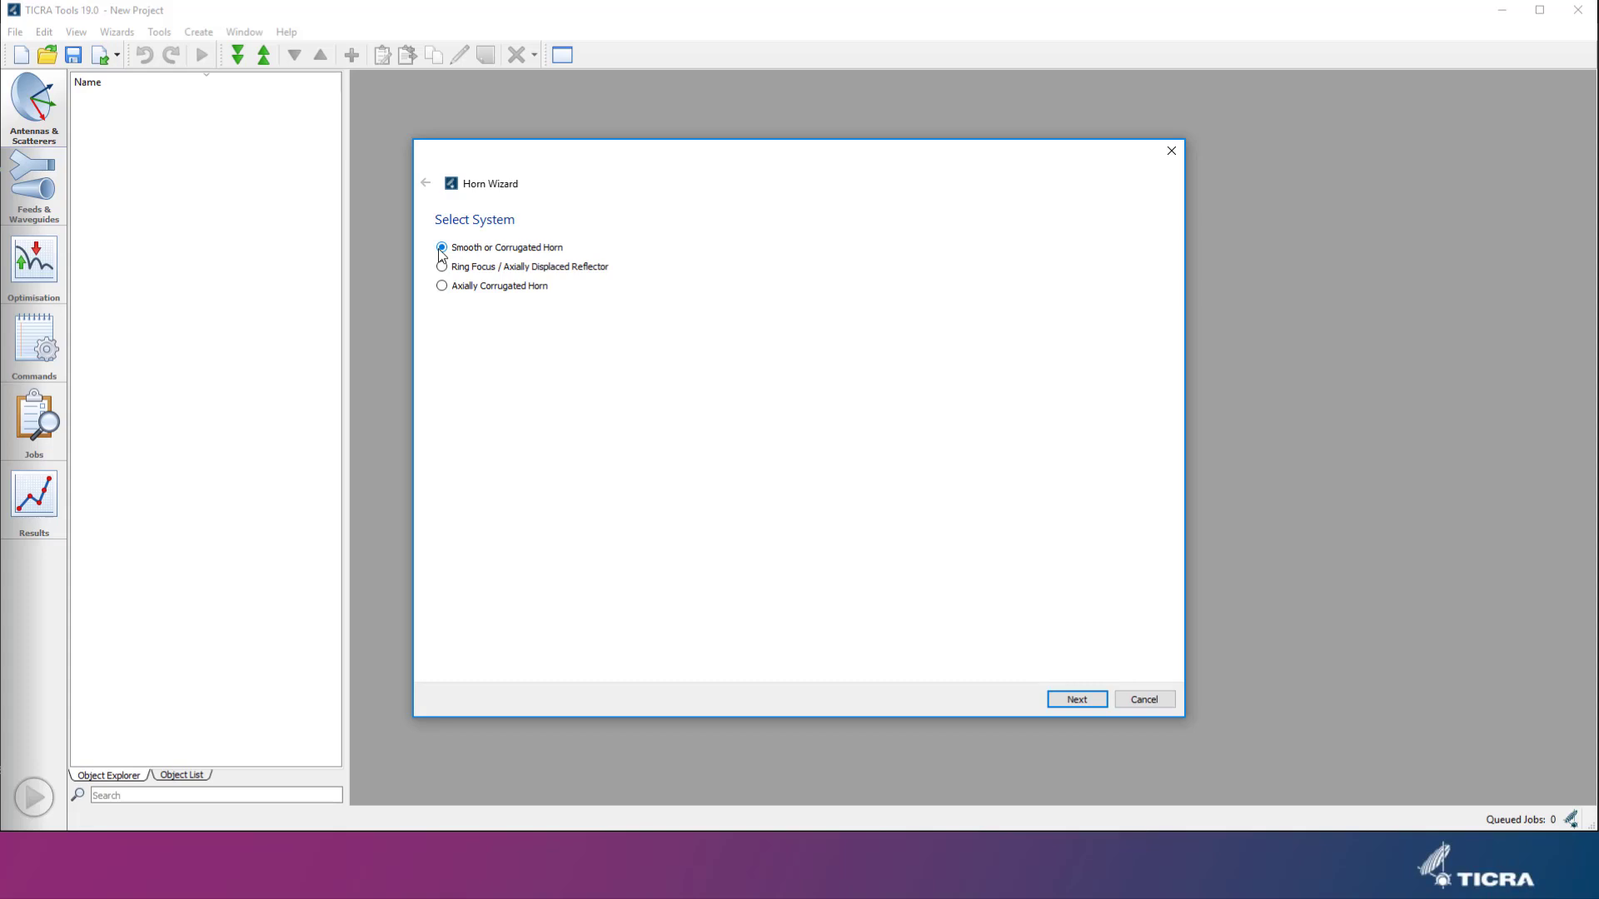
{"action": "left_click", "coordinate": [441, 246]}
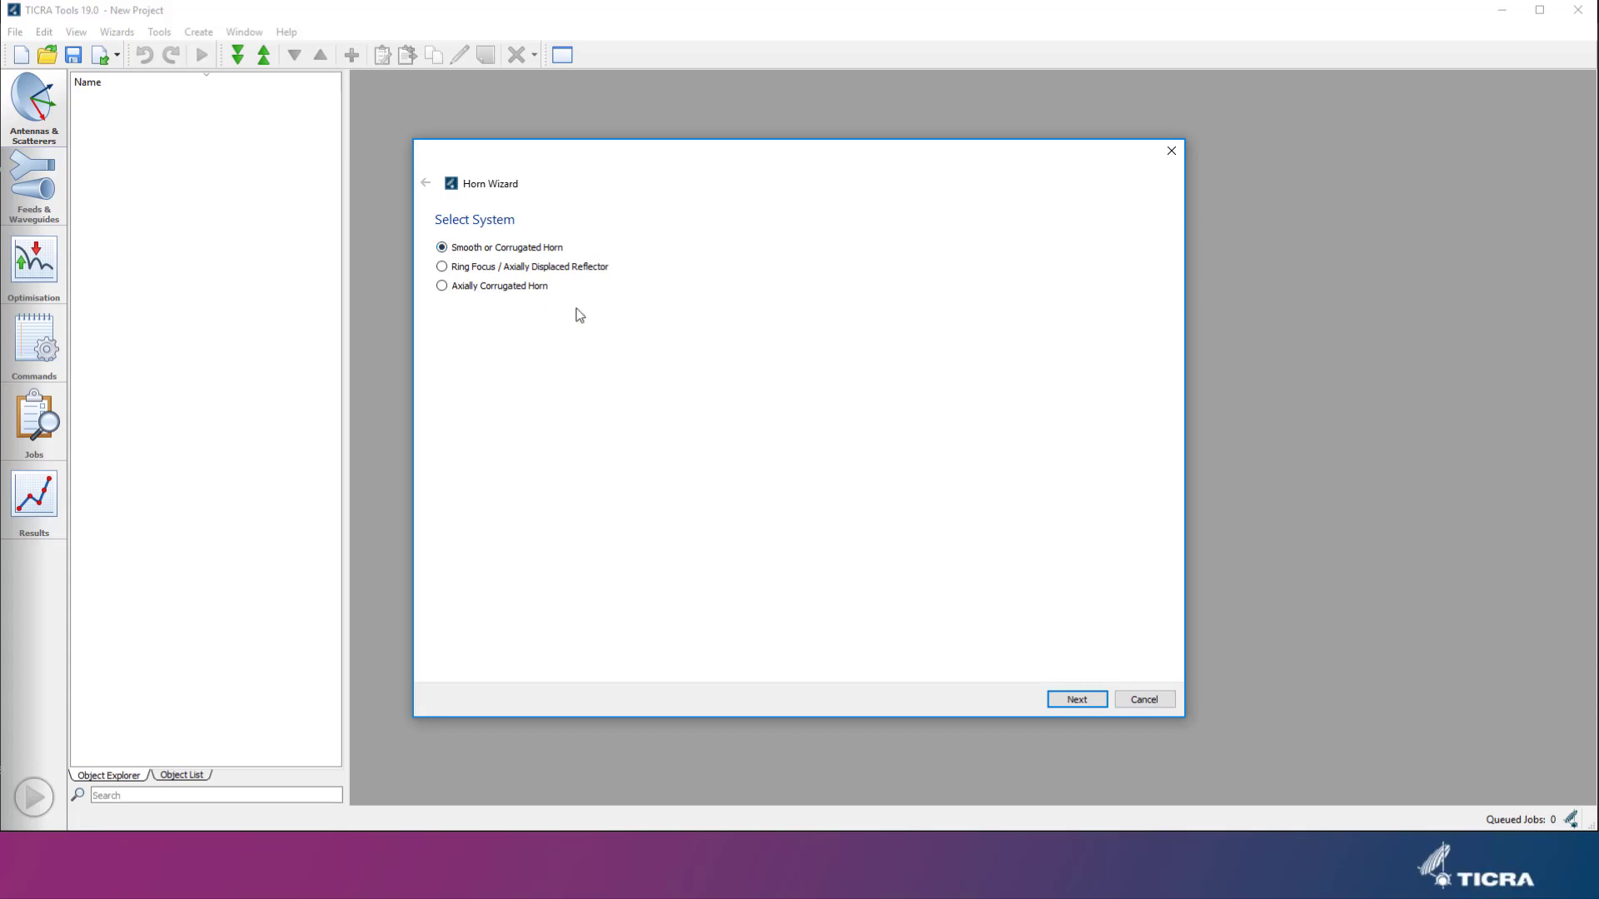
{"action": "mouse_move", "coordinate": [612, 340]}
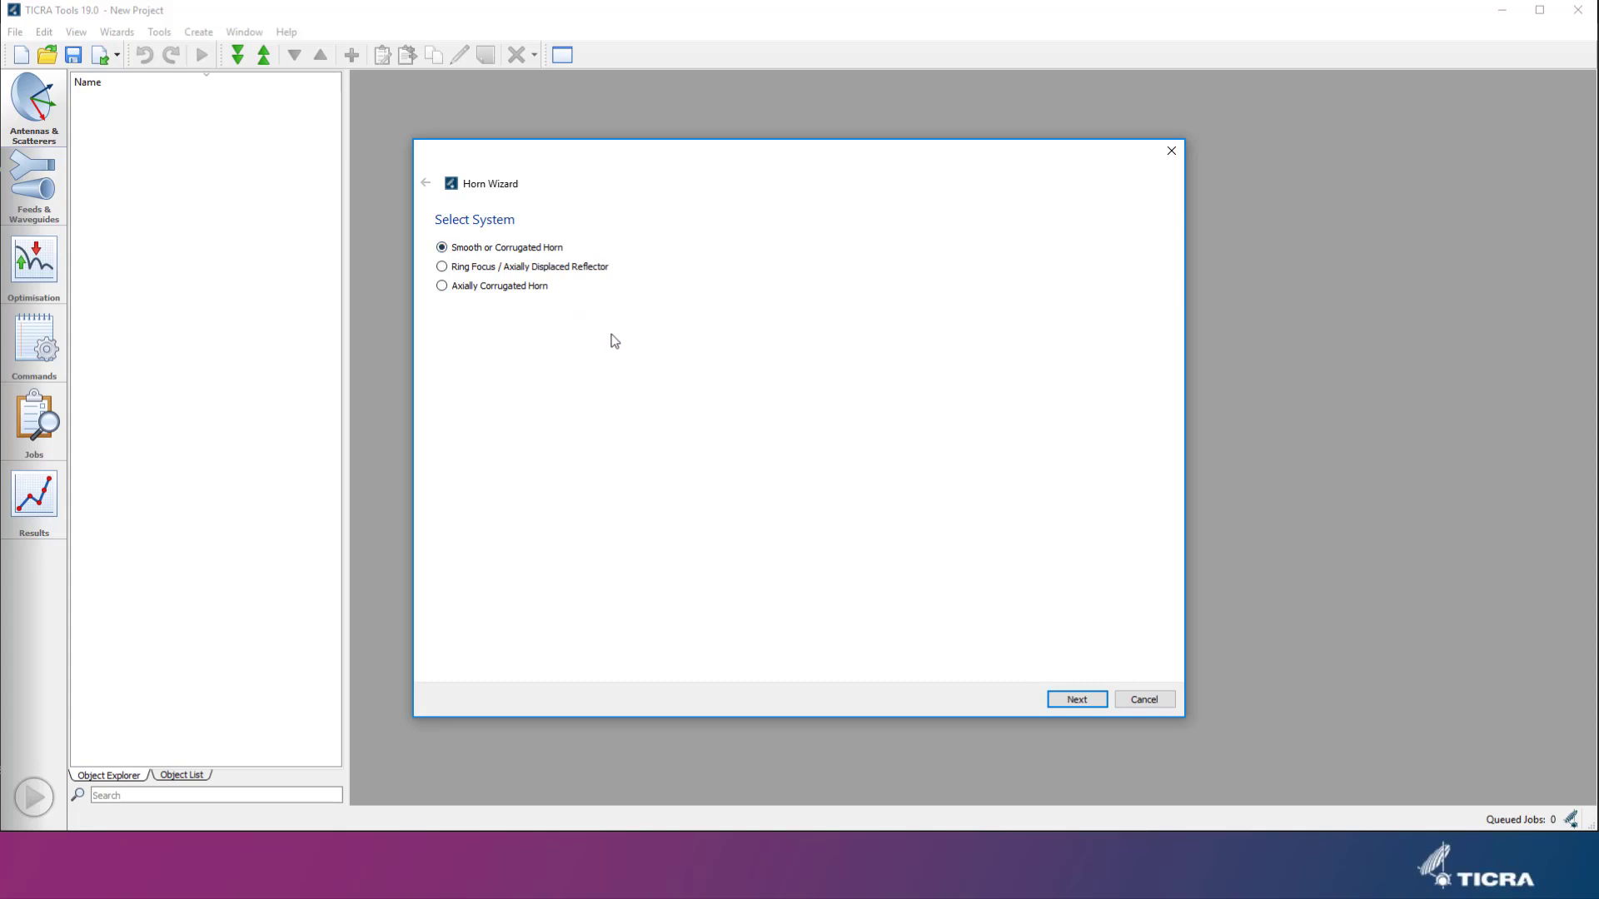
{"action": "mouse_move", "coordinate": [678, 369]}
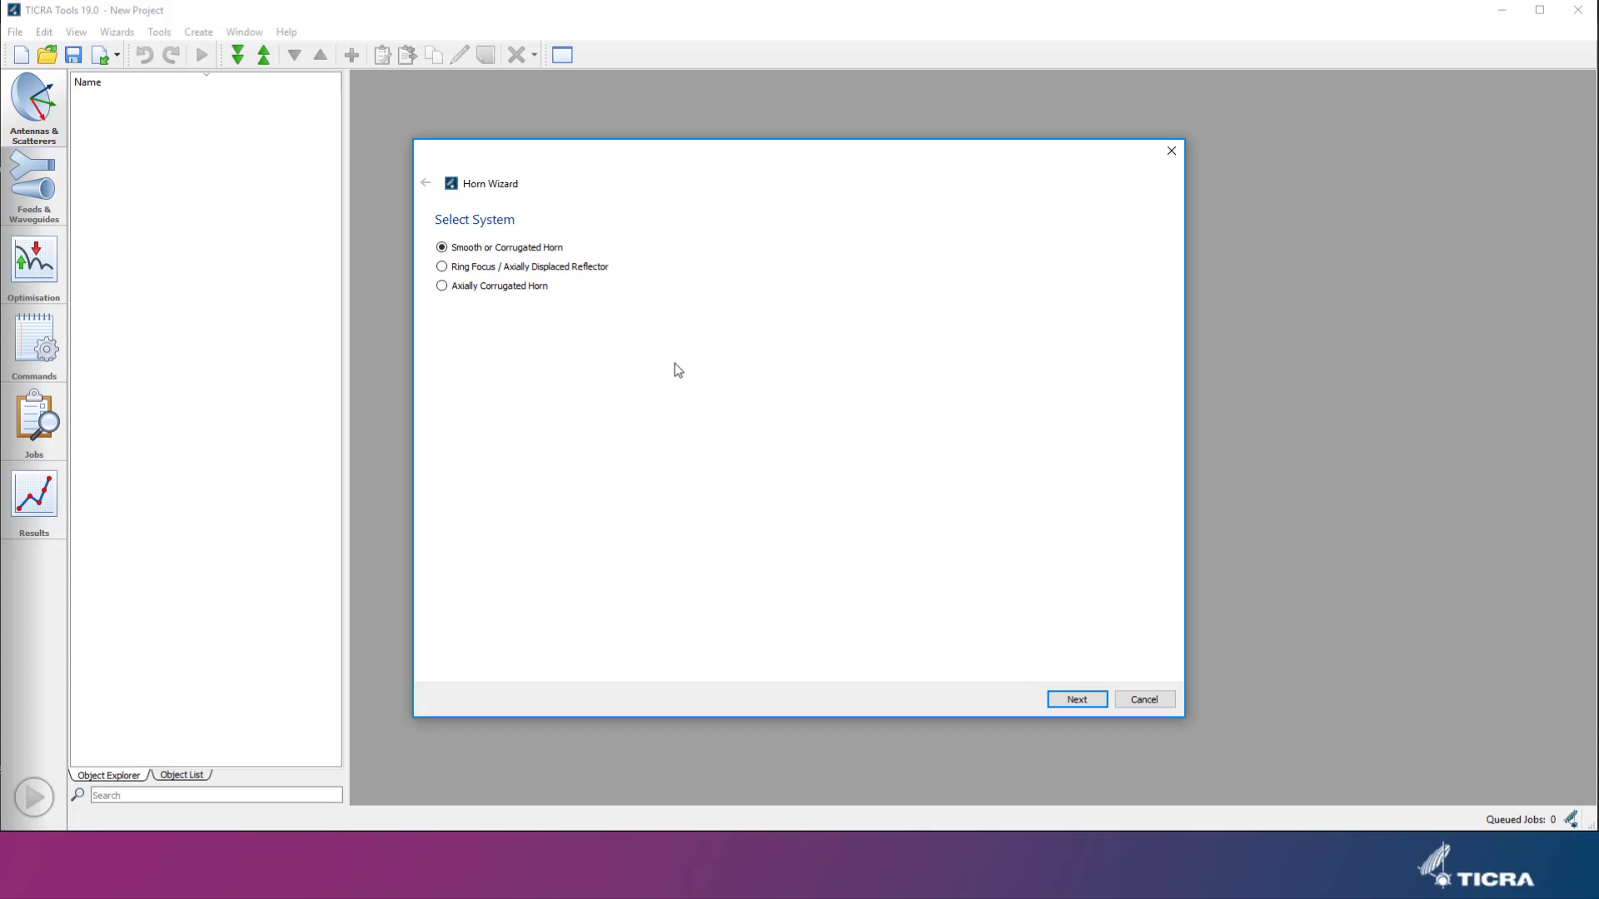
{"action": "left_click", "coordinate": [1074, 698]}
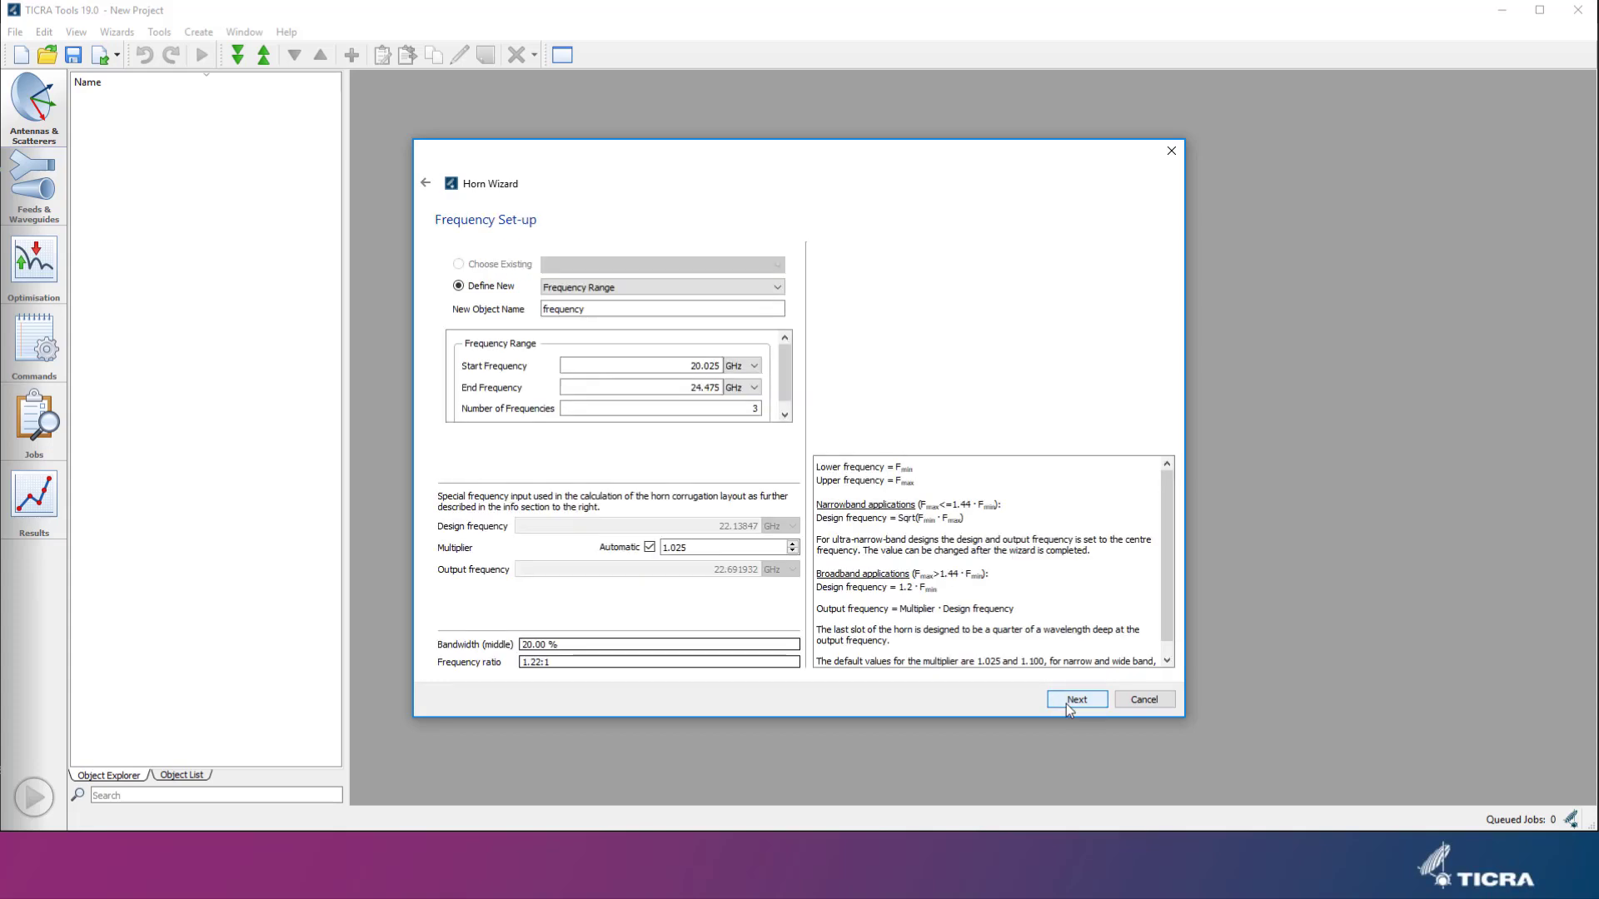
{"action": "mouse_move", "coordinate": [756, 596]}
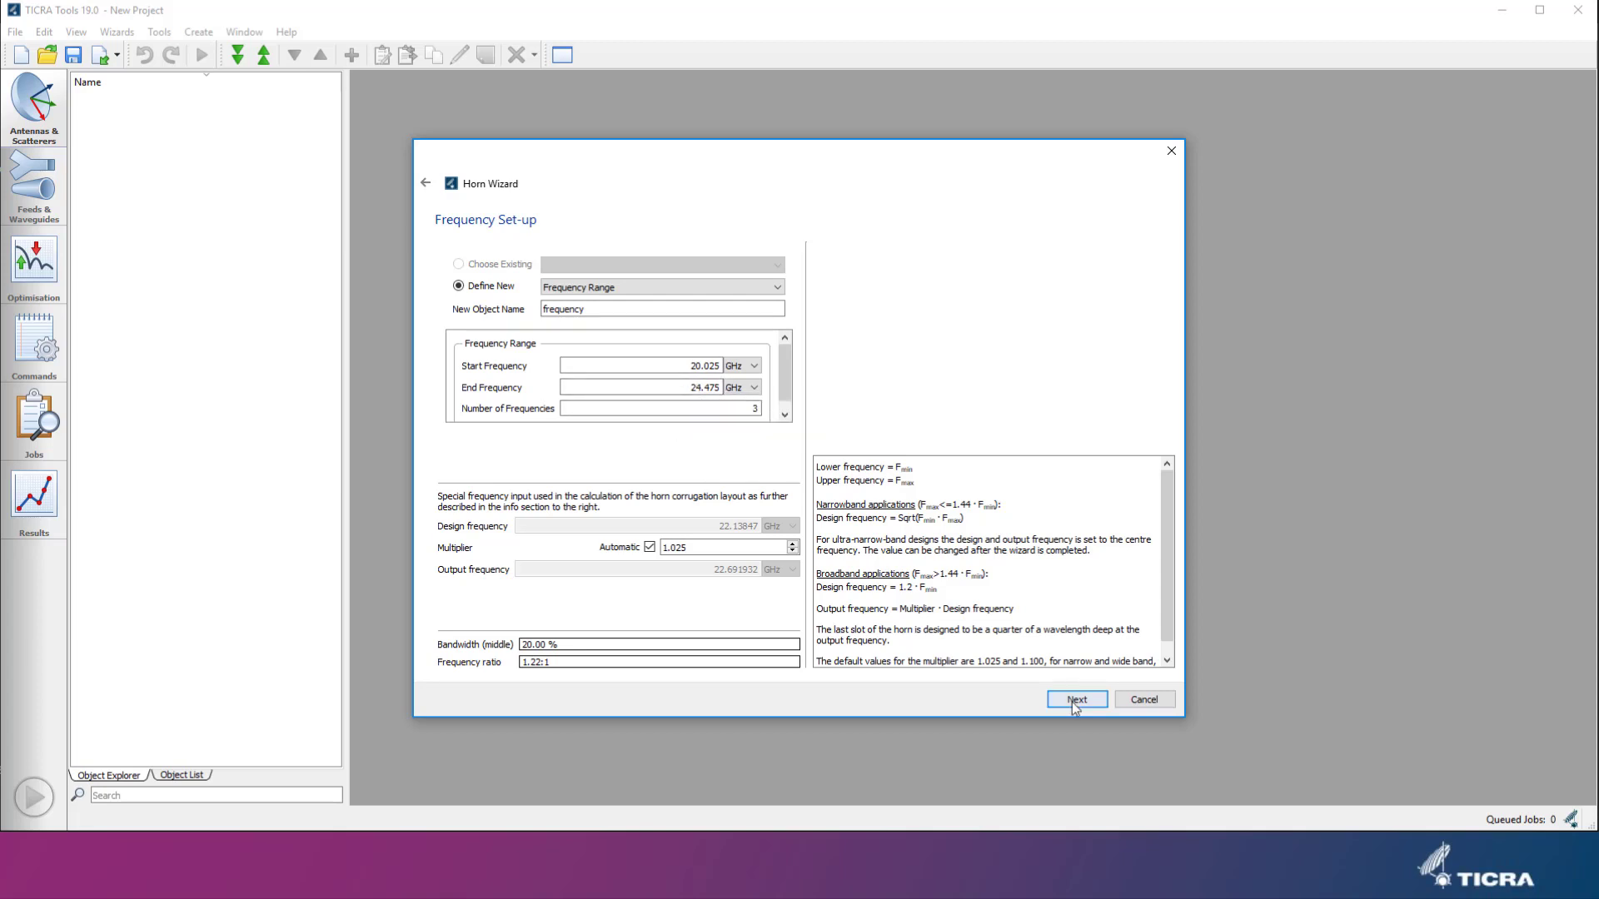
Step: Keep the default 20.025–24.475 GHz range with 3 frequencies and continue
{"action": "left_click", "coordinate": [1076, 699]}
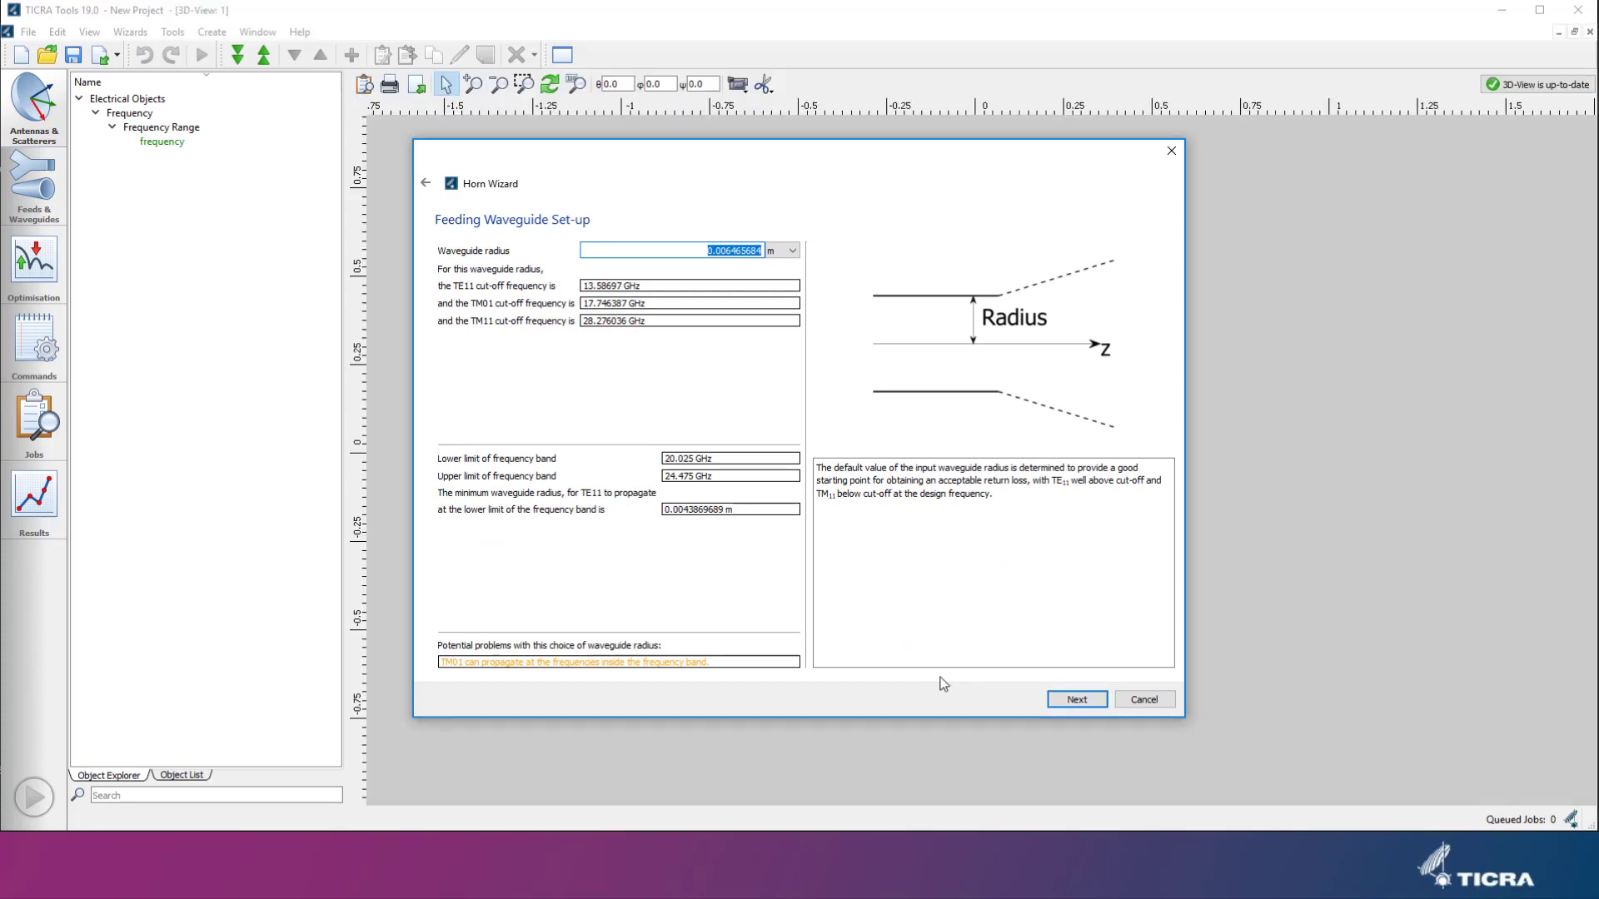
{"action": "mouse_move", "coordinate": [730, 447]}
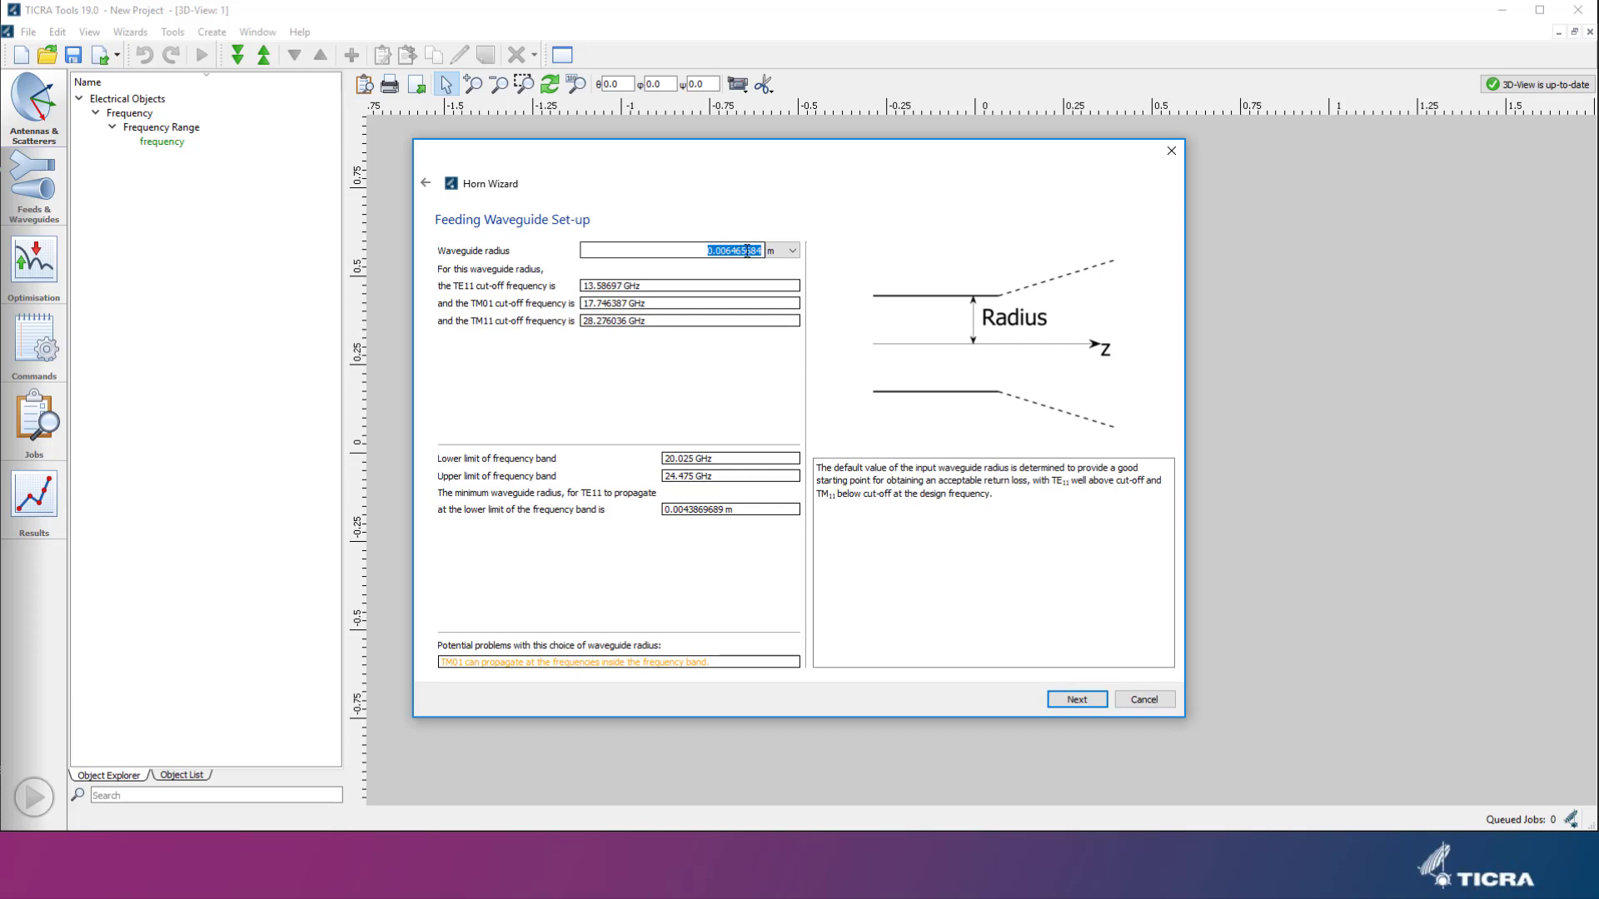
Step: Try radii 0.1 and 0.0063 m, accept the minimum-radius warning, and set 0.0065 m
{"action": "type", "text": "0.1"}
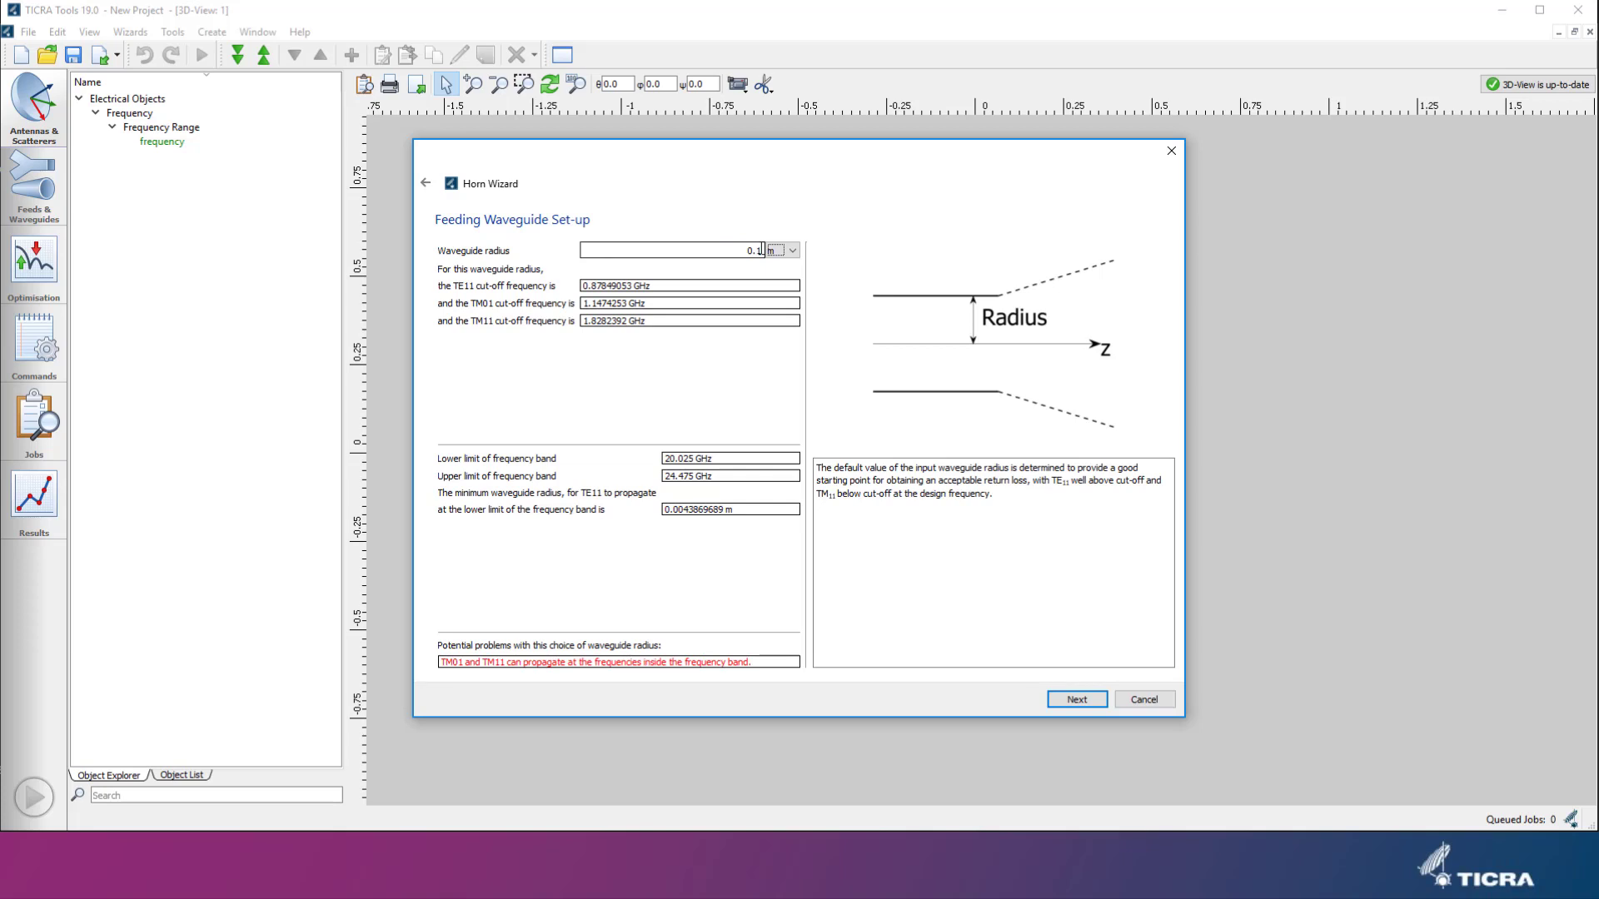
{"action": "mouse_move", "coordinate": [616, 608]}
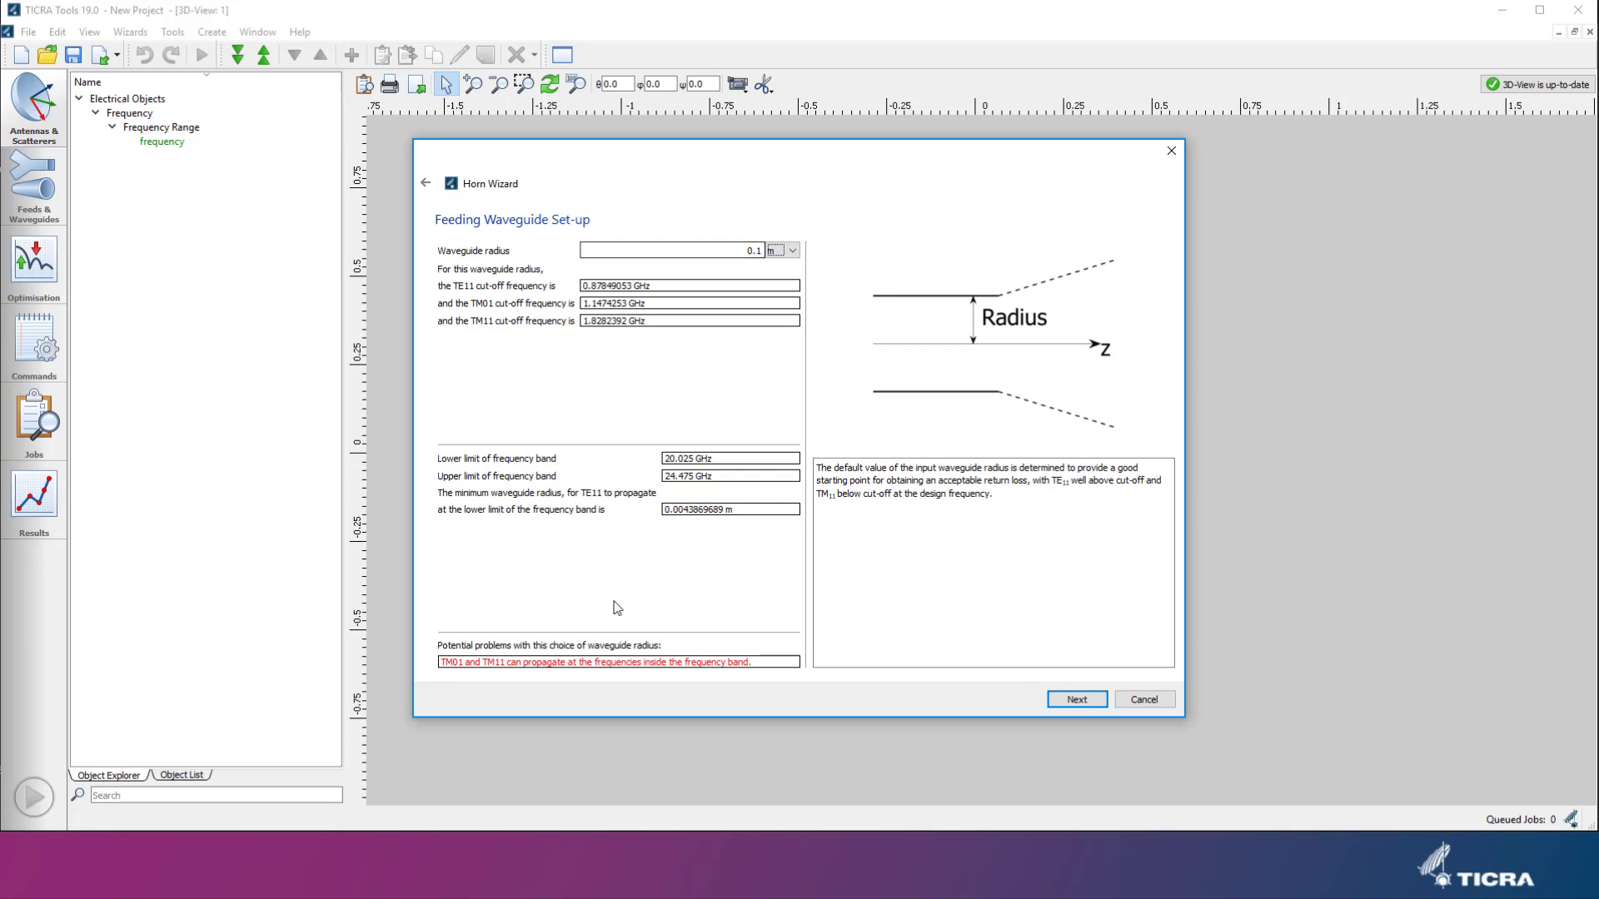
{"action": "mouse_move", "coordinate": [515, 685]}
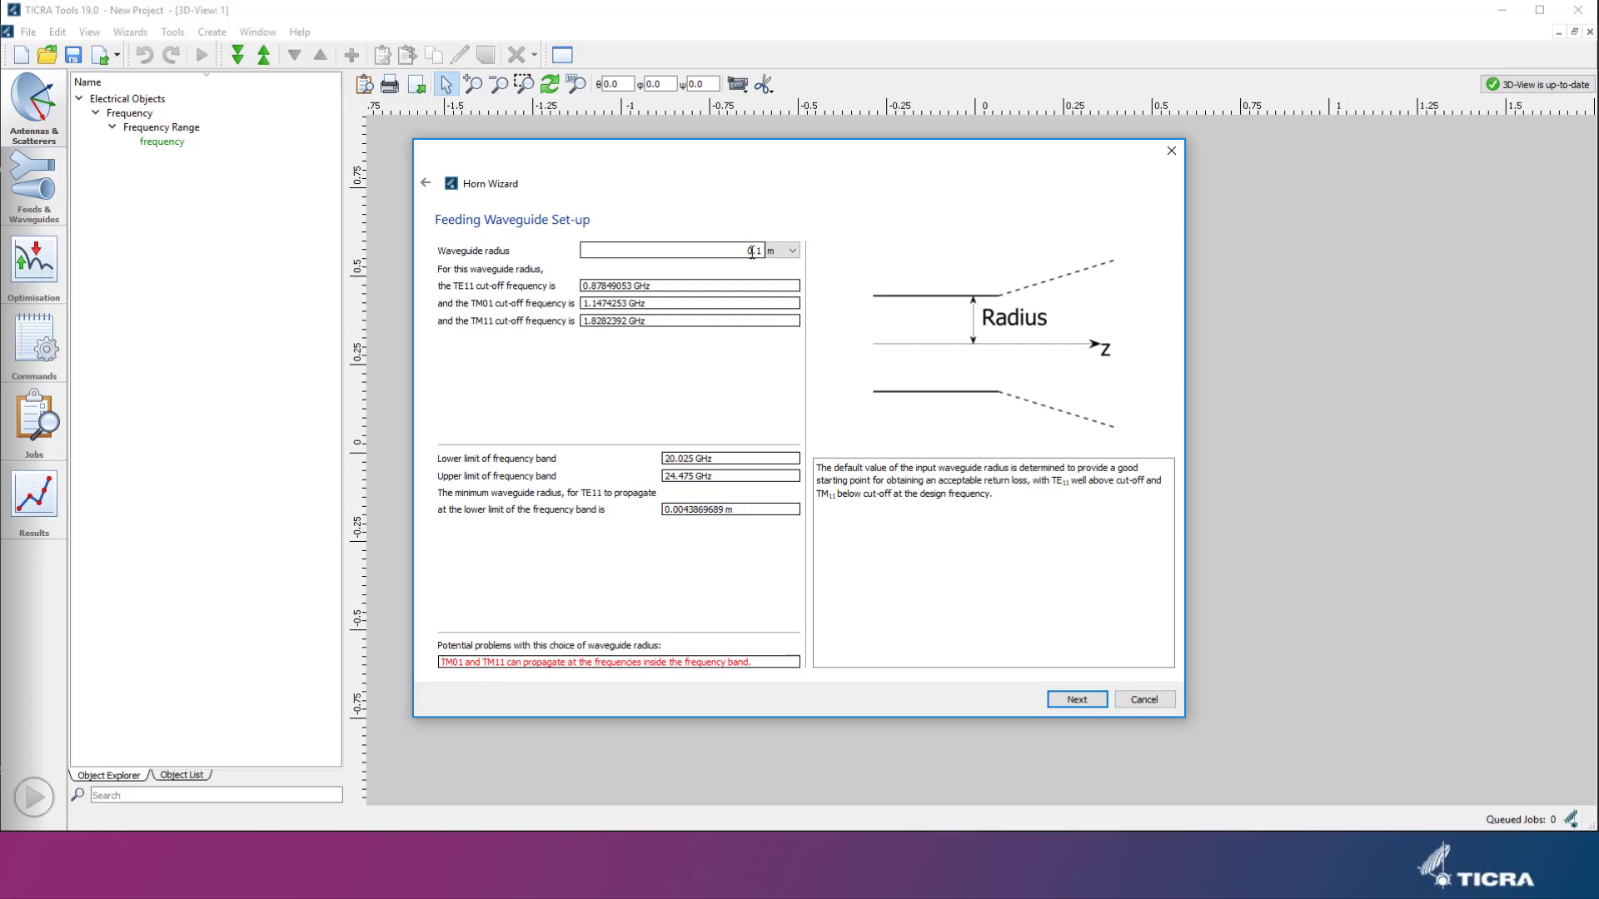
{"action": "type", "text": "0.0063"}
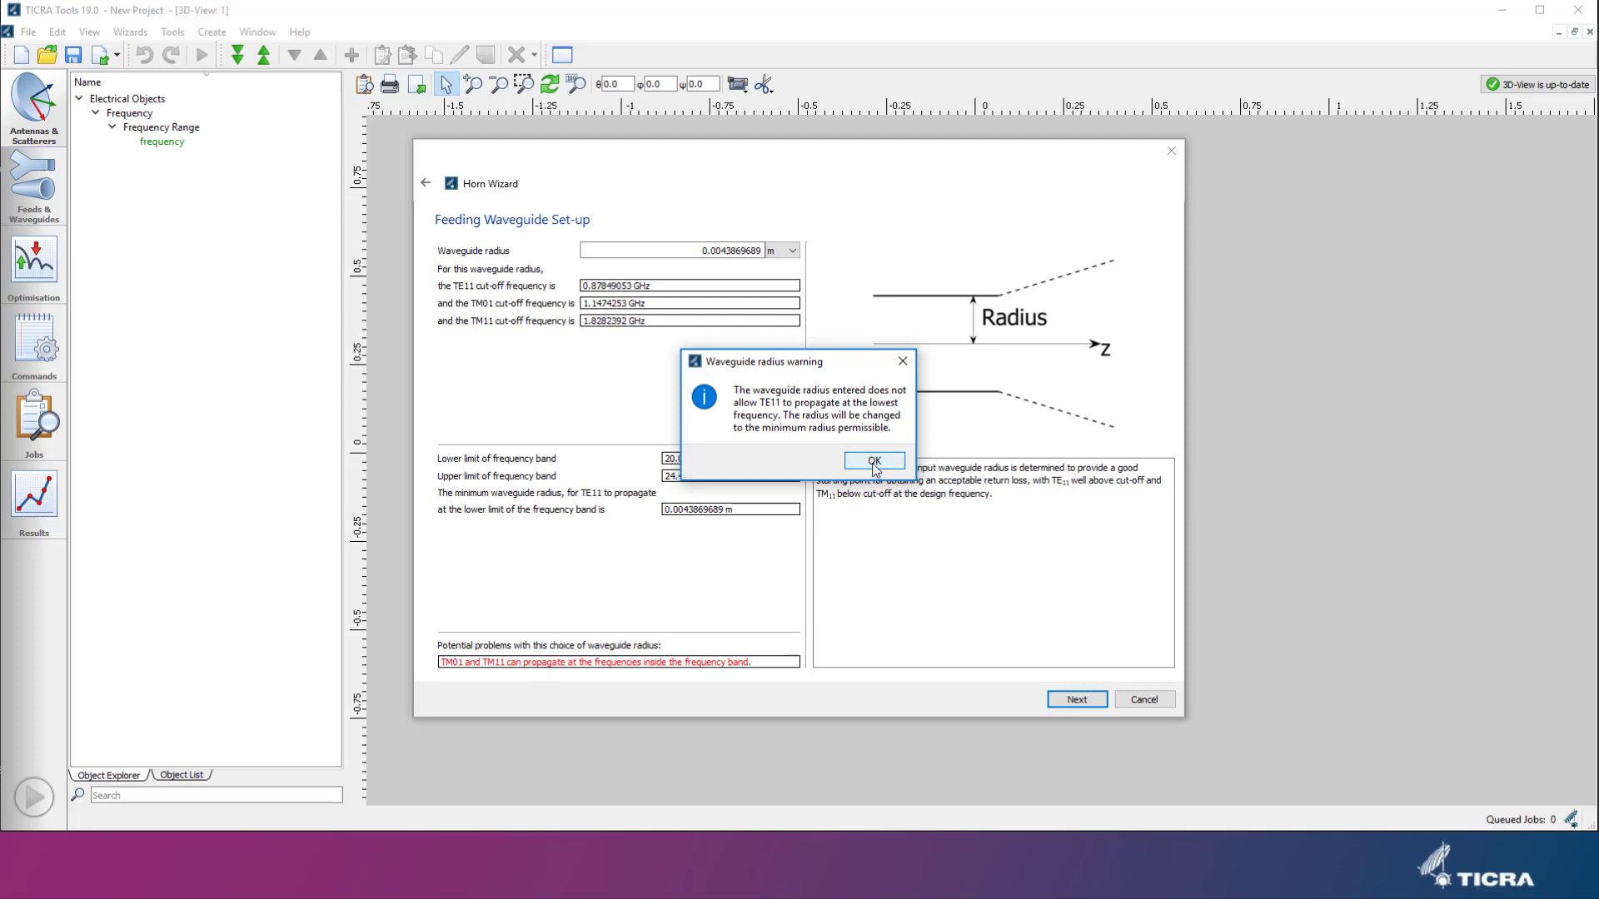
{"action": "left_click", "coordinate": [875, 460]}
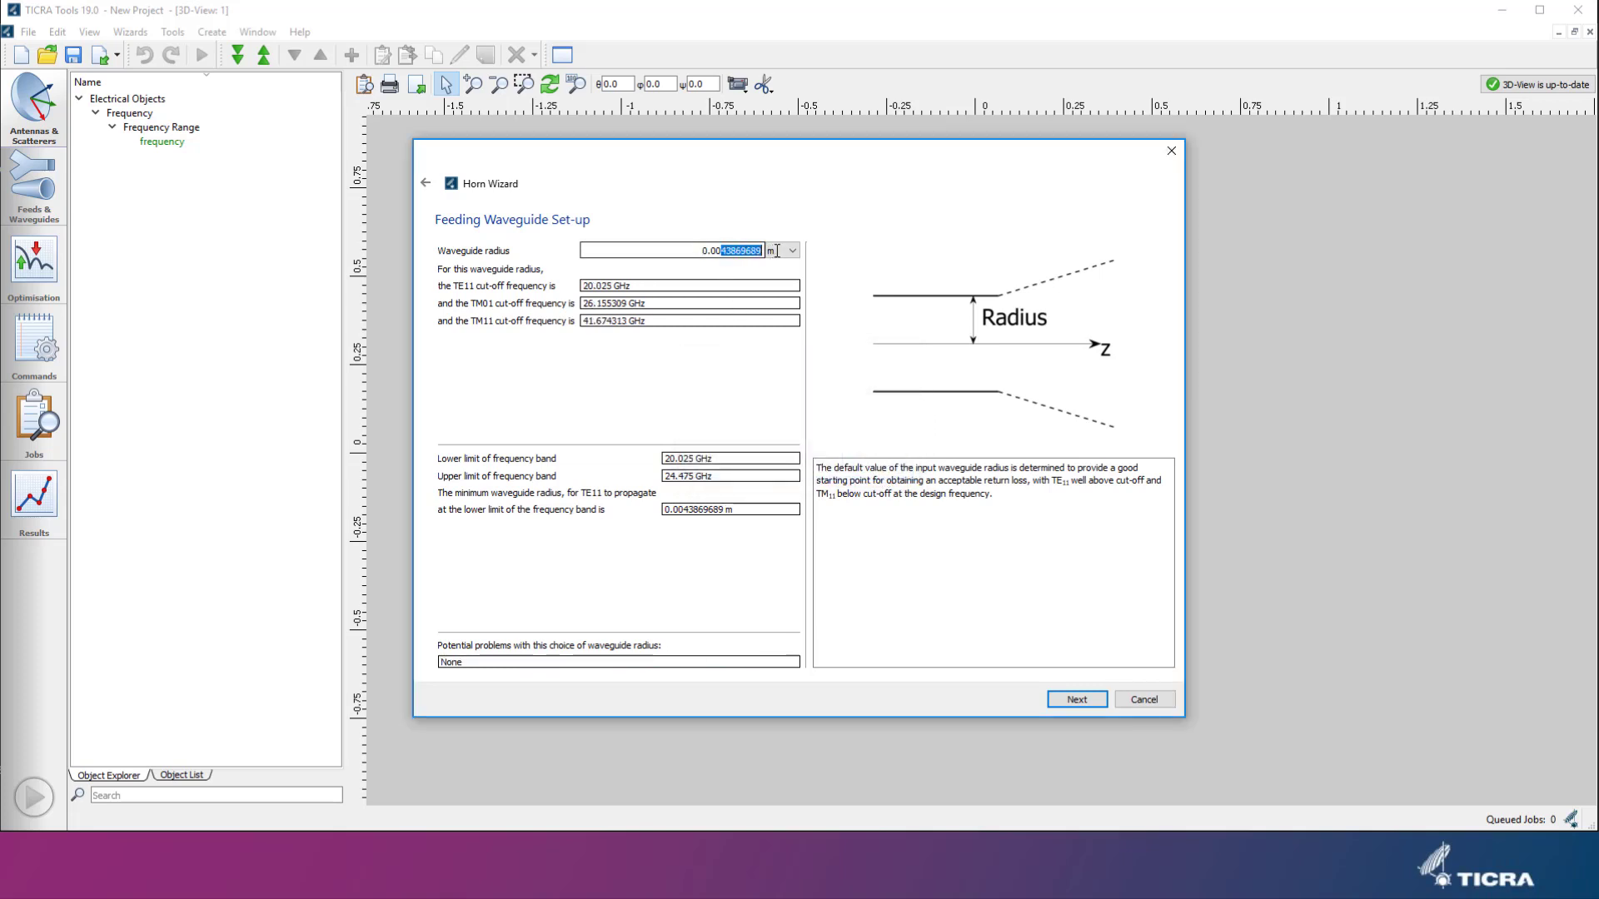
{"action": "type", "text": "0.0065"}
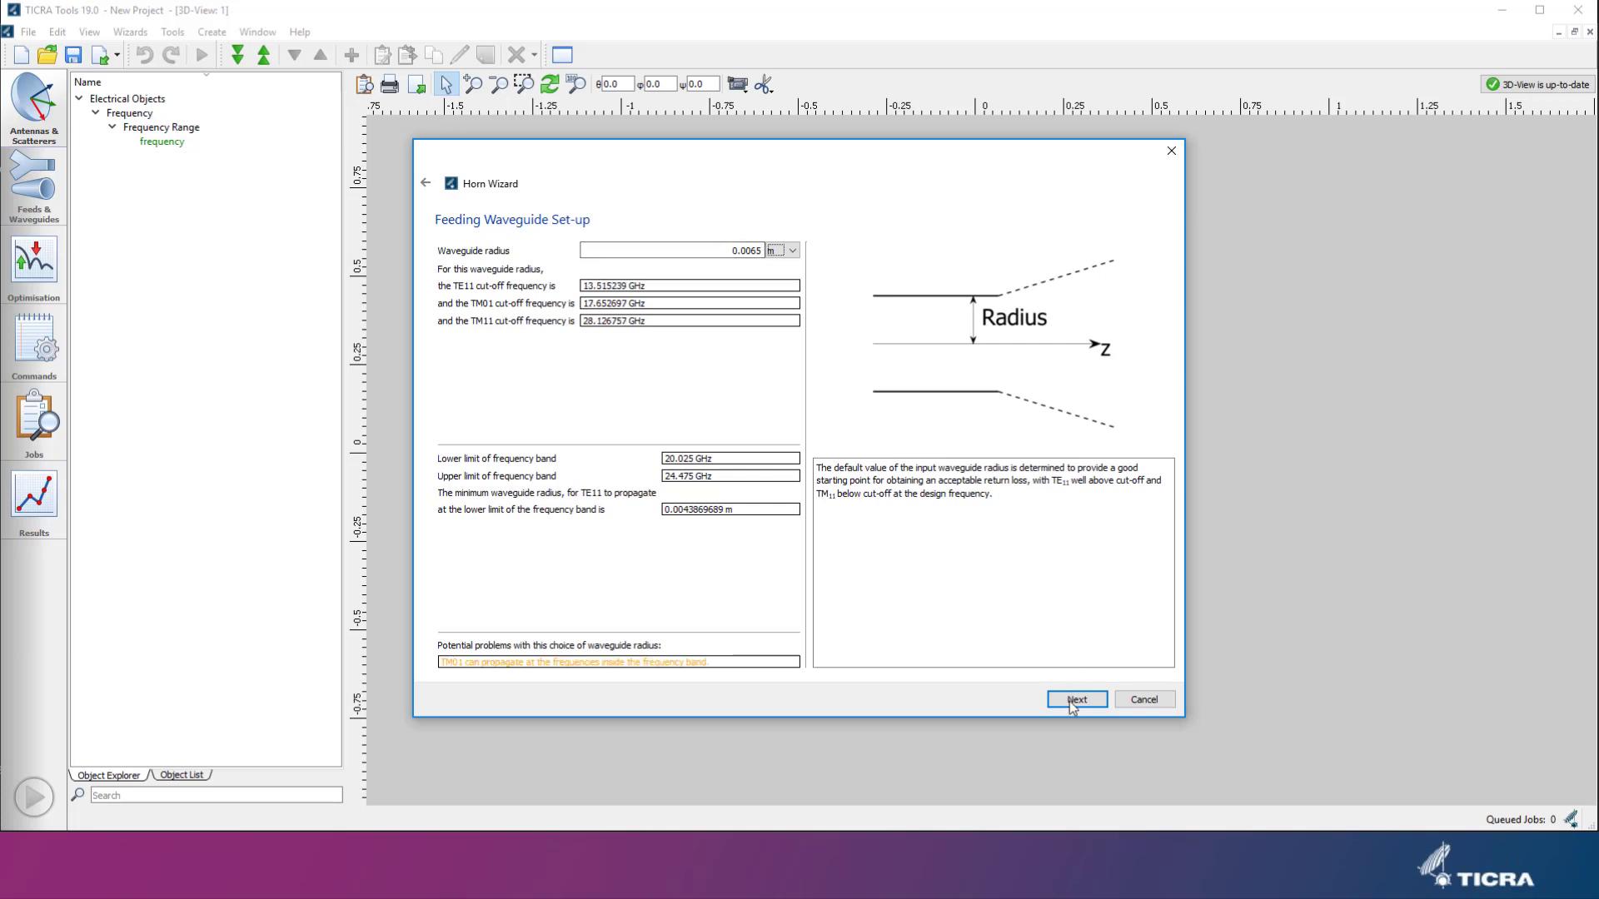
{"action": "left_click", "coordinate": [1076, 700]}
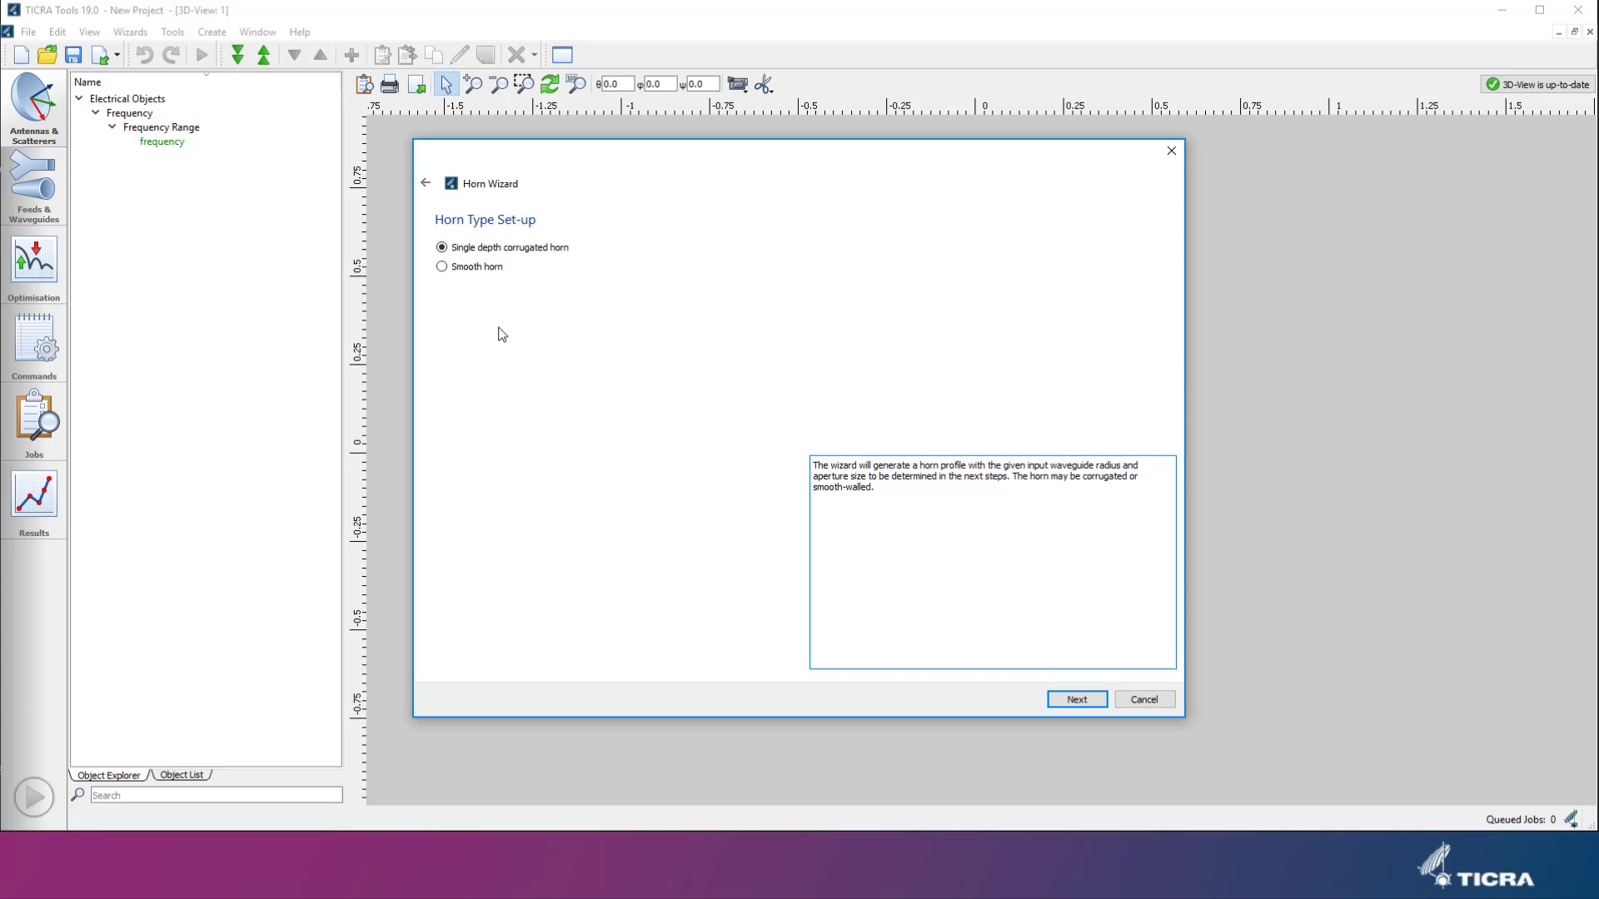
{"action": "mouse_move", "coordinate": [514, 329]}
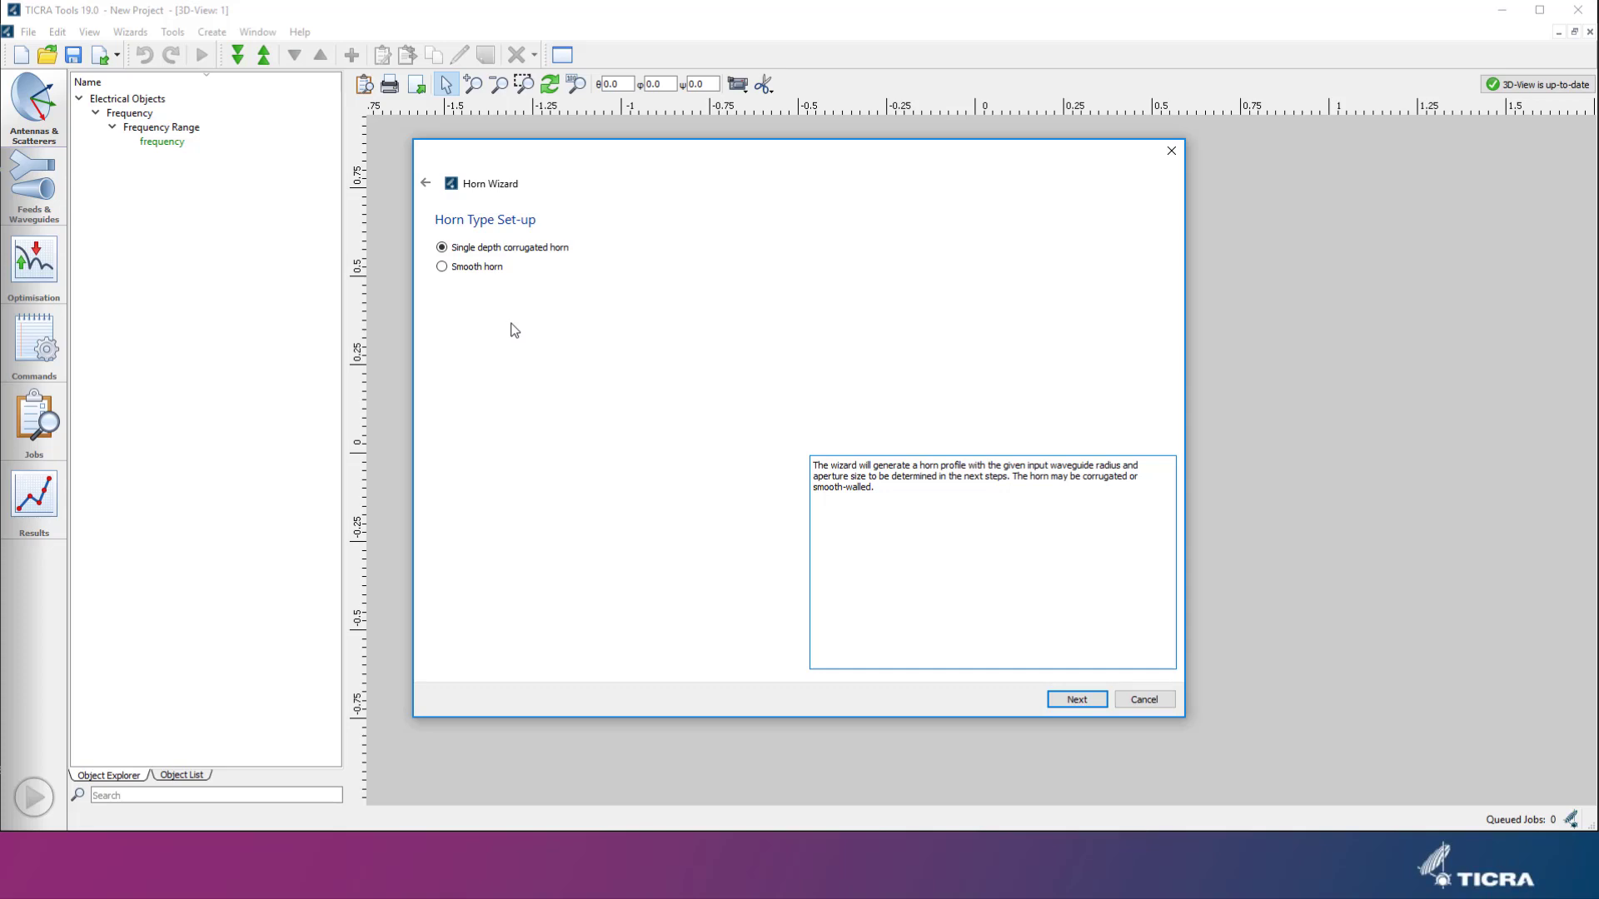
Step: Keep the single-depth corrugated horn and settle on the 0.3 phase-error taper design row
{"action": "left_click", "coordinate": [1076, 699]}
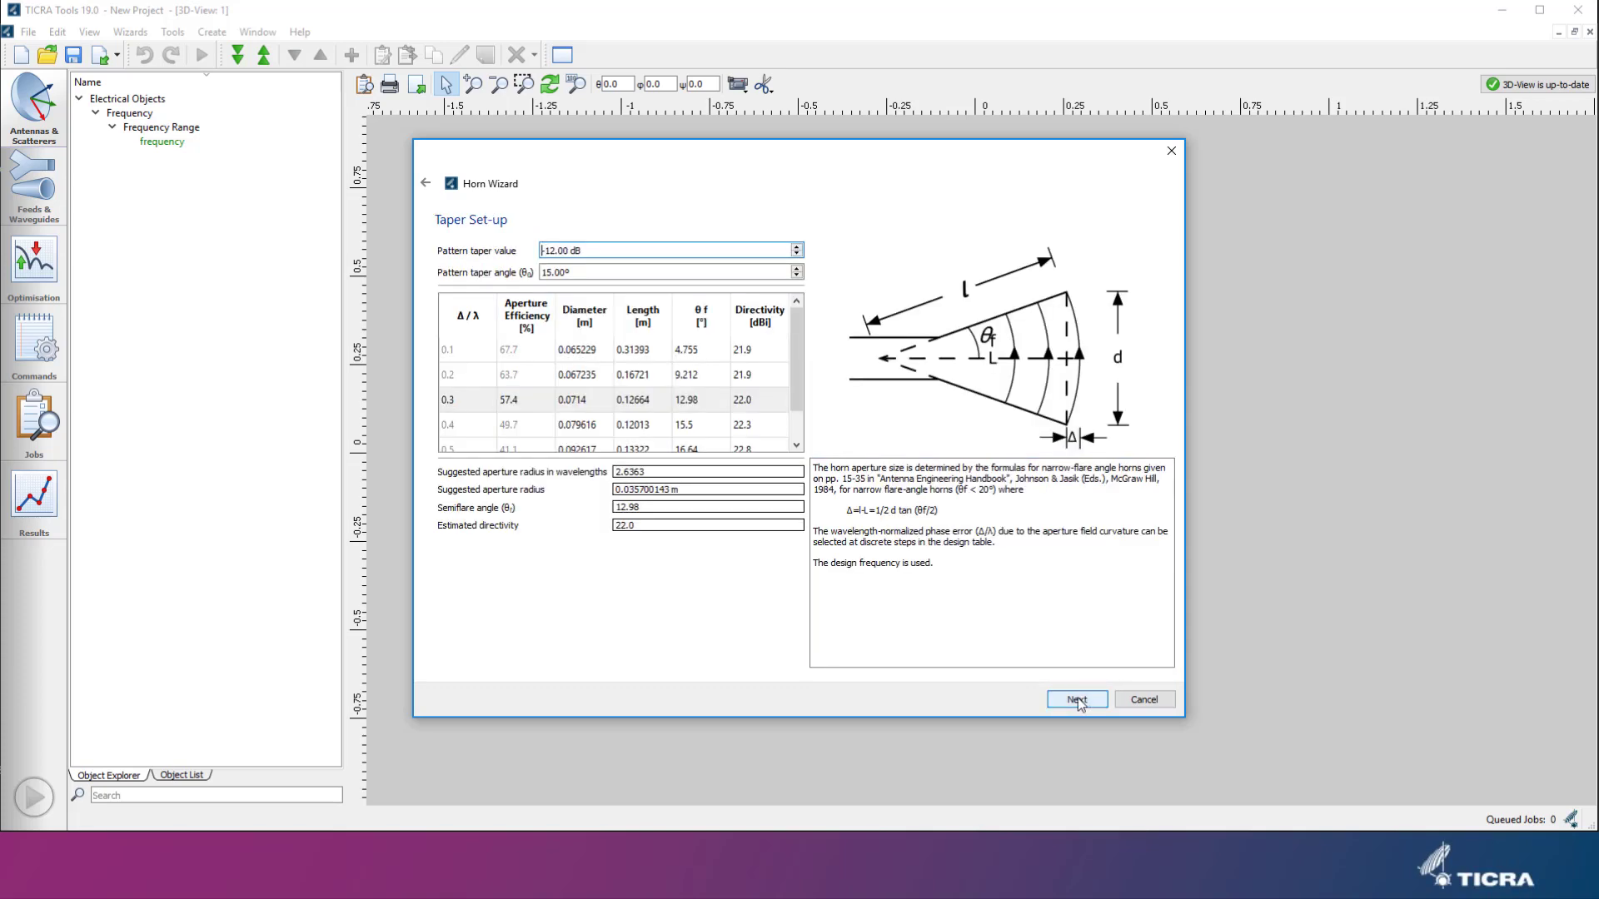
{"action": "mouse_move", "coordinate": [653, 353]}
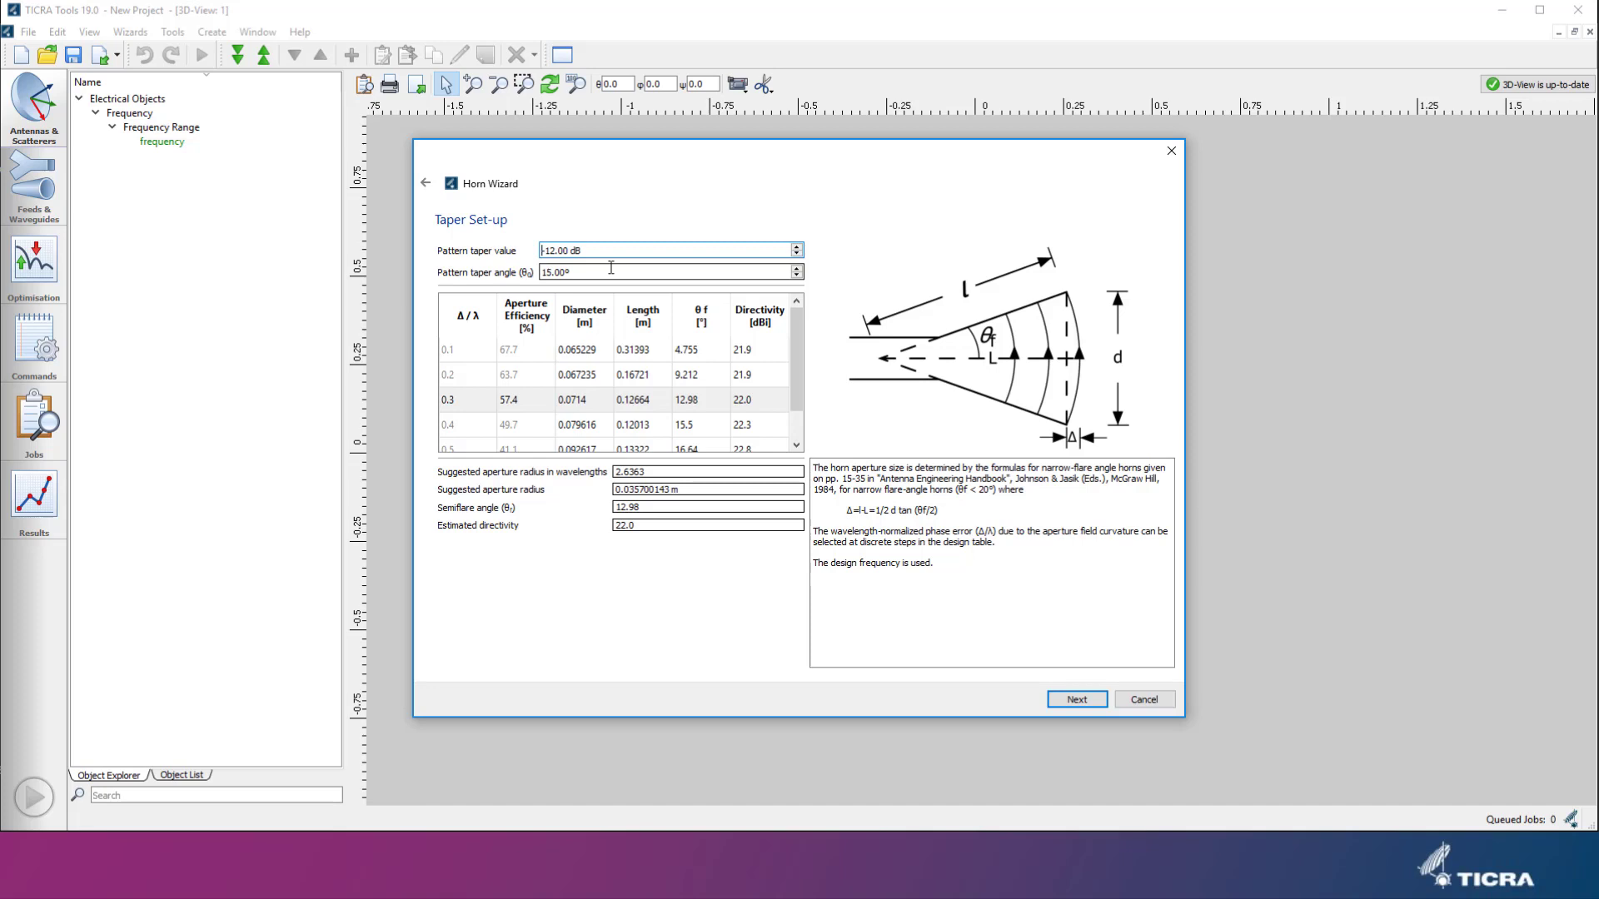
{"action": "left_click", "coordinate": [480, 398]}
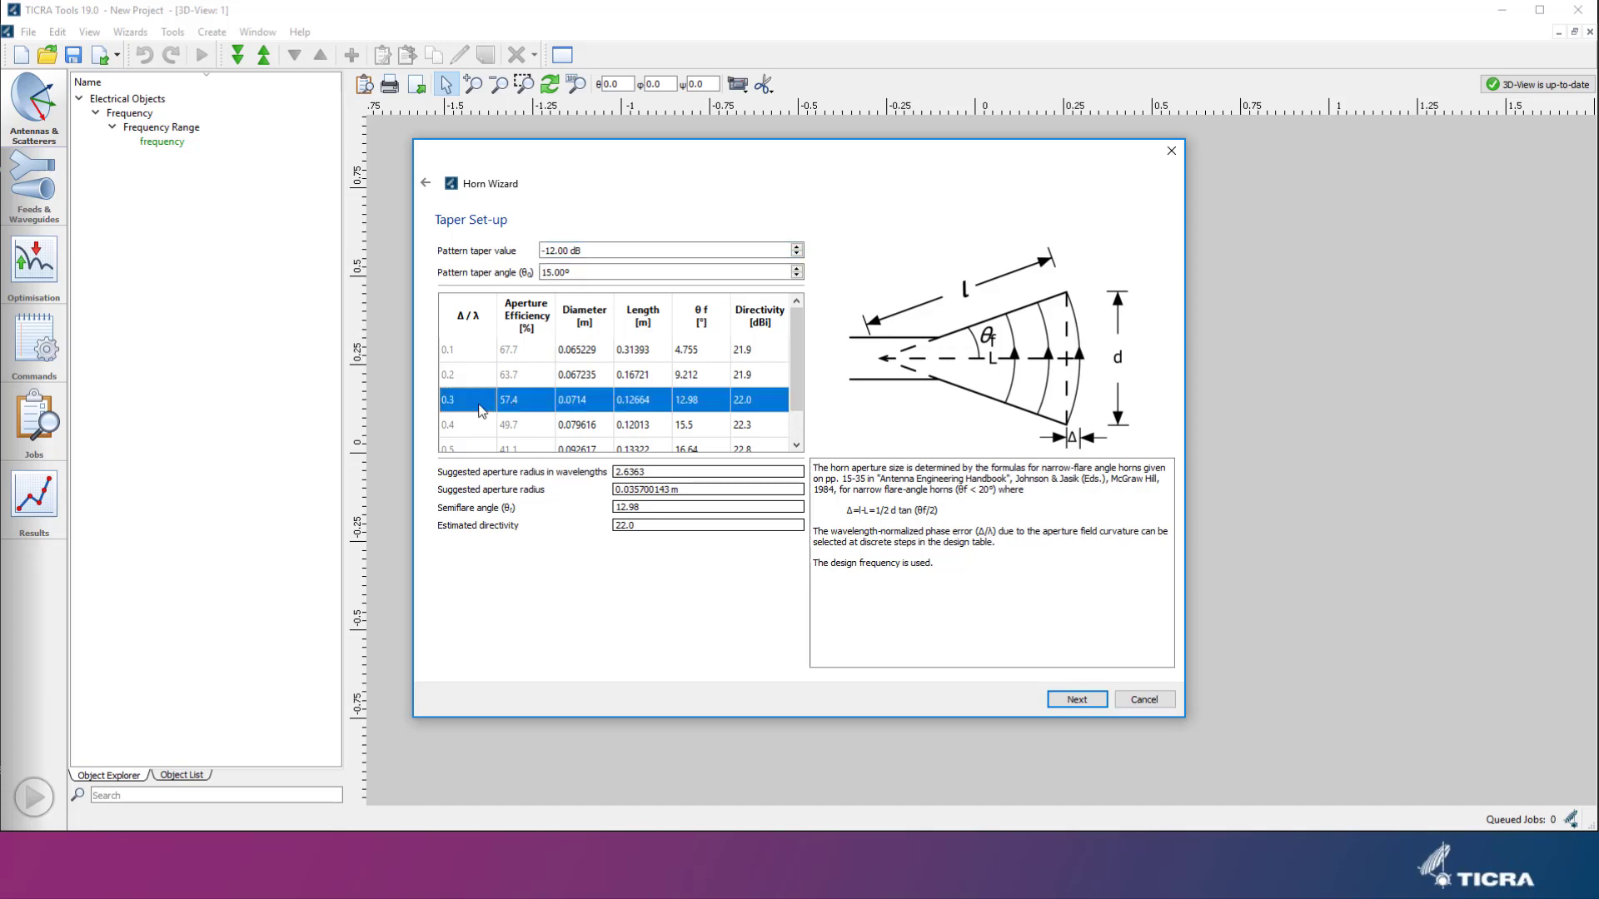
{"action": "mouse_move", "coordinate": [448, 413]}
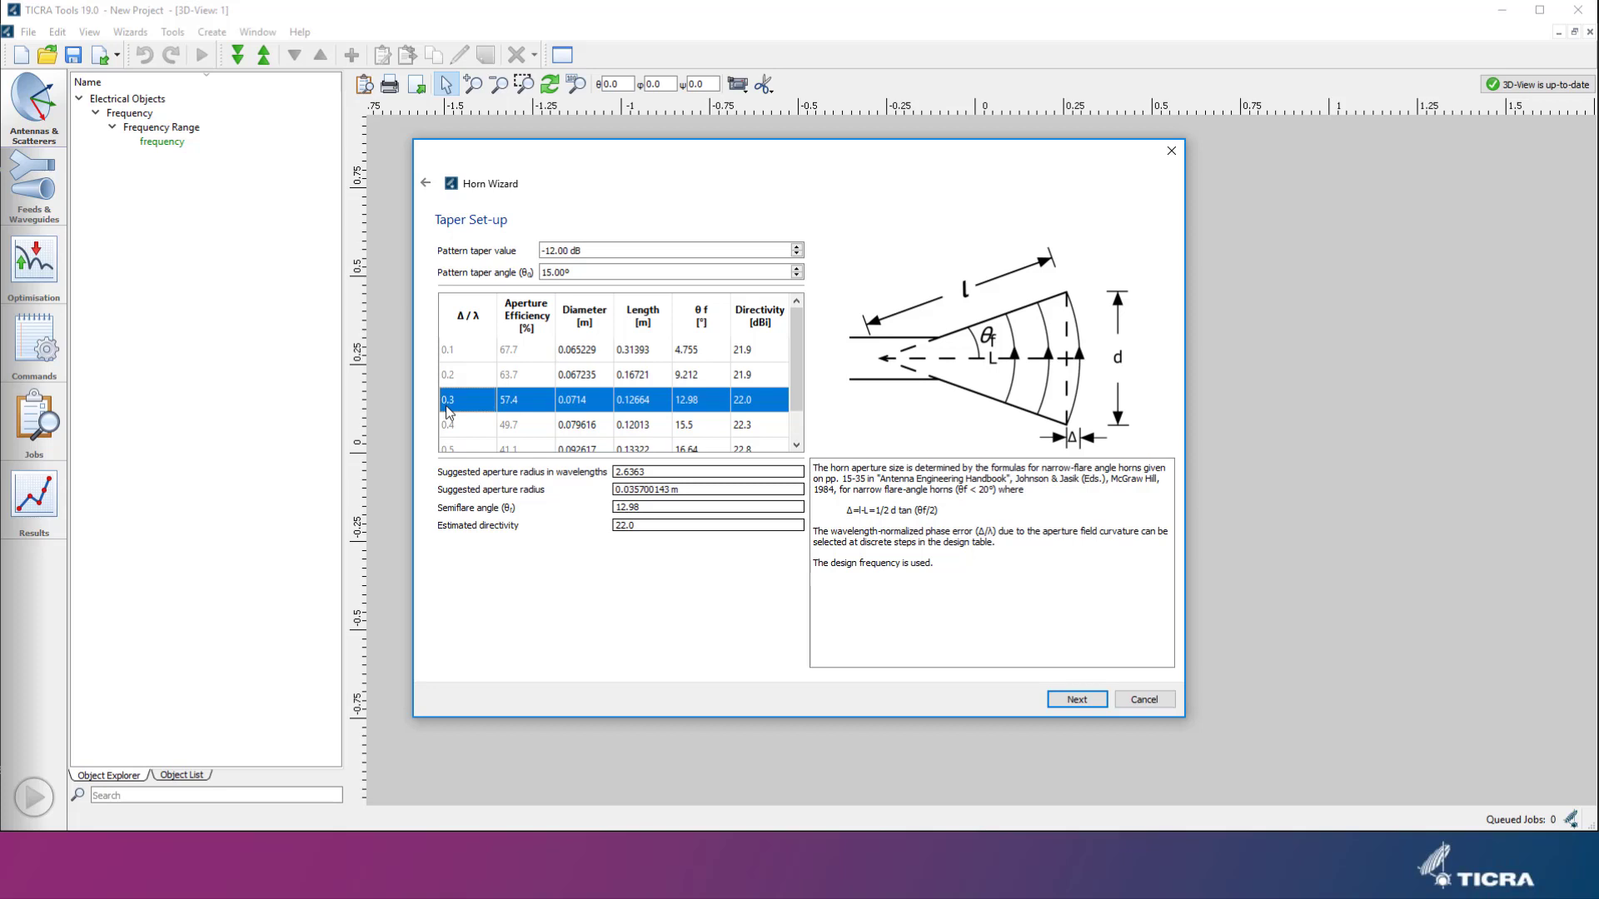
{"action": "mouse_move", "coordinate": [470, 315]}
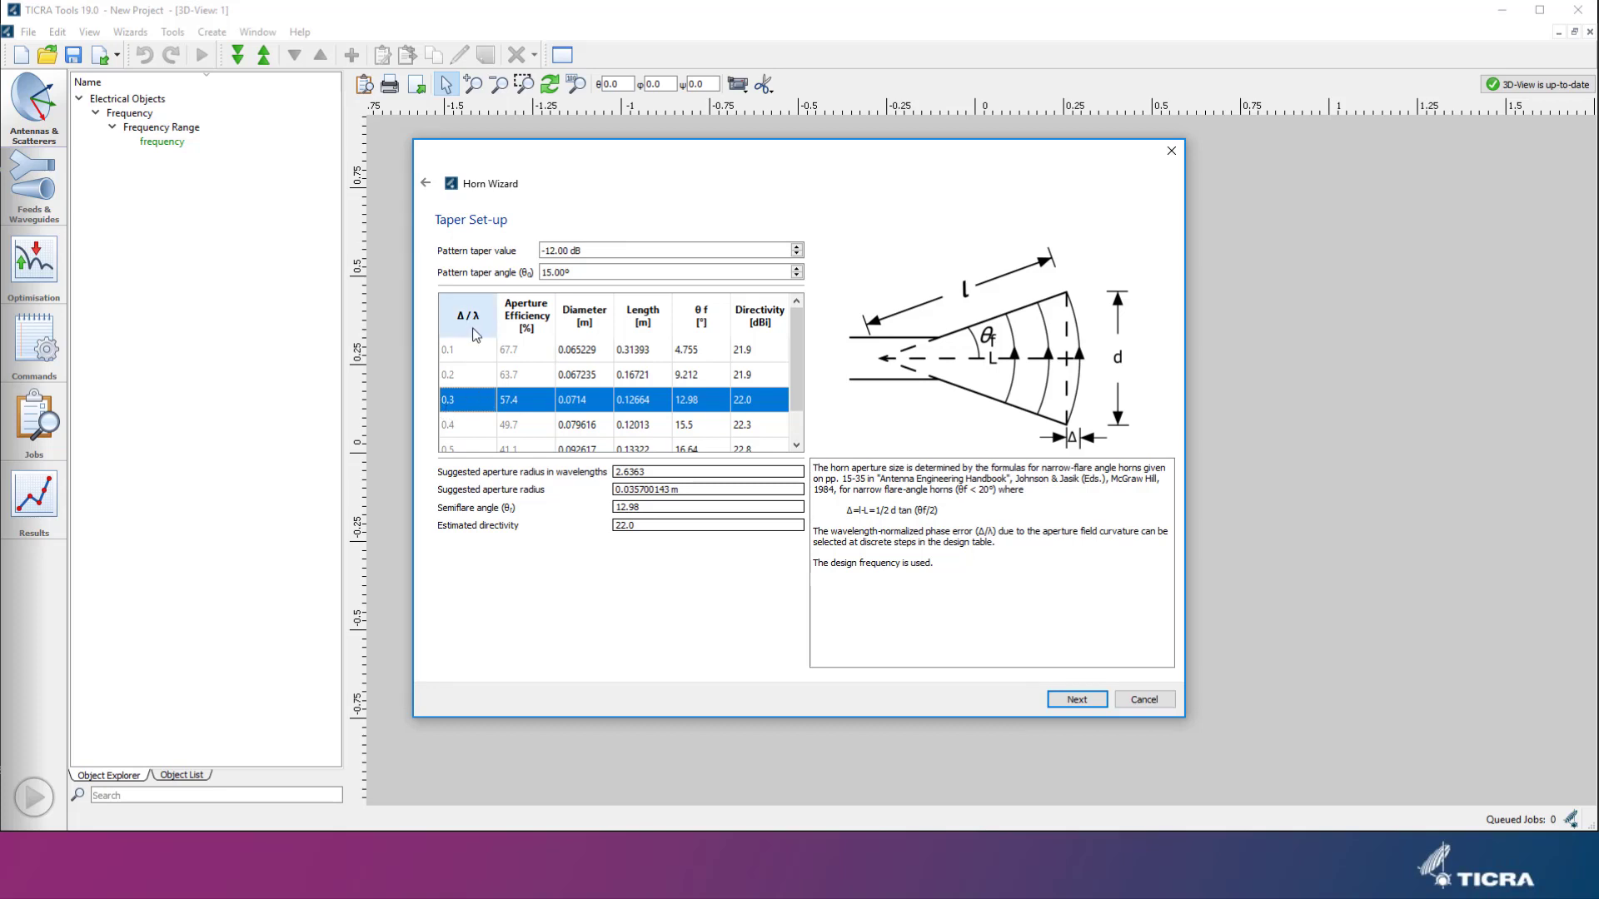
{"action": "mouse_move", "coordinate": [462, 410]}
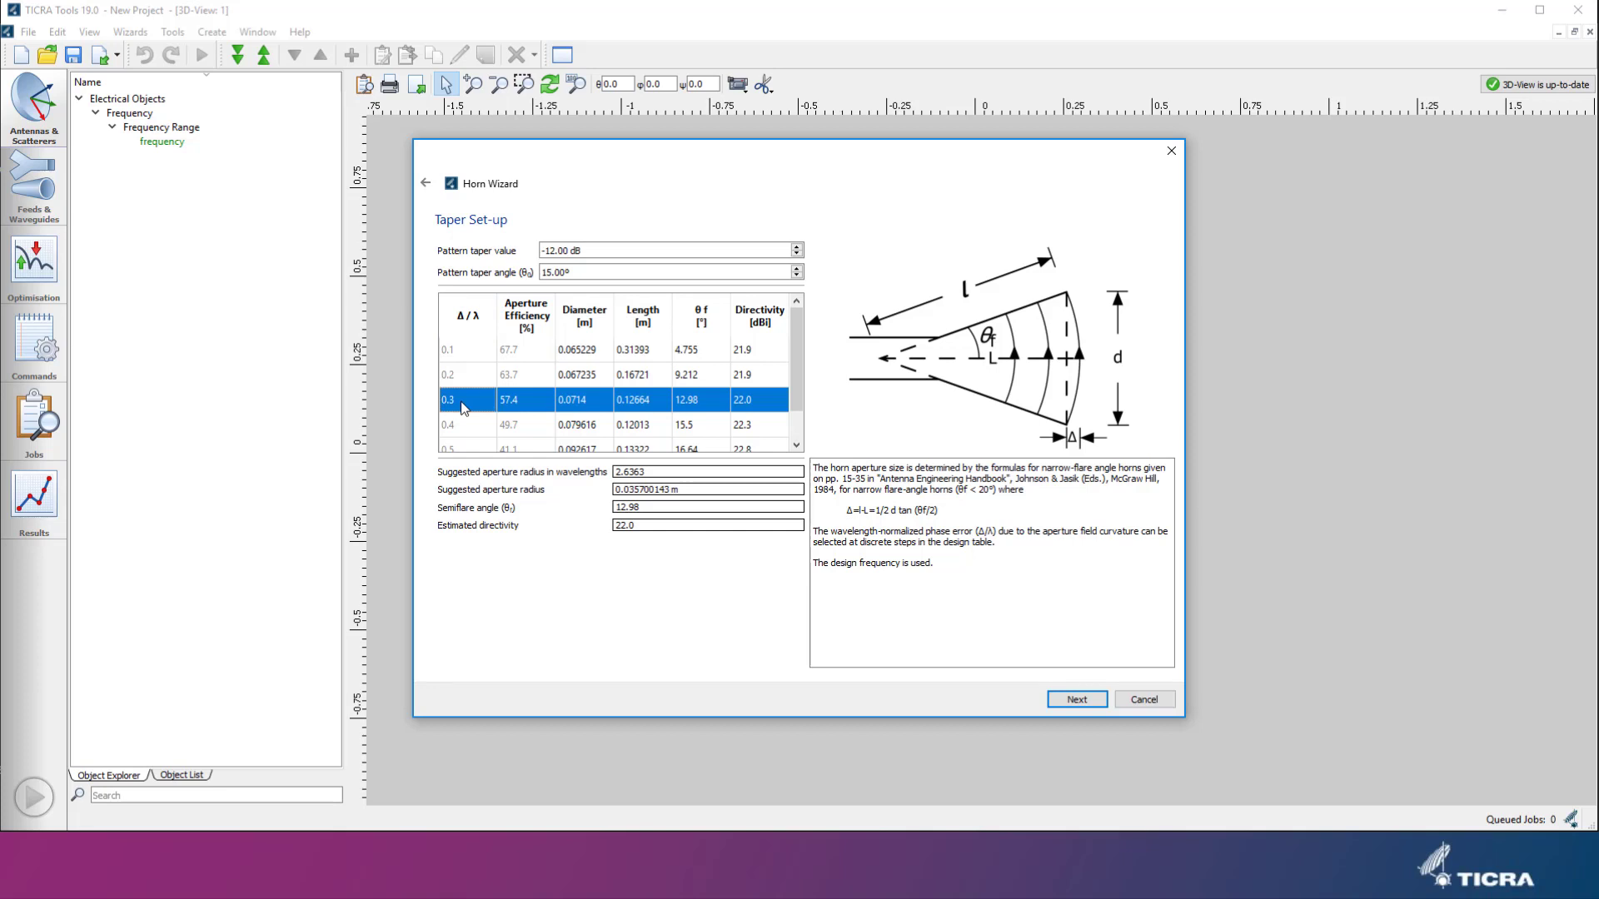
{"action": "mouse_move", "coordinate": [466, 380]}
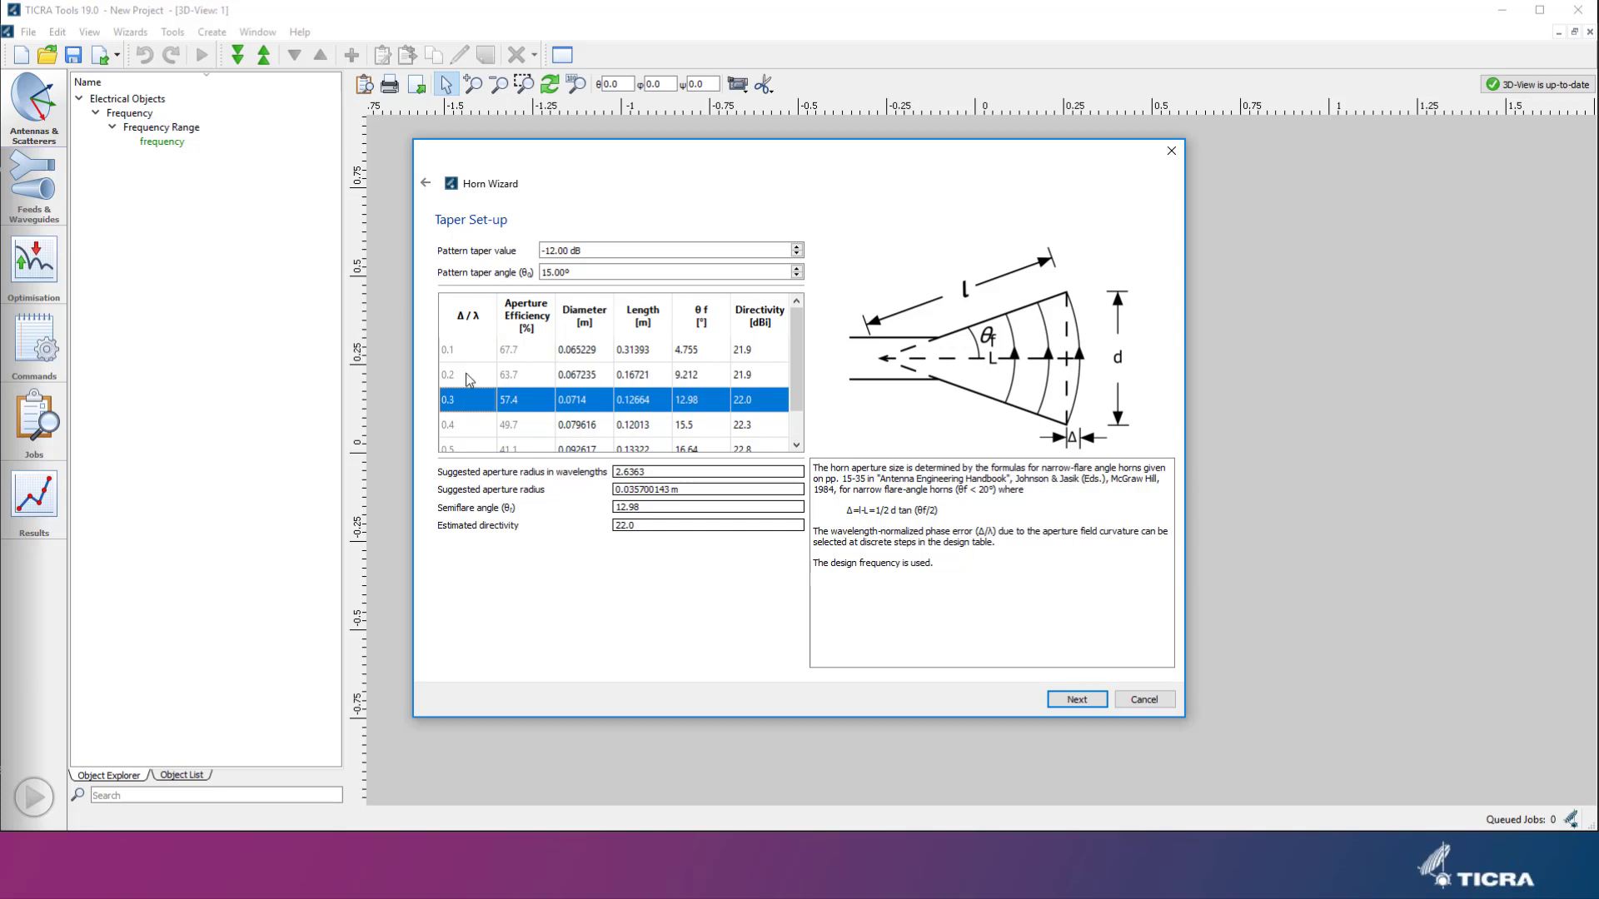
{"action": "left_click", "coordinate": [466, 348]}
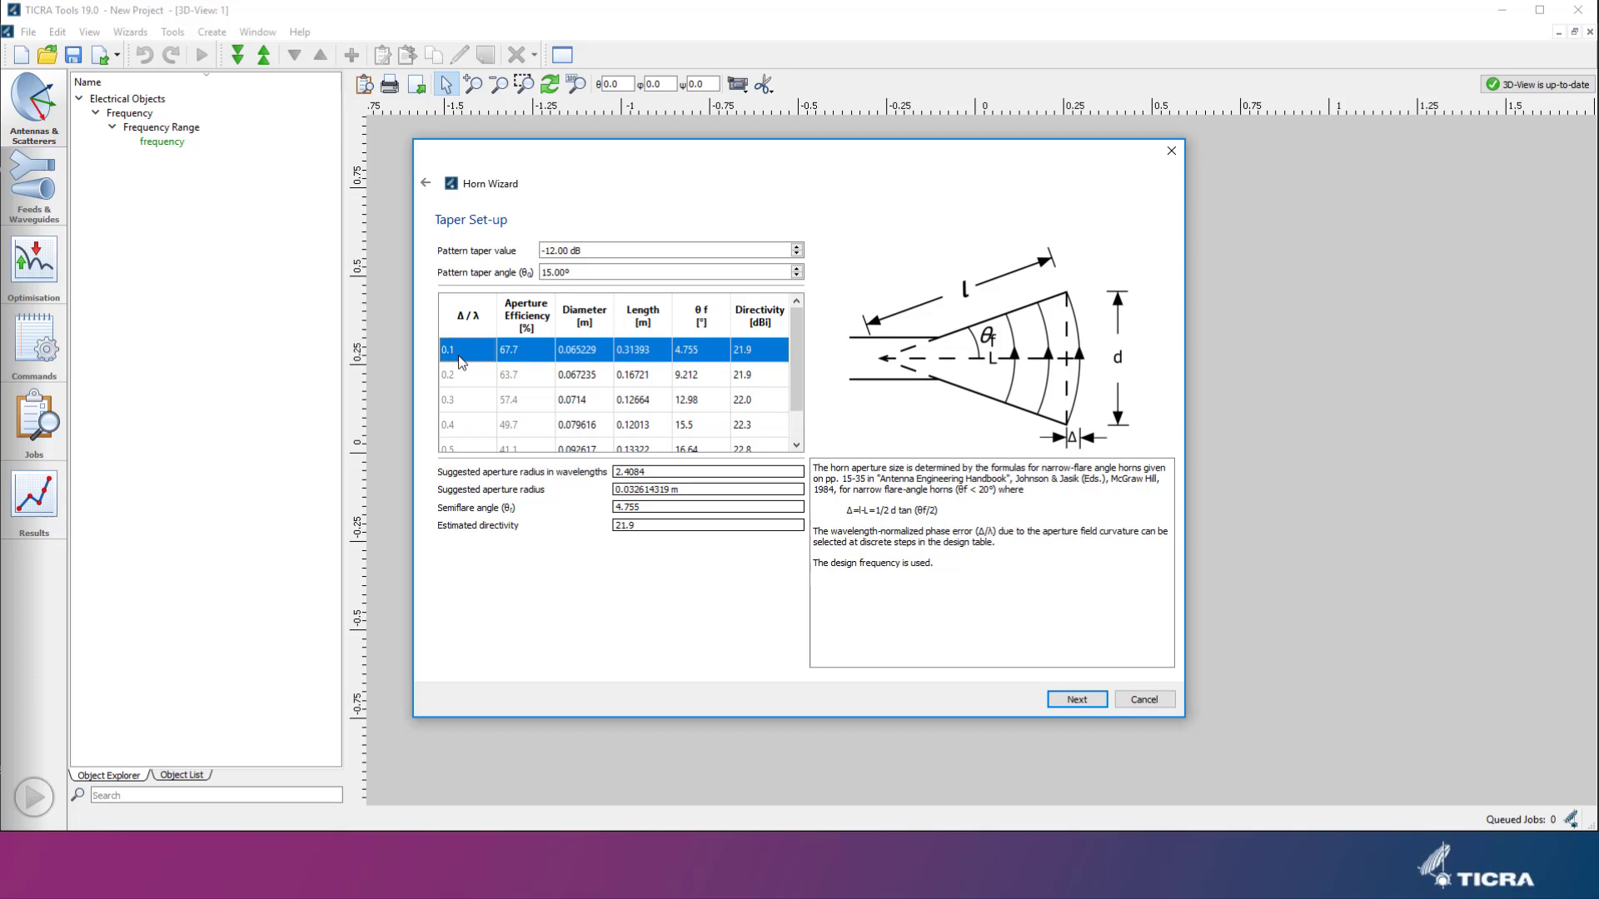
{"action": "mouse_move", "coordinate": [588, 368]}
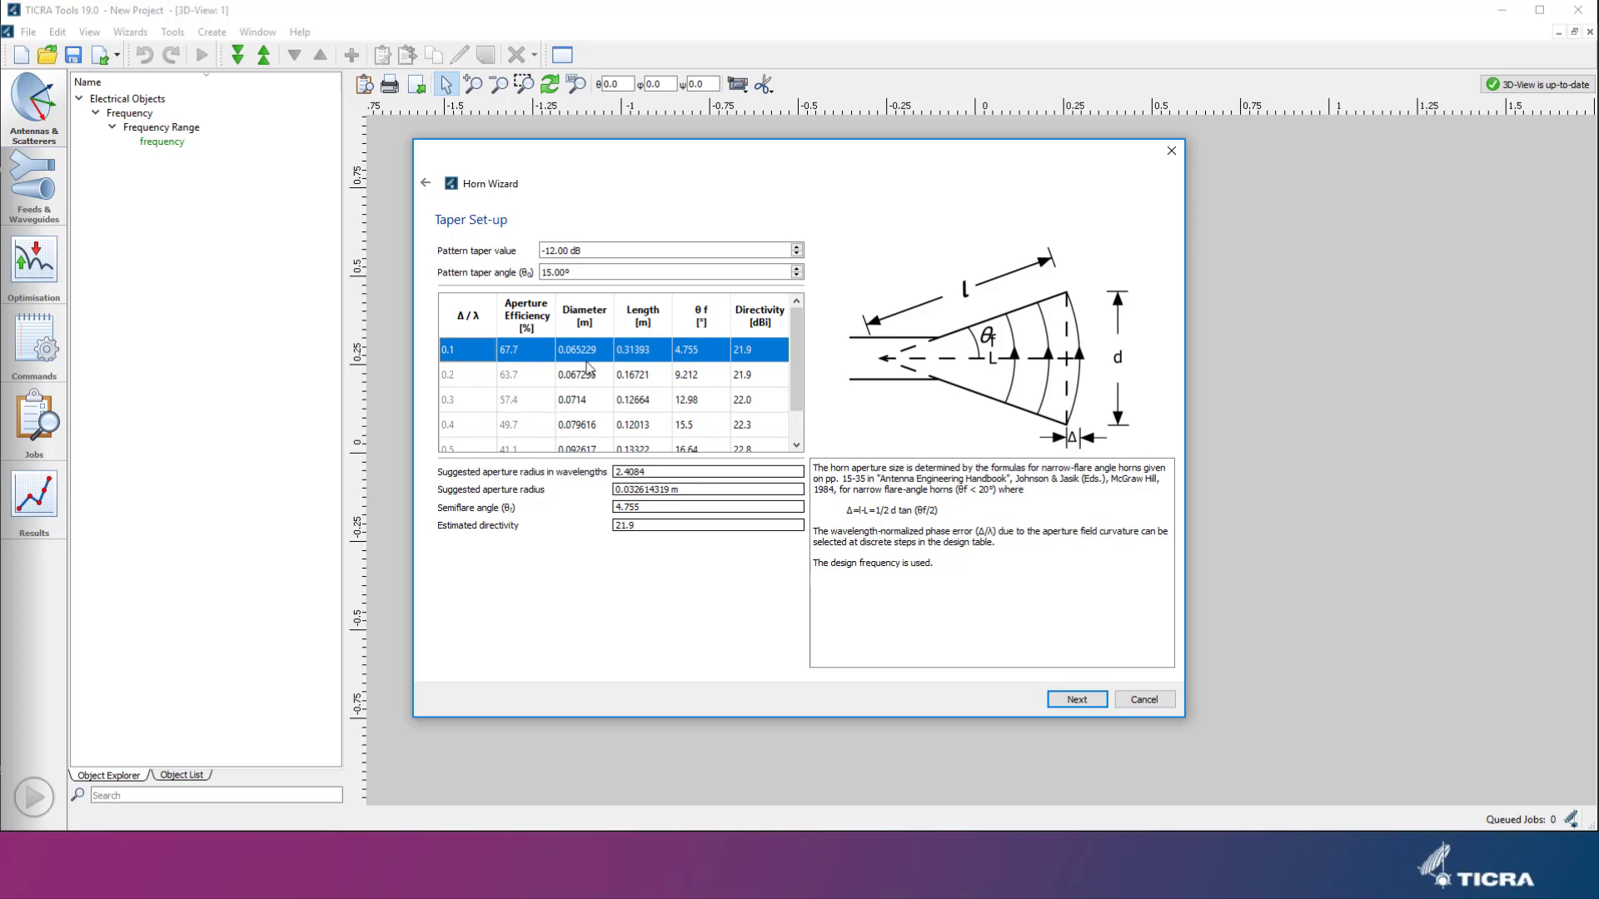
{"action": "mouse_move", "coordinate": [639, 355]}
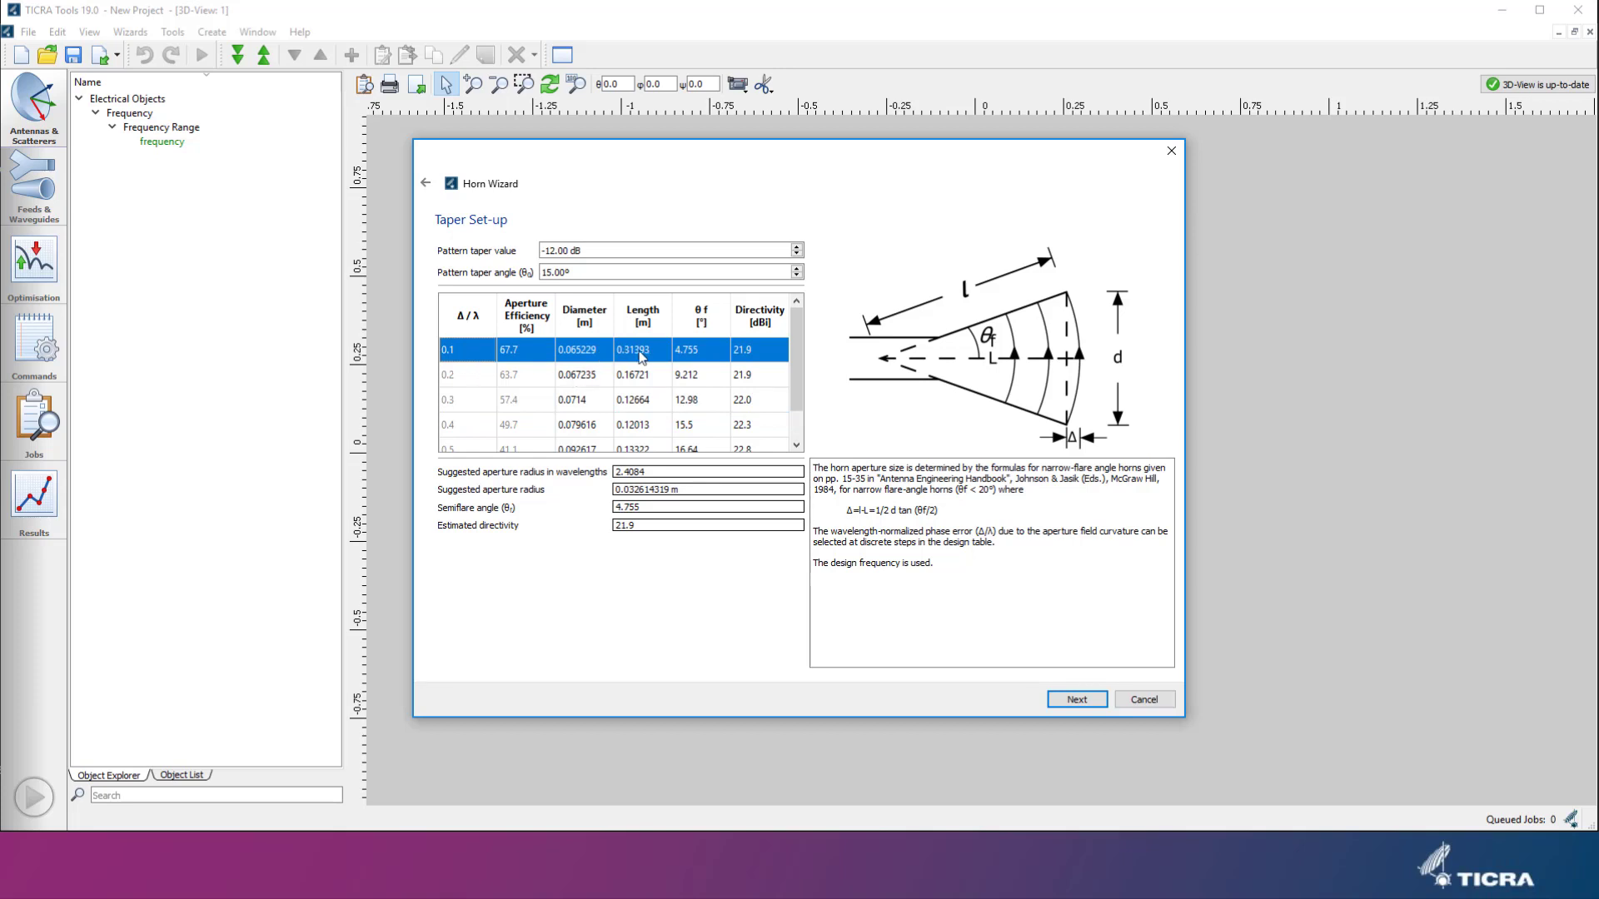
{"action": "mouse_move", "coordinate": [610, 364]}
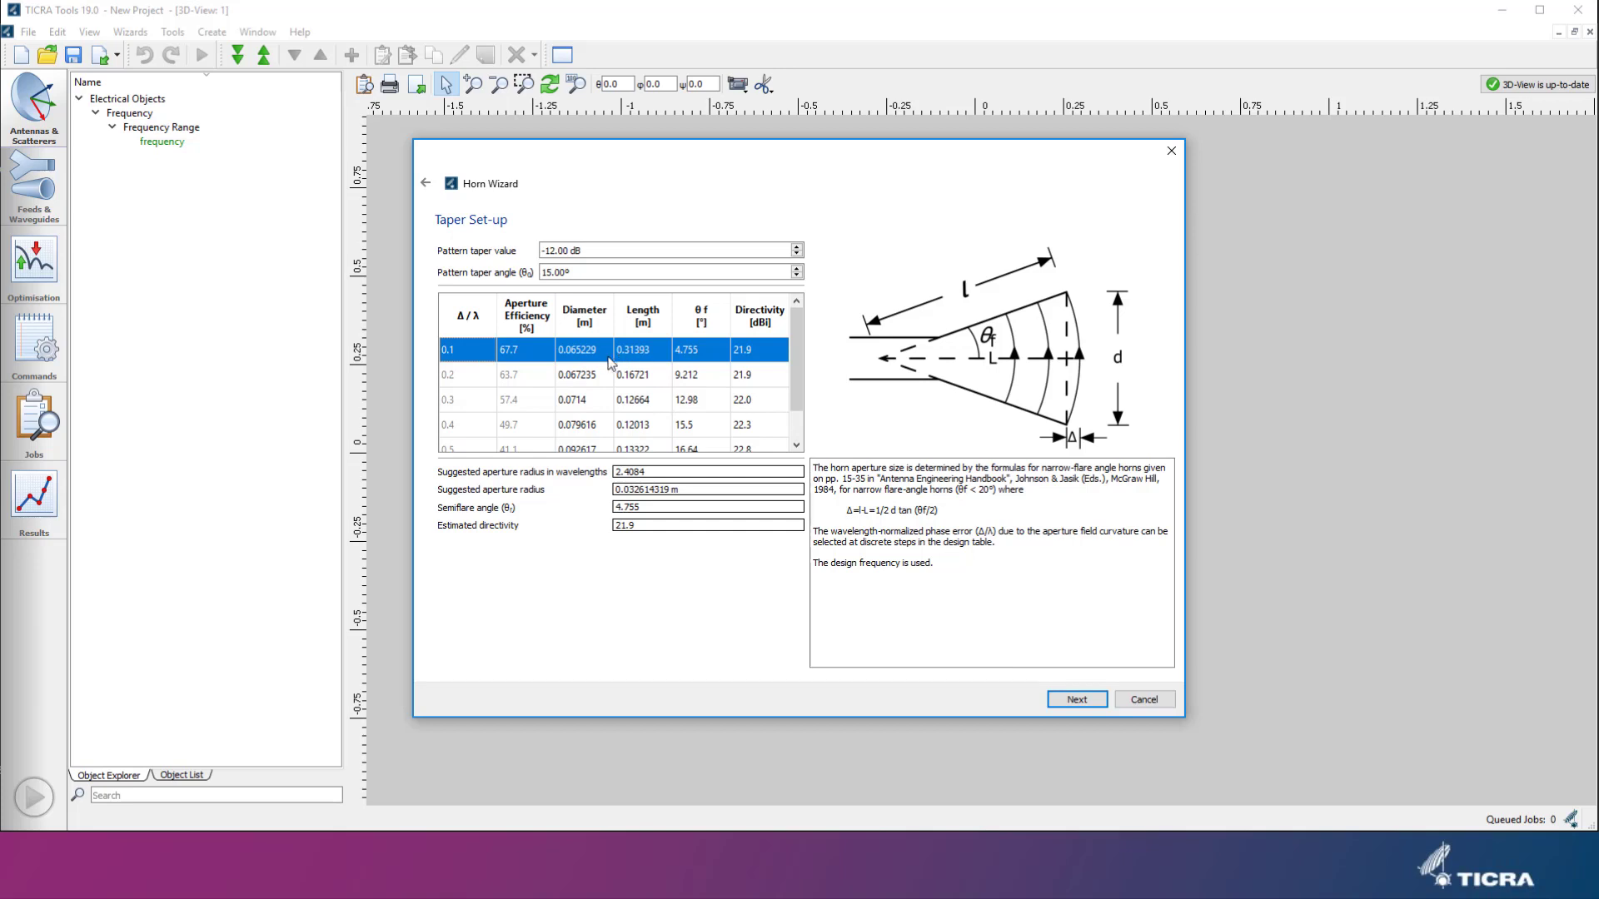
{"action": "mouse_move", "coordinate": [638, 389]}
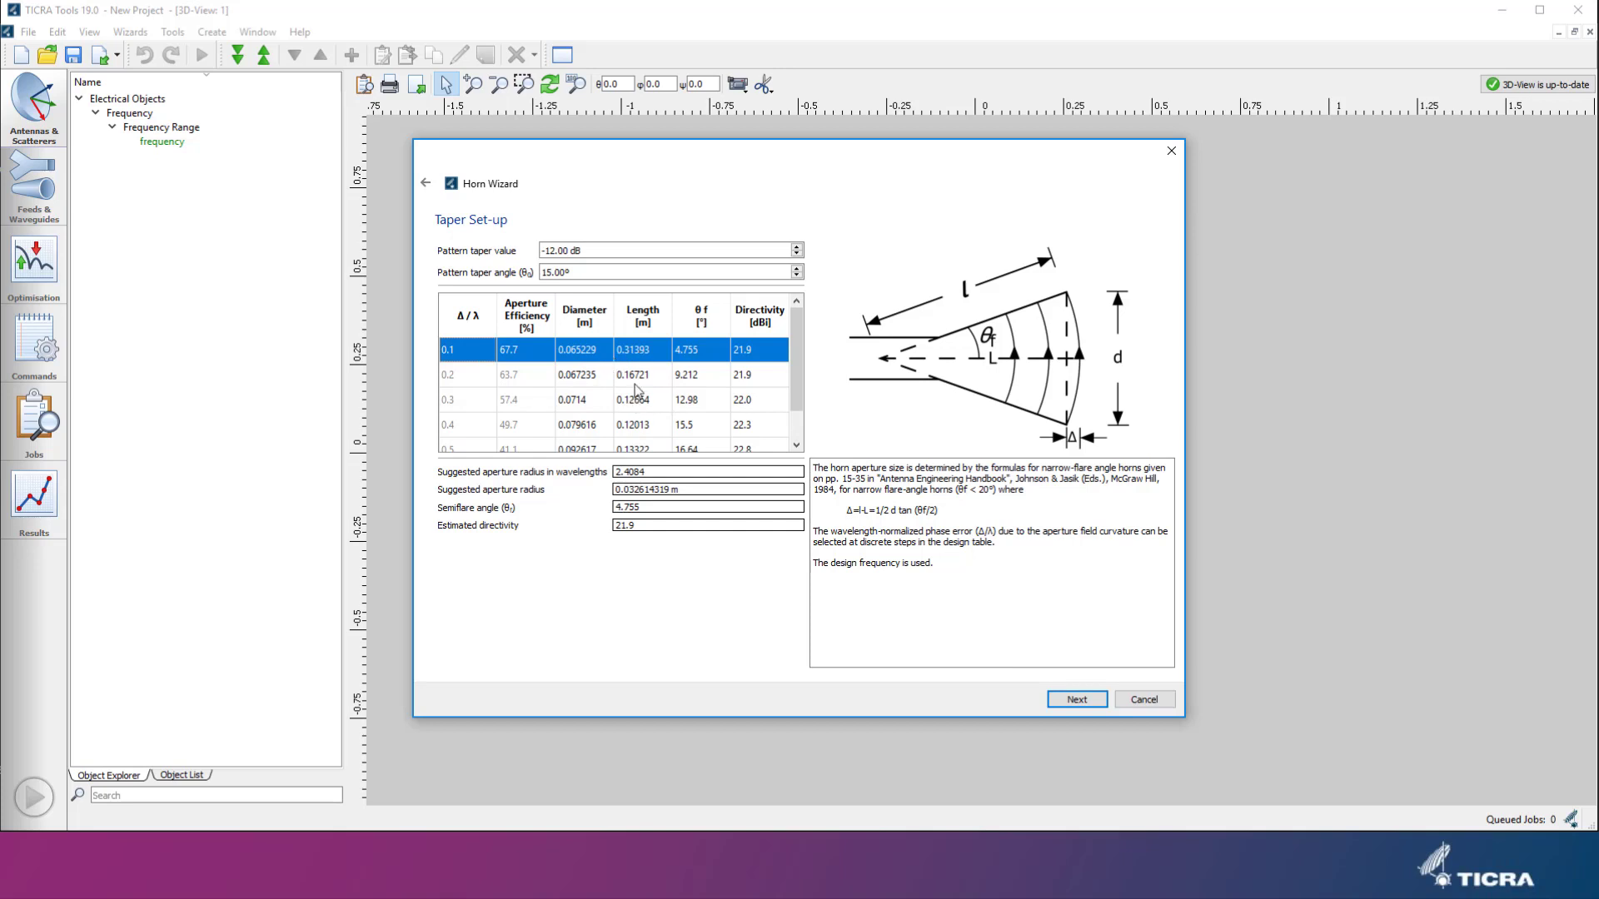
{"action": "left_click", "coordinate": [470, 448]}
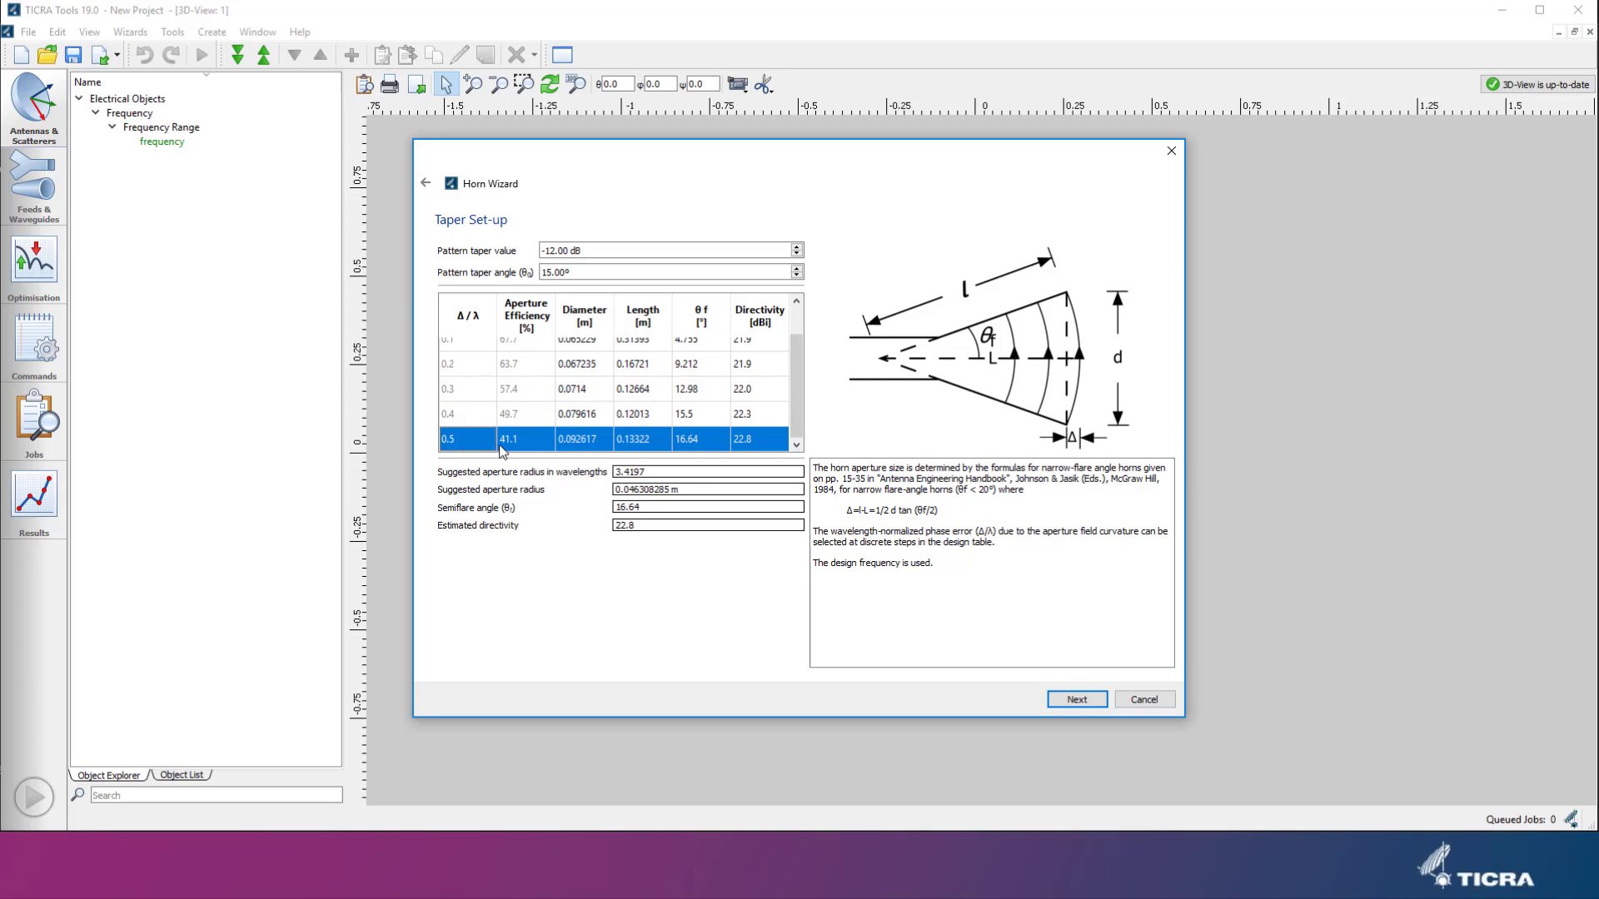
{"action": "mouse_move", "coordinate": [638, 443]}
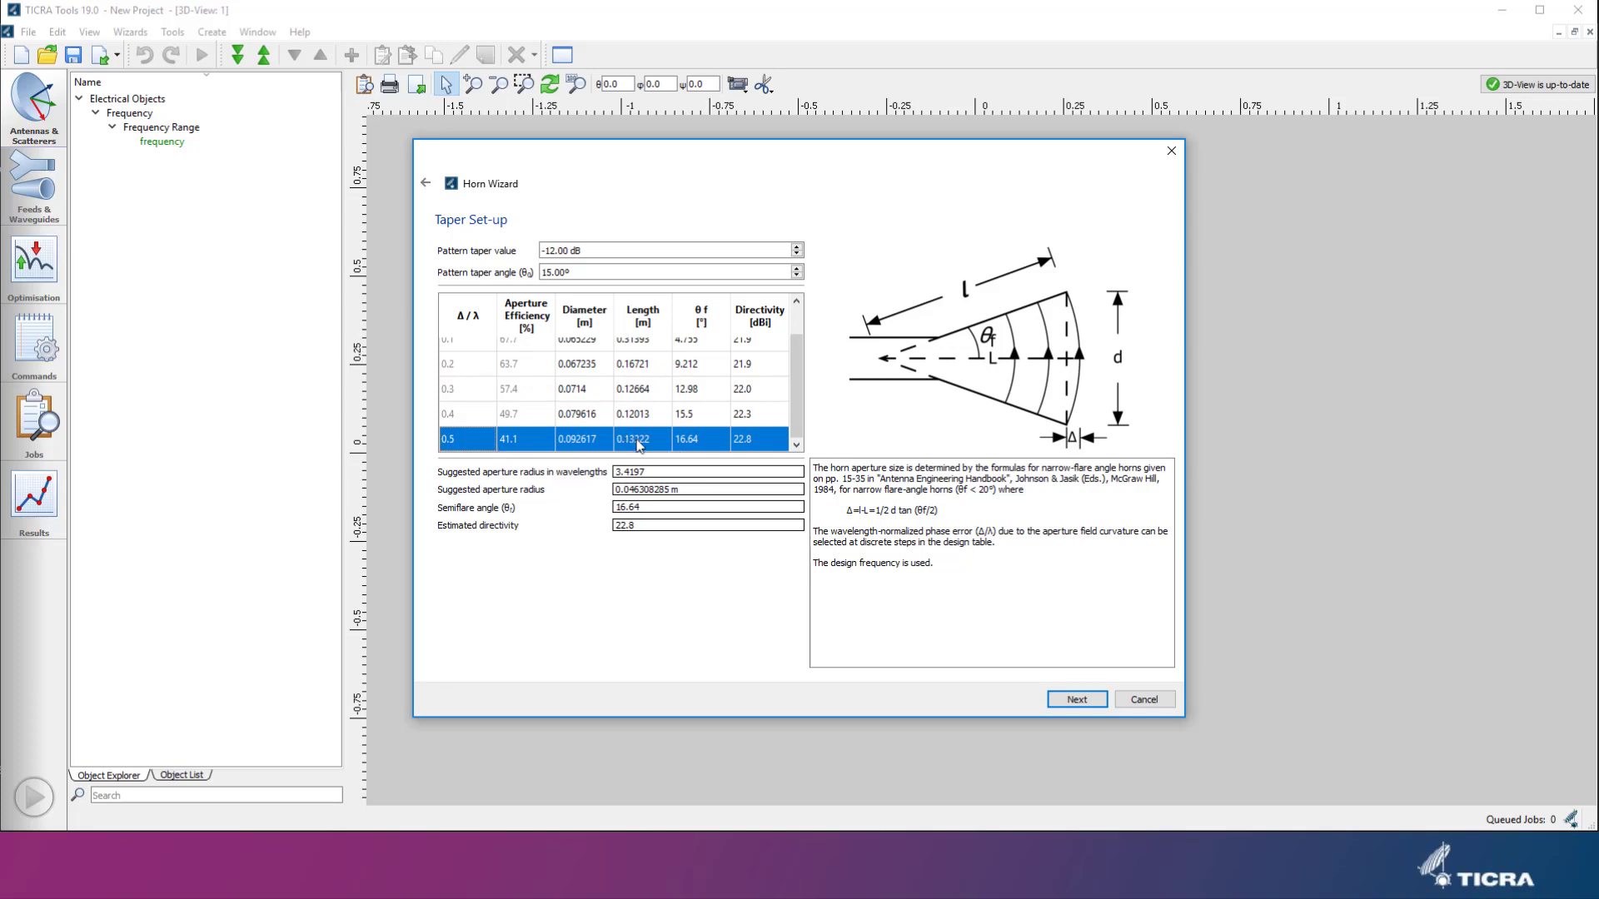
{"action": "left_click", "coordinate": [571, 388]}
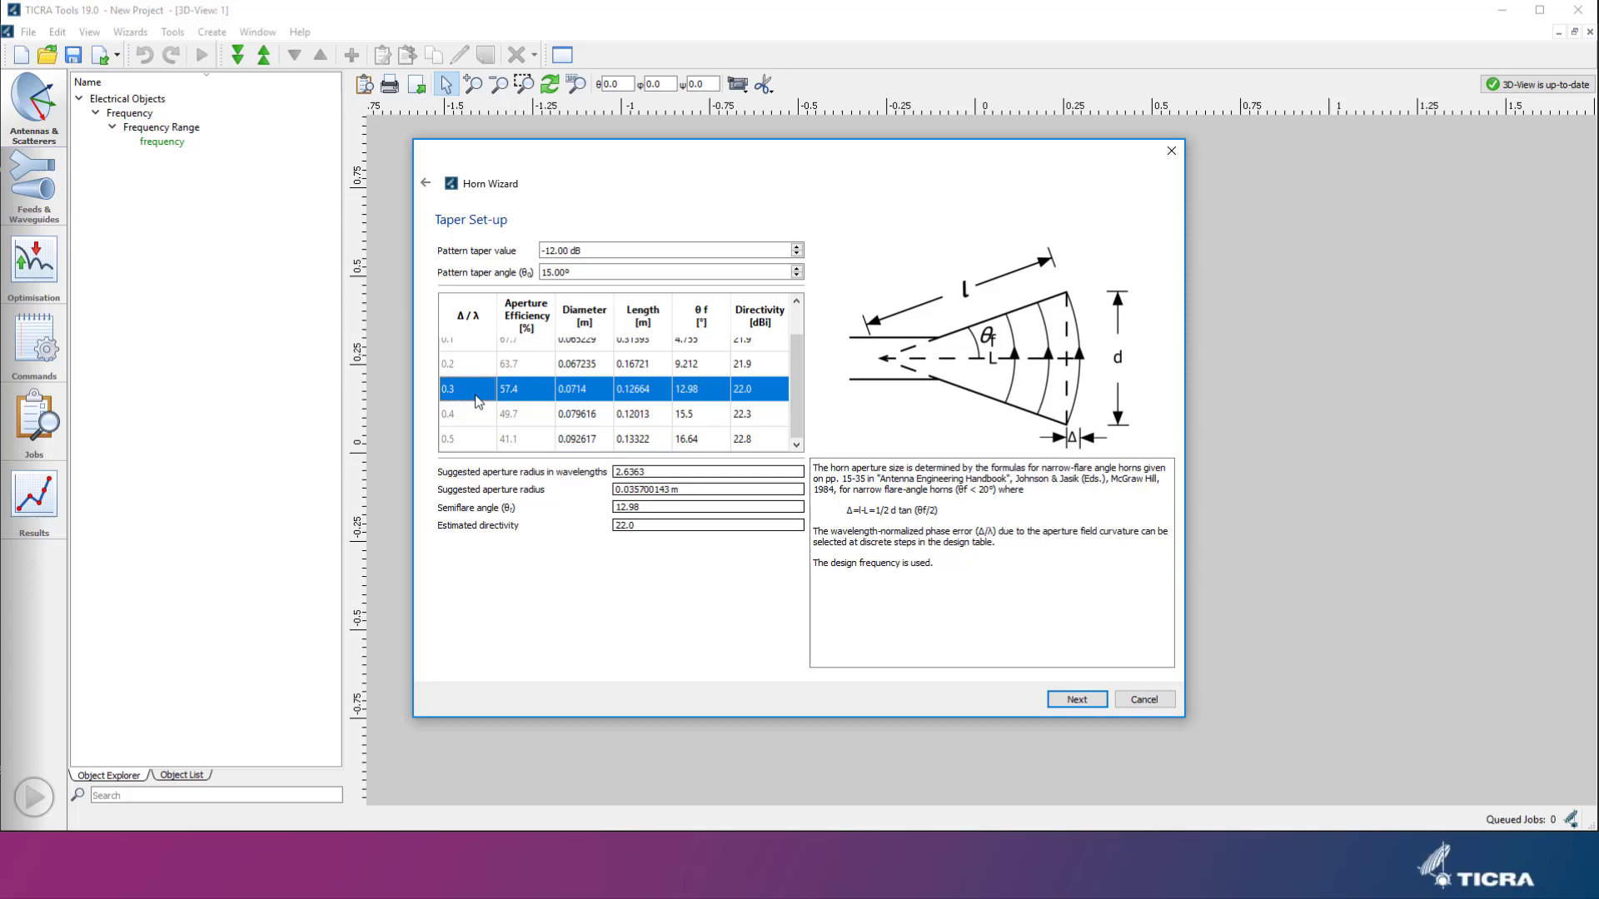
{"action": "mouse_move", "coordinate": [1234, 689]}
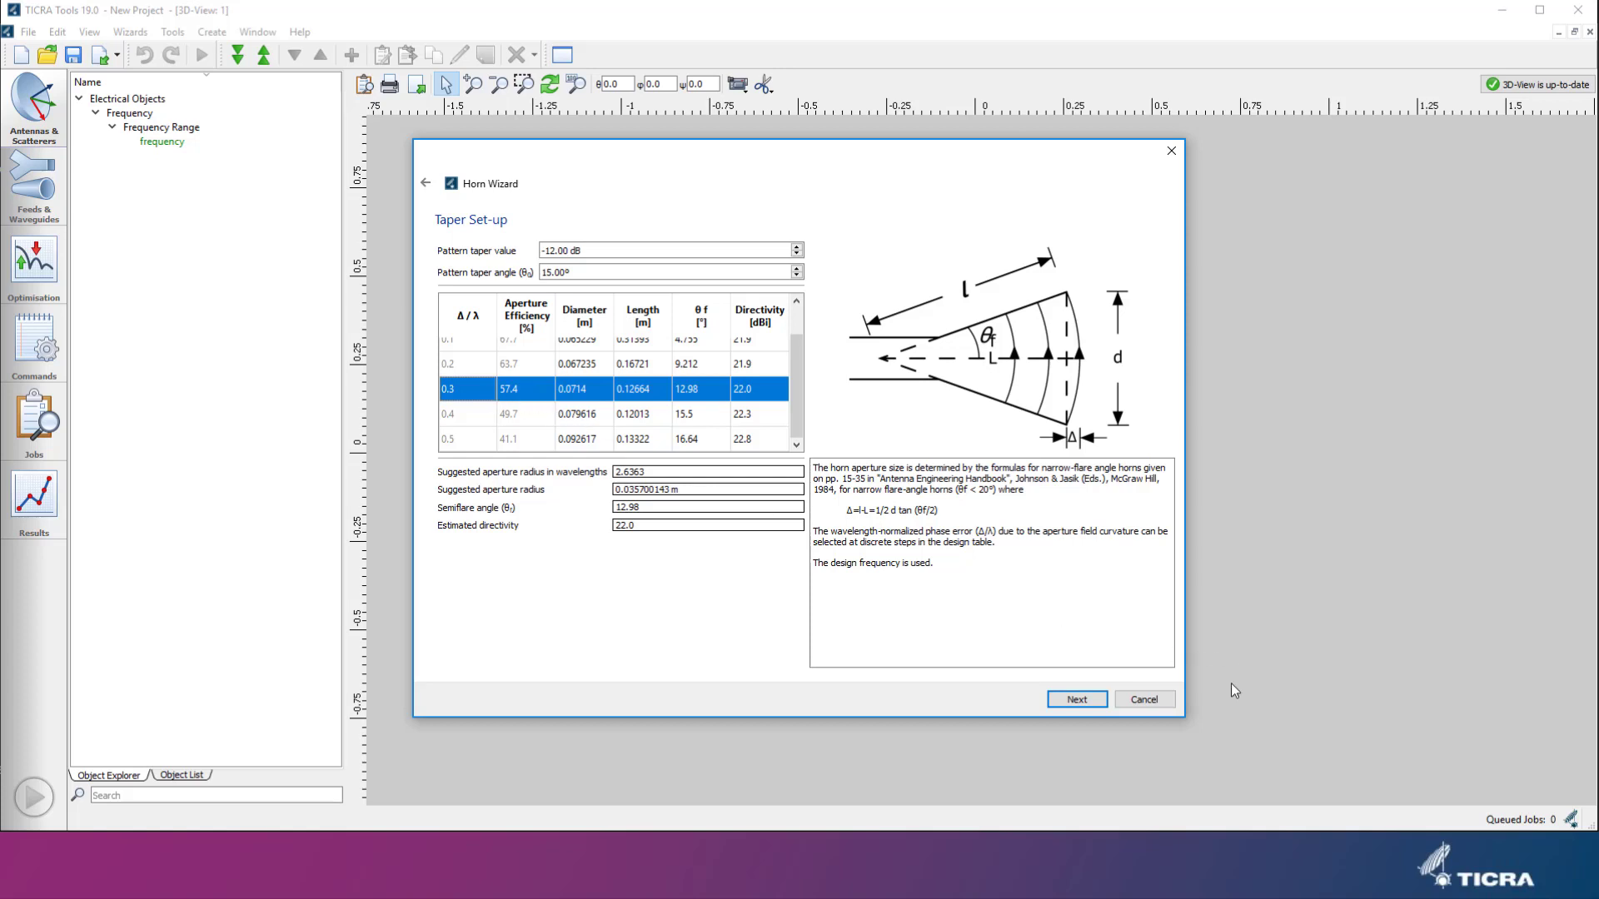
{"action": "left_click", "coordinate": [1075, 699]}
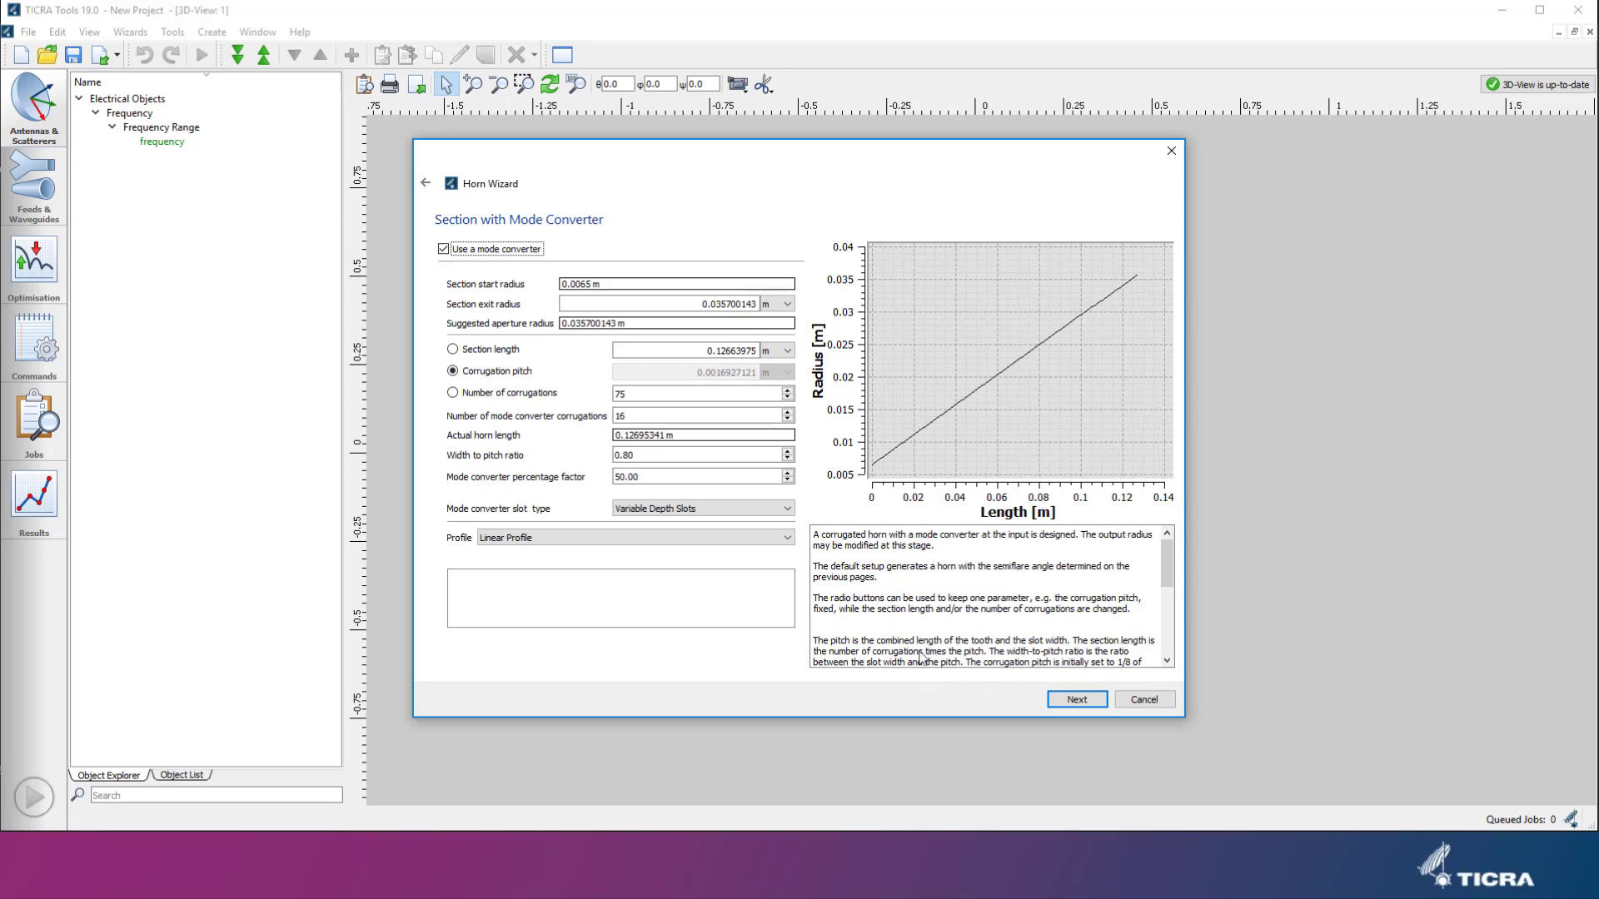
{"action": "mouse_move", "coordinate": [915, 633]}
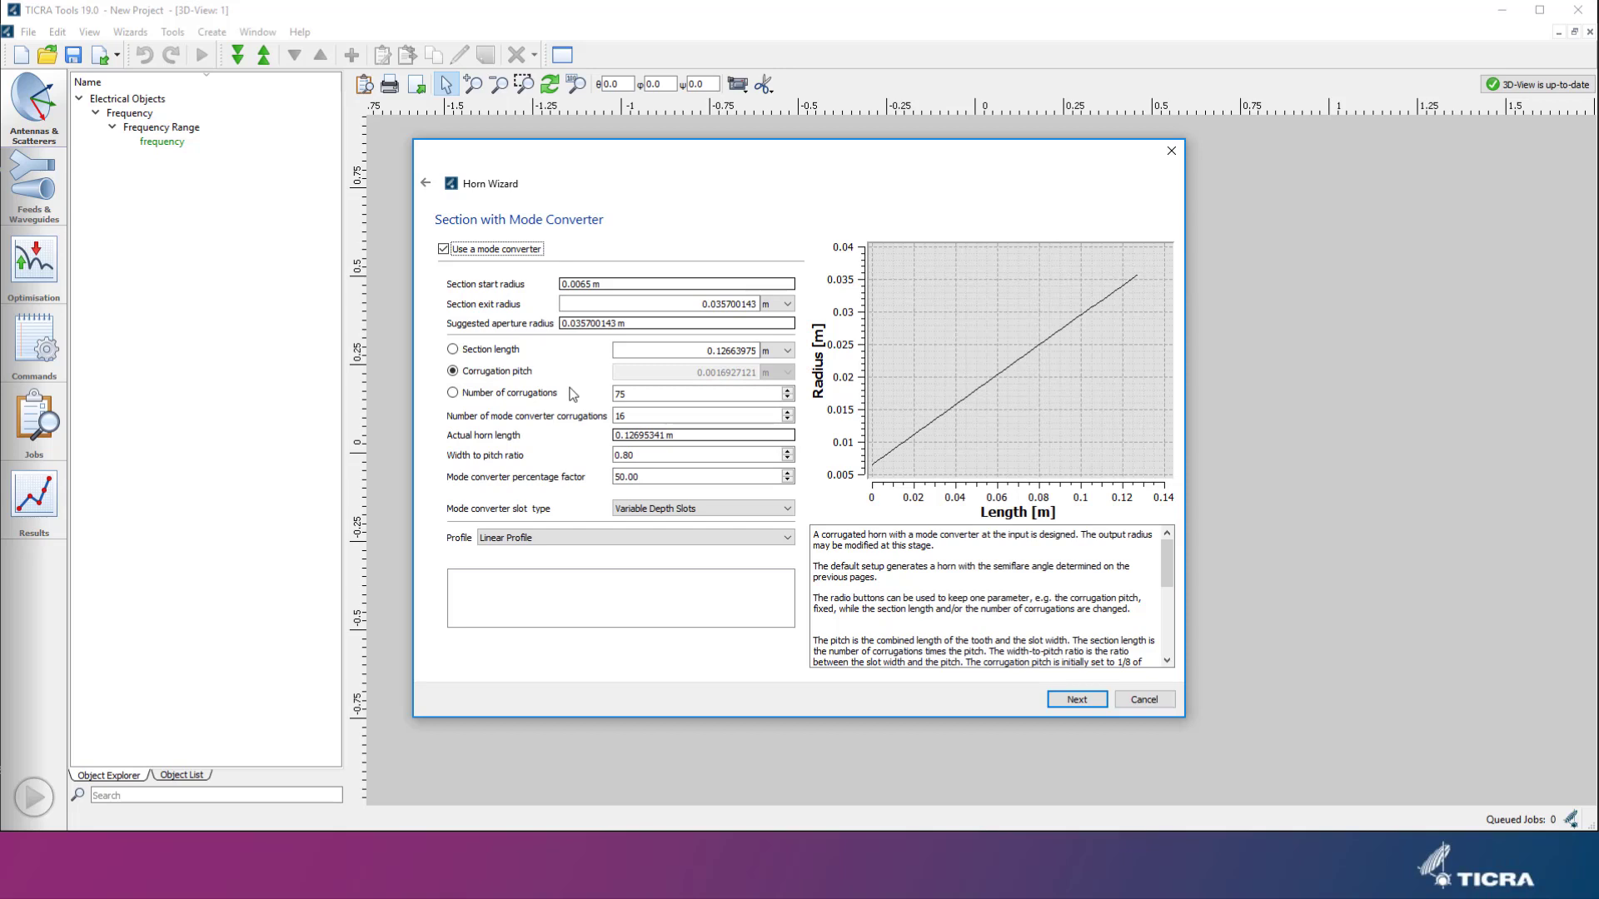
{"action": "mouse_move", "coordinate": [521, 287]}
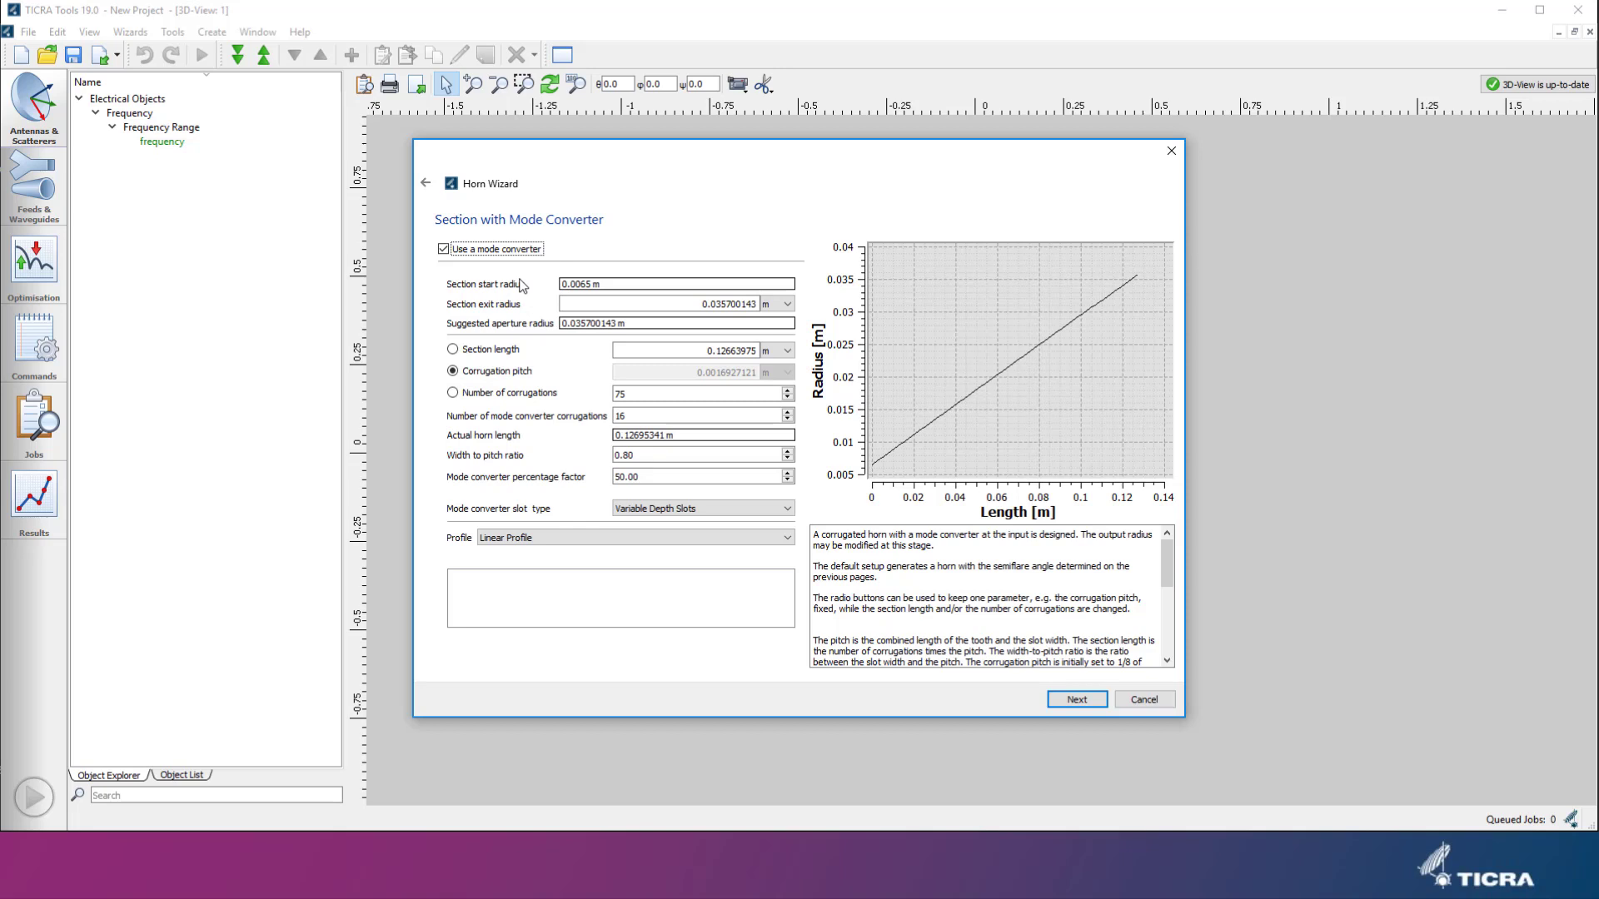
{"action": "mouse_move", "coordinate": [510, 423]}
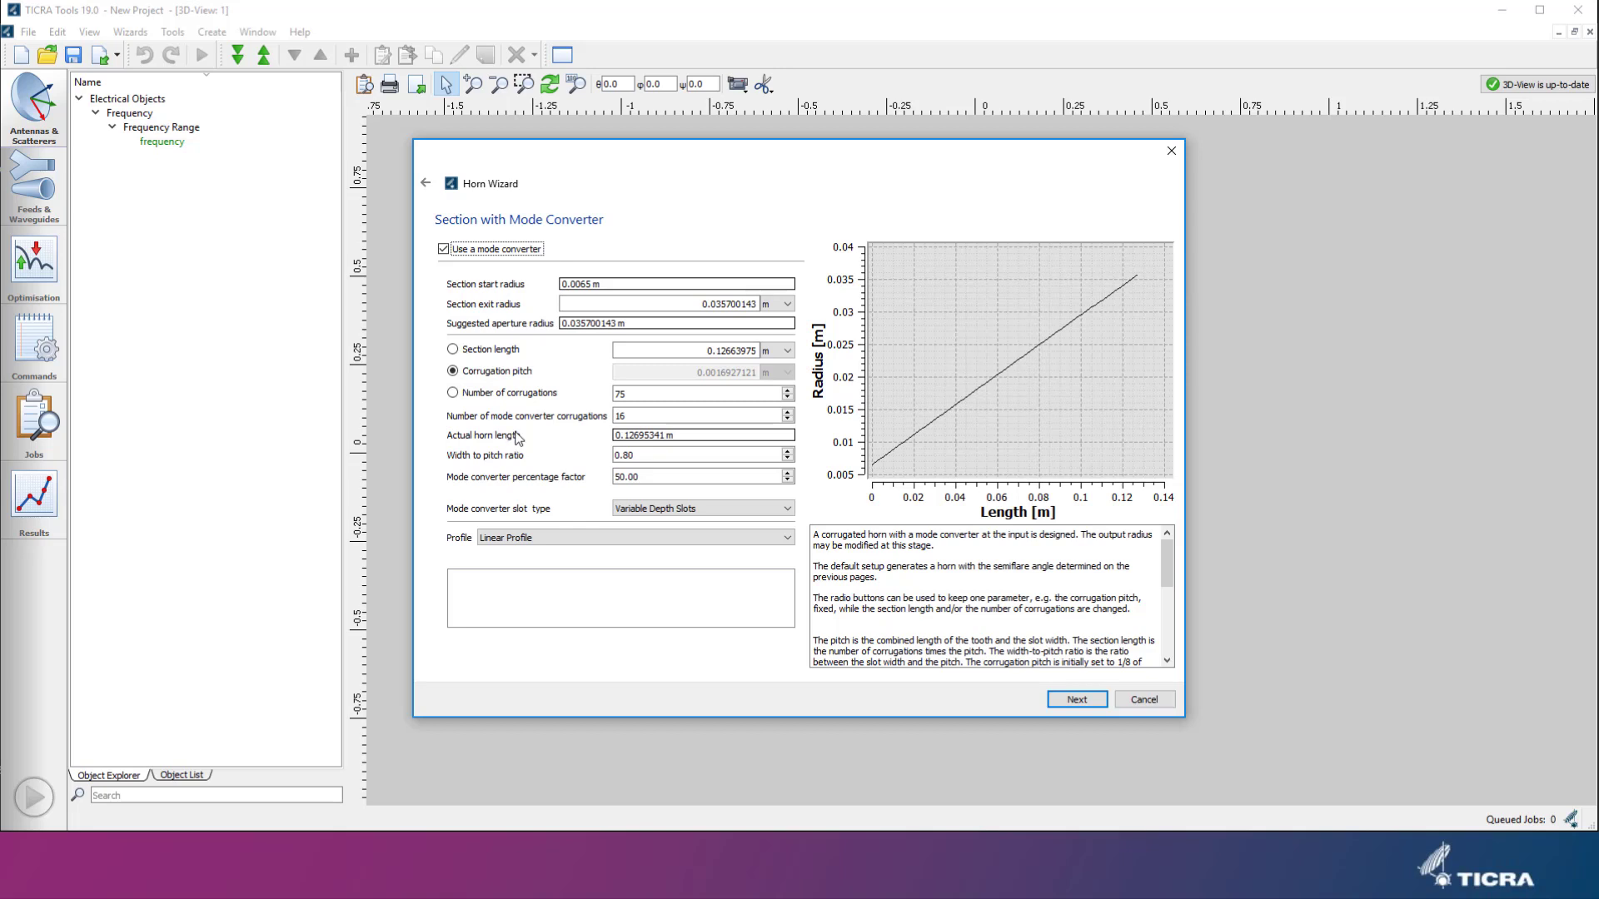
{"action": "mouse_move", "coordinate": [548, 429]}
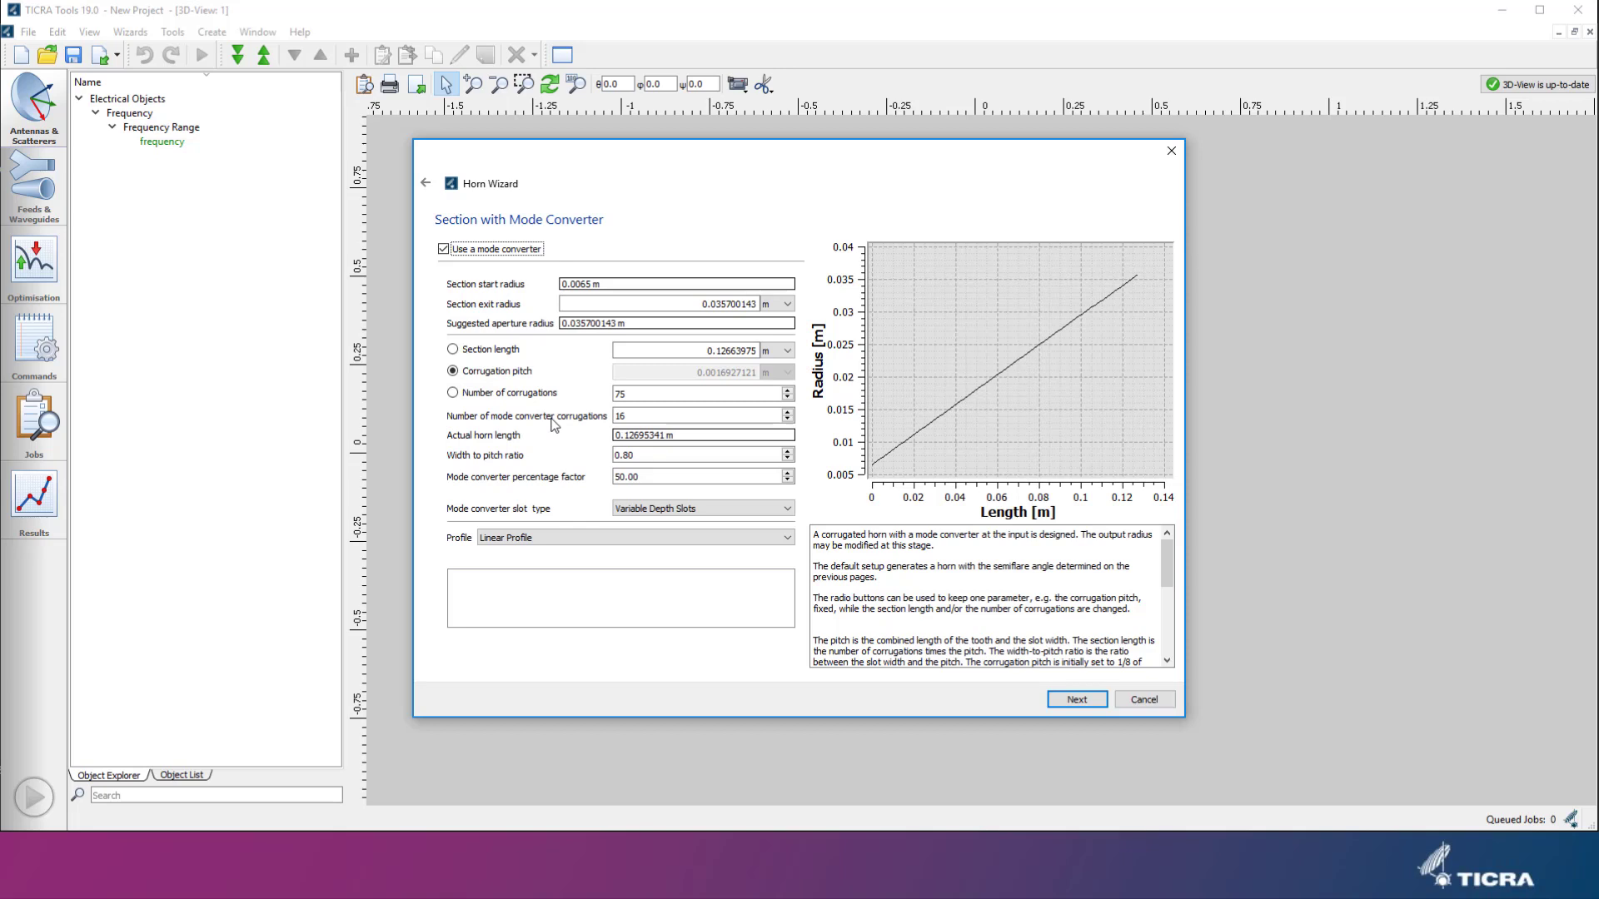
{"action": "mouse_move", "coordinate": [582, 353]}
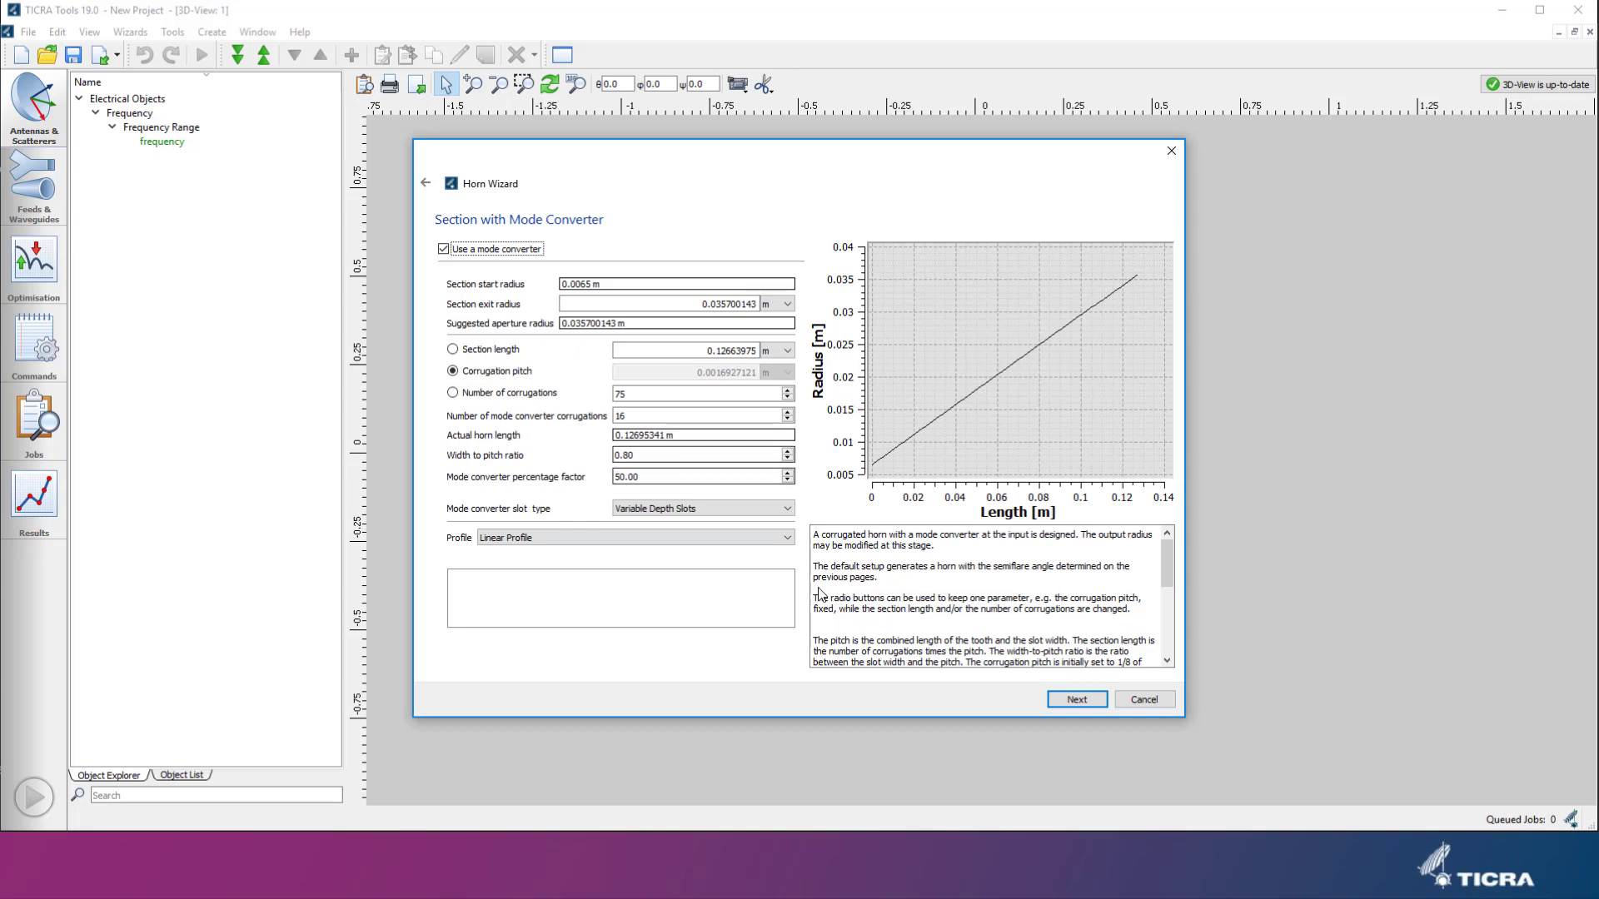
Step: Keep the default mode-converter section with 16 corrugations and continue to Commands
{"action": "left_click", "coordinate": [1075, 700]}
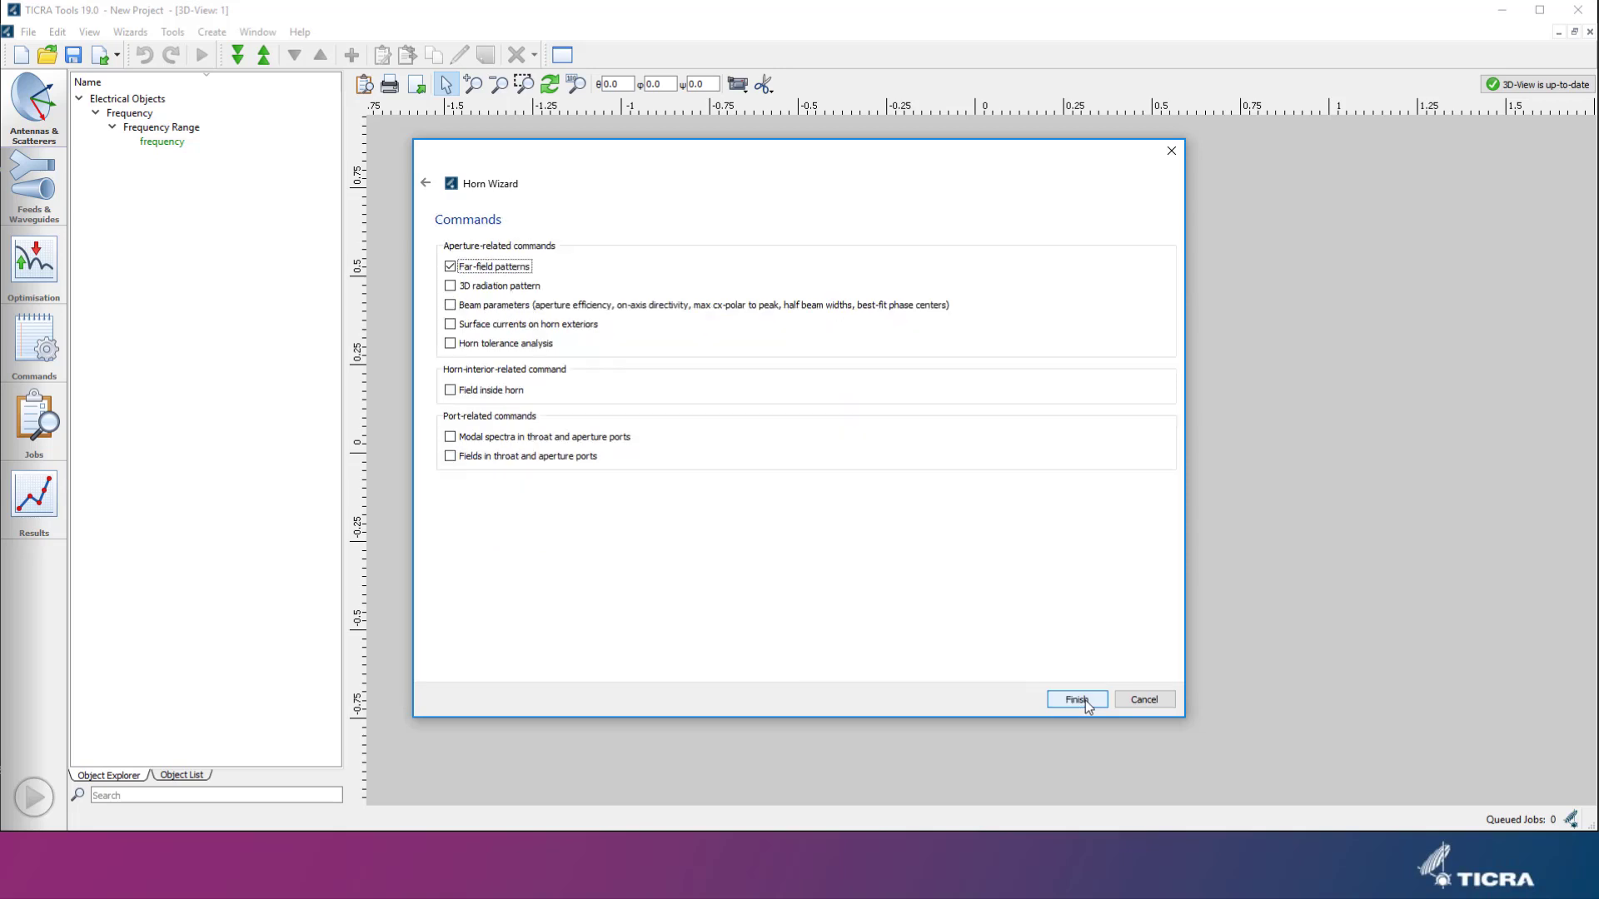
{"action": "mouse_move", "coordinate": [878, 664]}
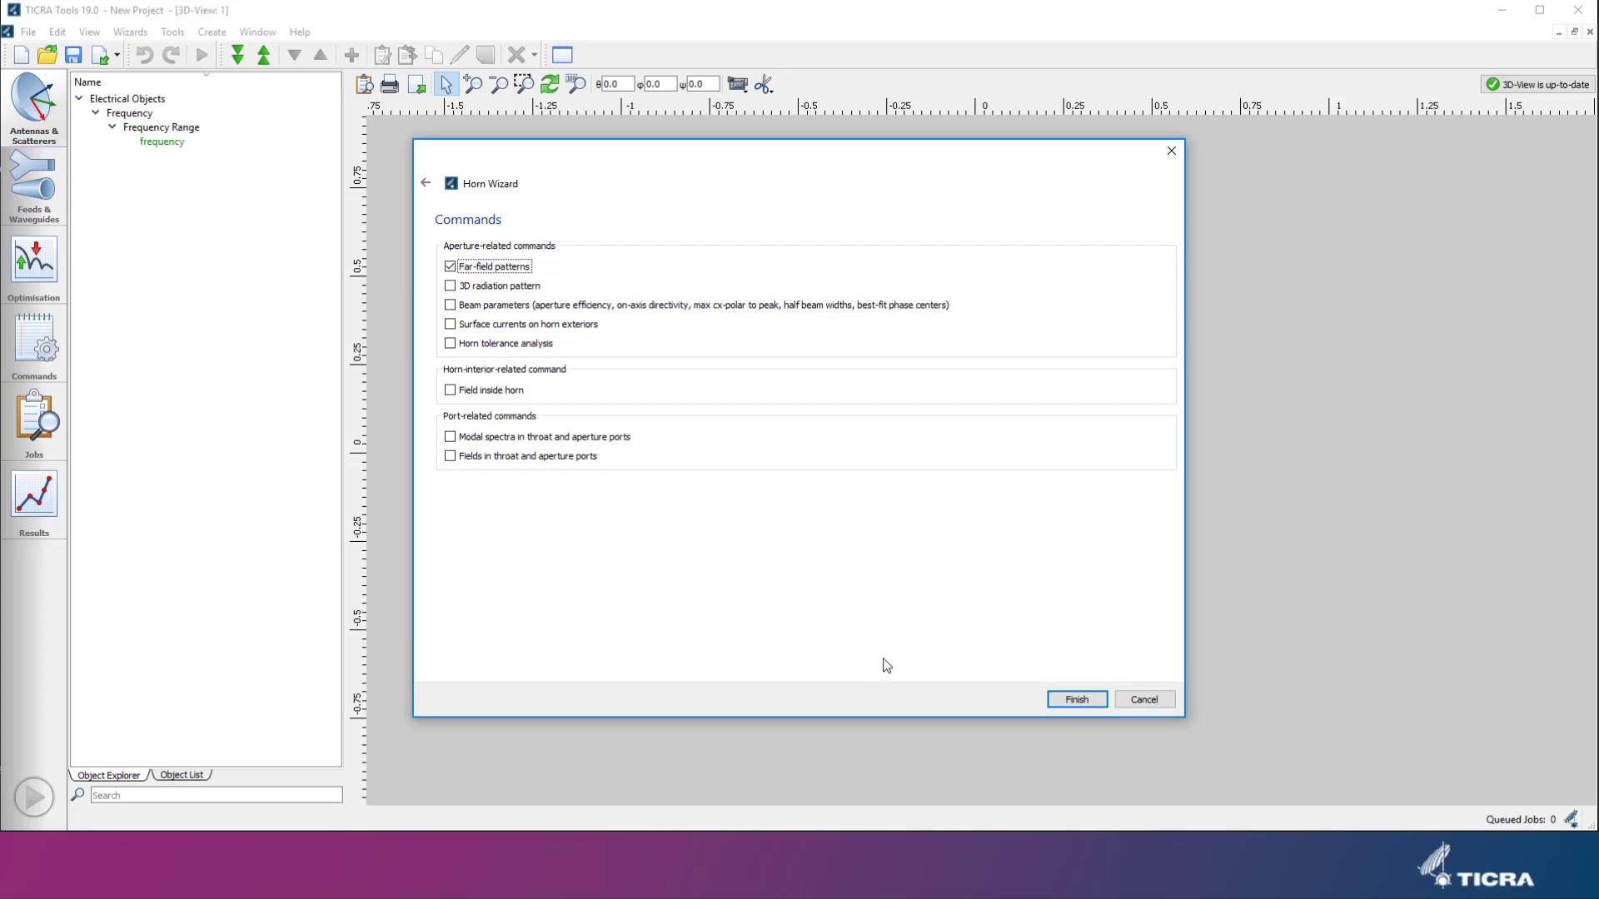
{"action": "mouse_move", "coordinate": [873, 638]}
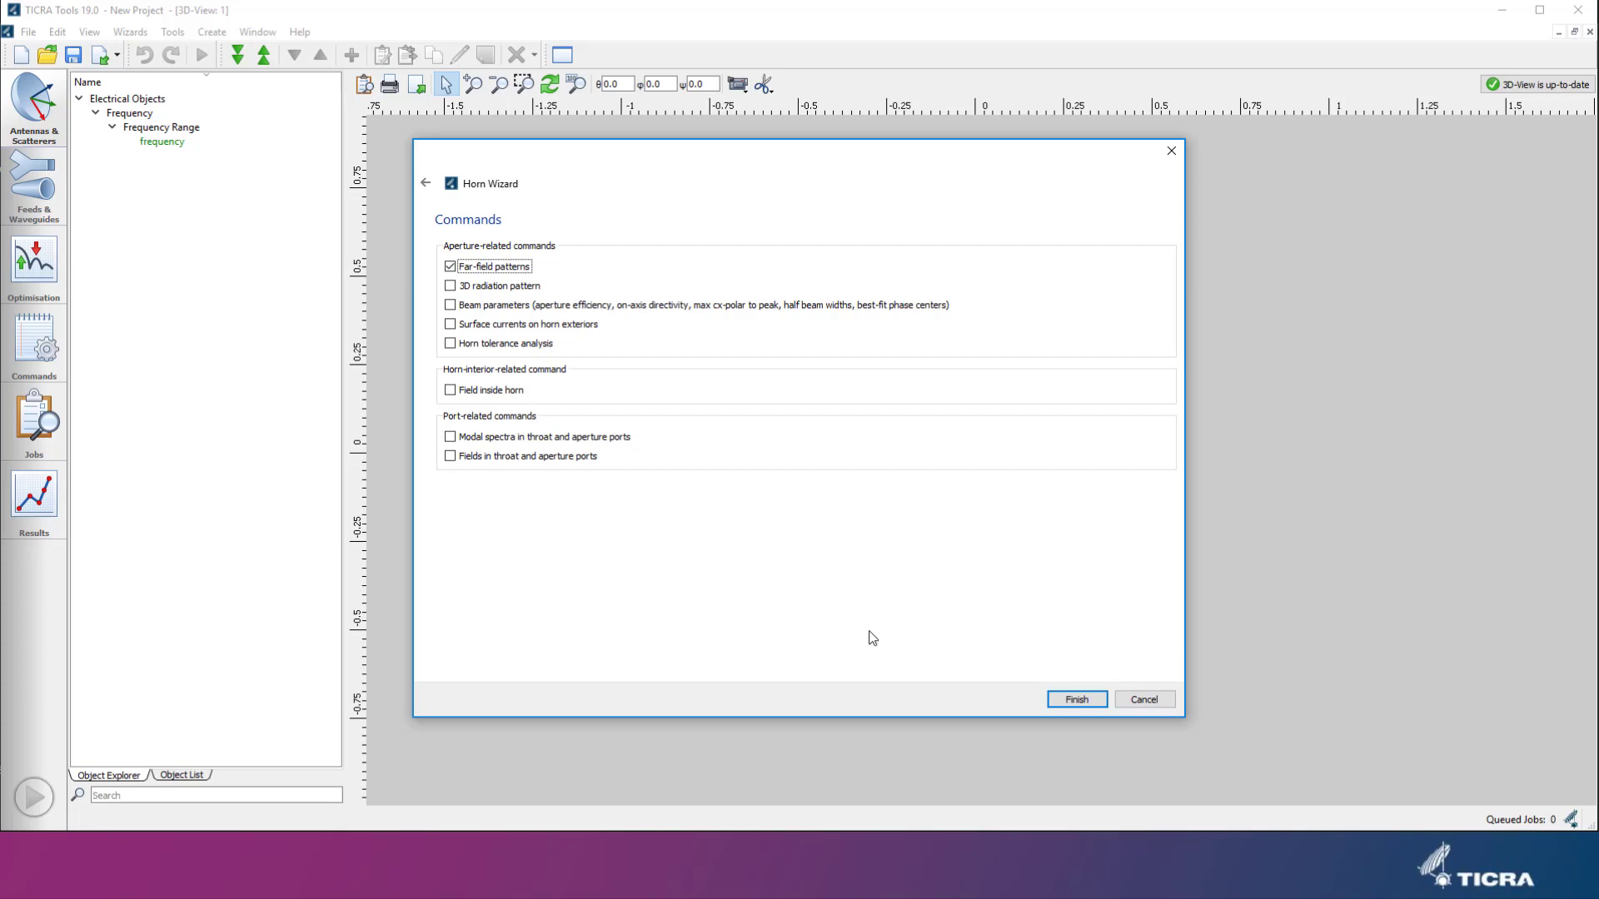
Step: Tick Beam parameters alongside Far-field patterns
{"action": "left_click", "coordinate": [449, 303]}
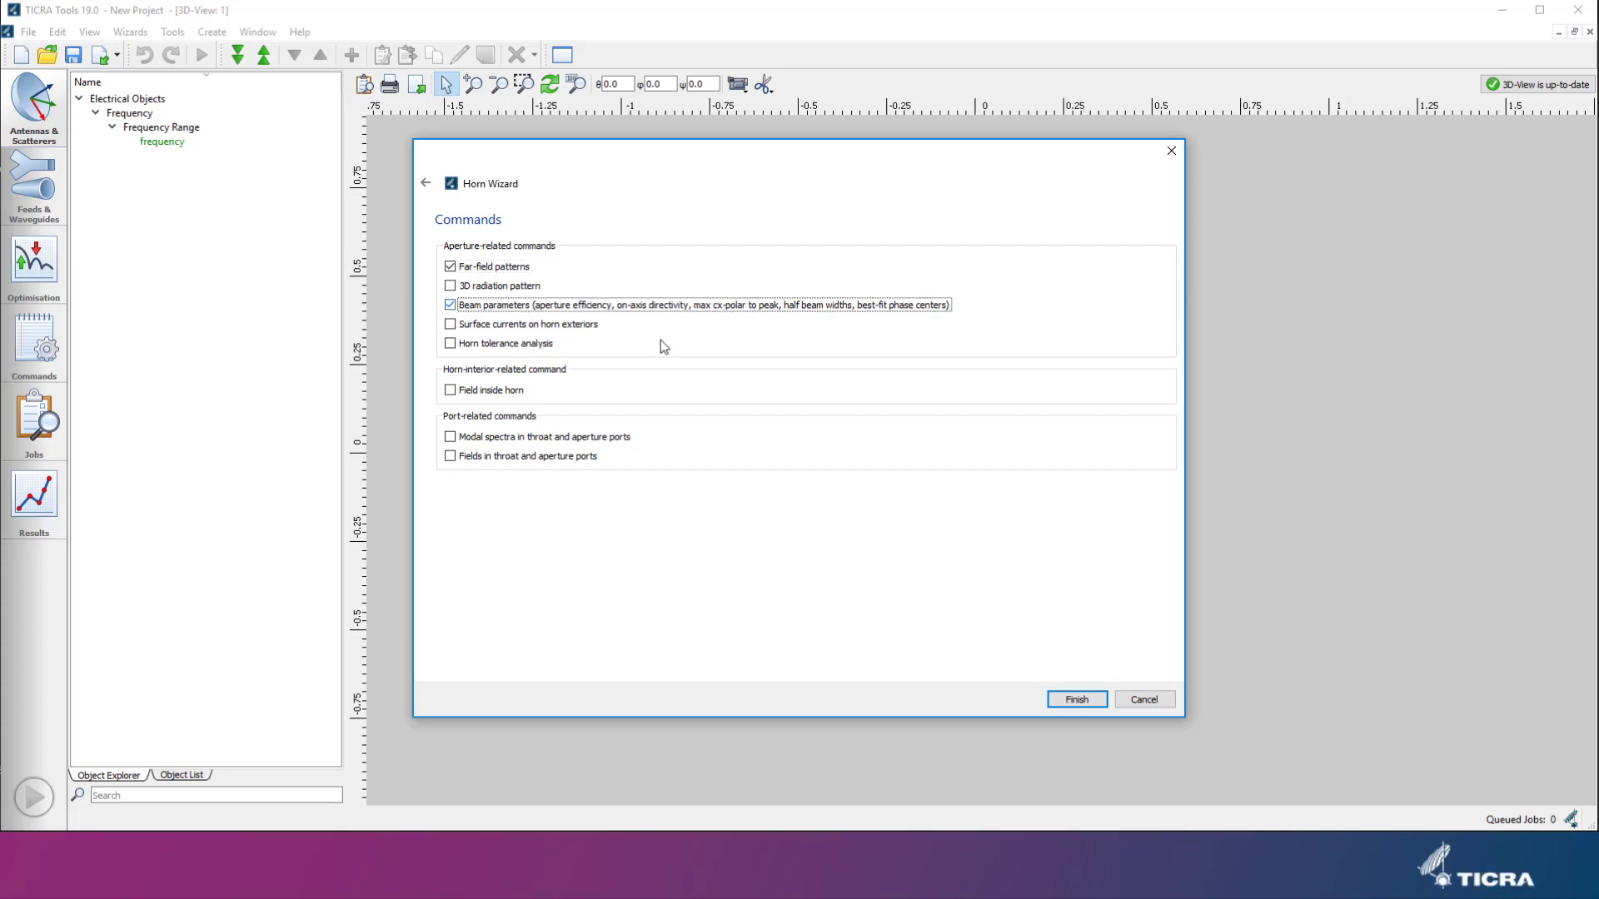
{"action": "mouse_move", "coordinate": [661, 322]}
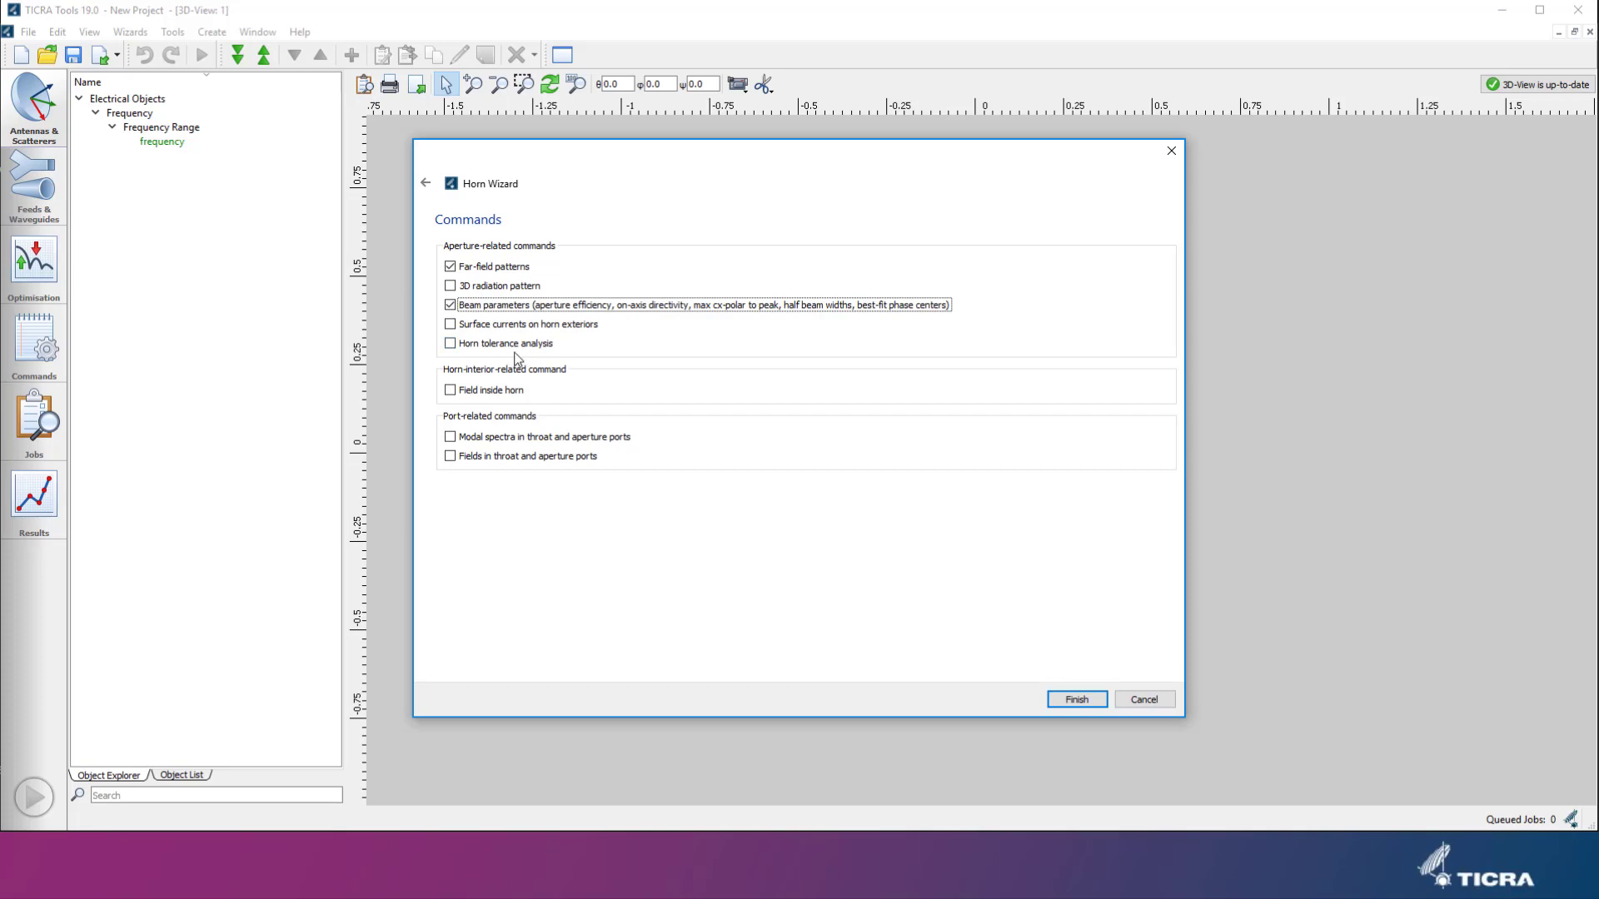
{"action": "mouse_move", "coordinate": [857, 769]}
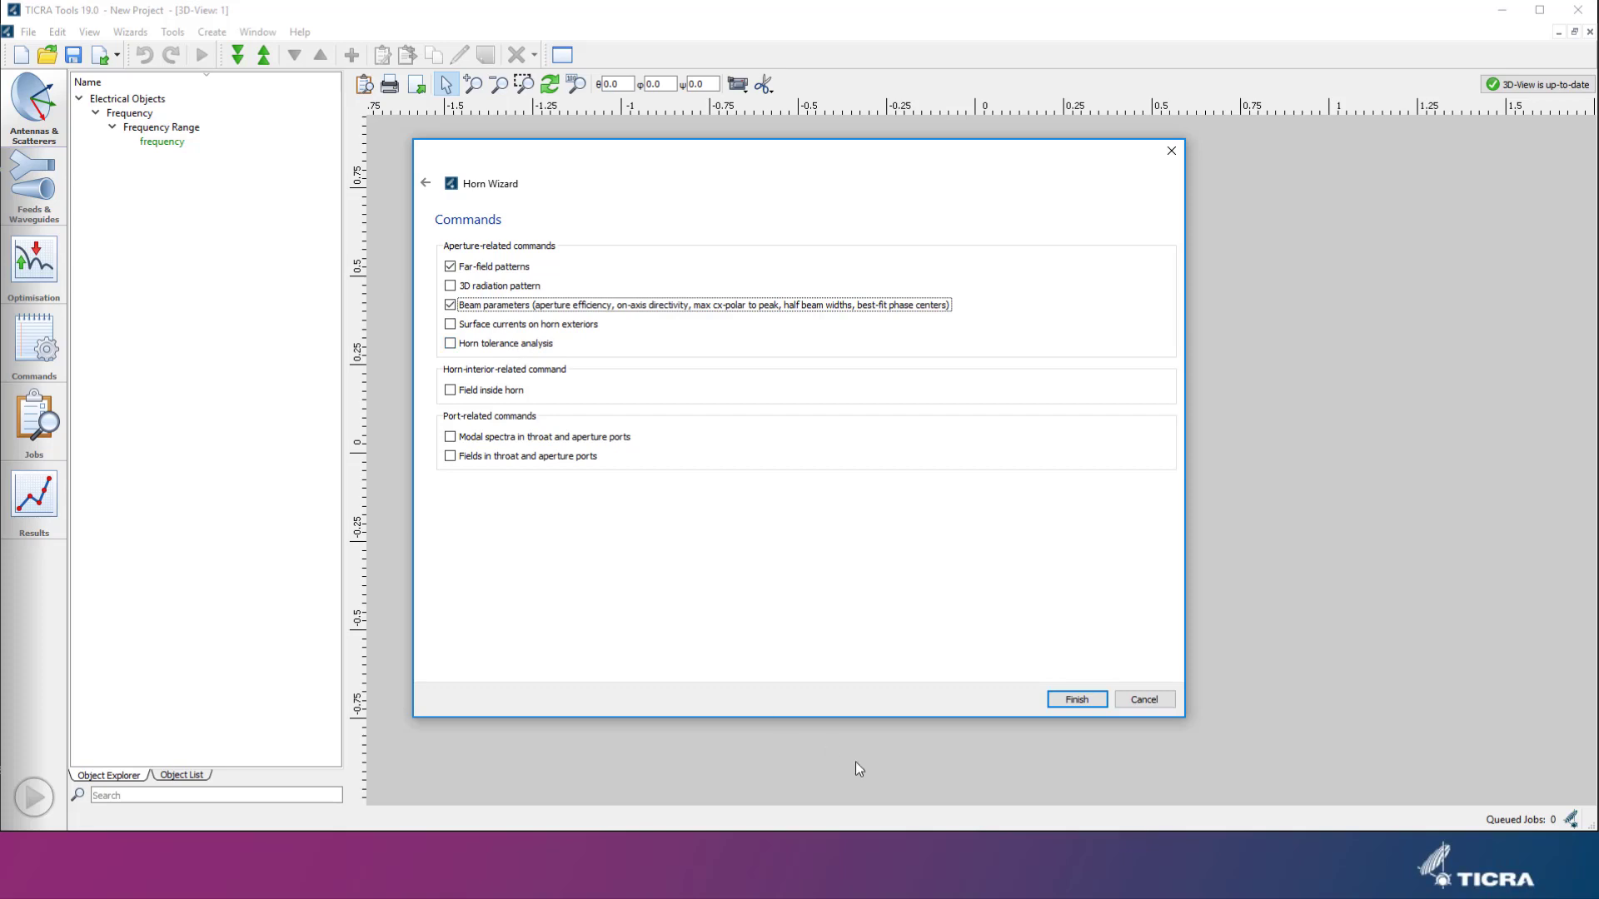
Step: Finish the wizard, creating the combined horn device with interior and aperture objects
{"action": "left_click", "coordinate": [1074, 699]}
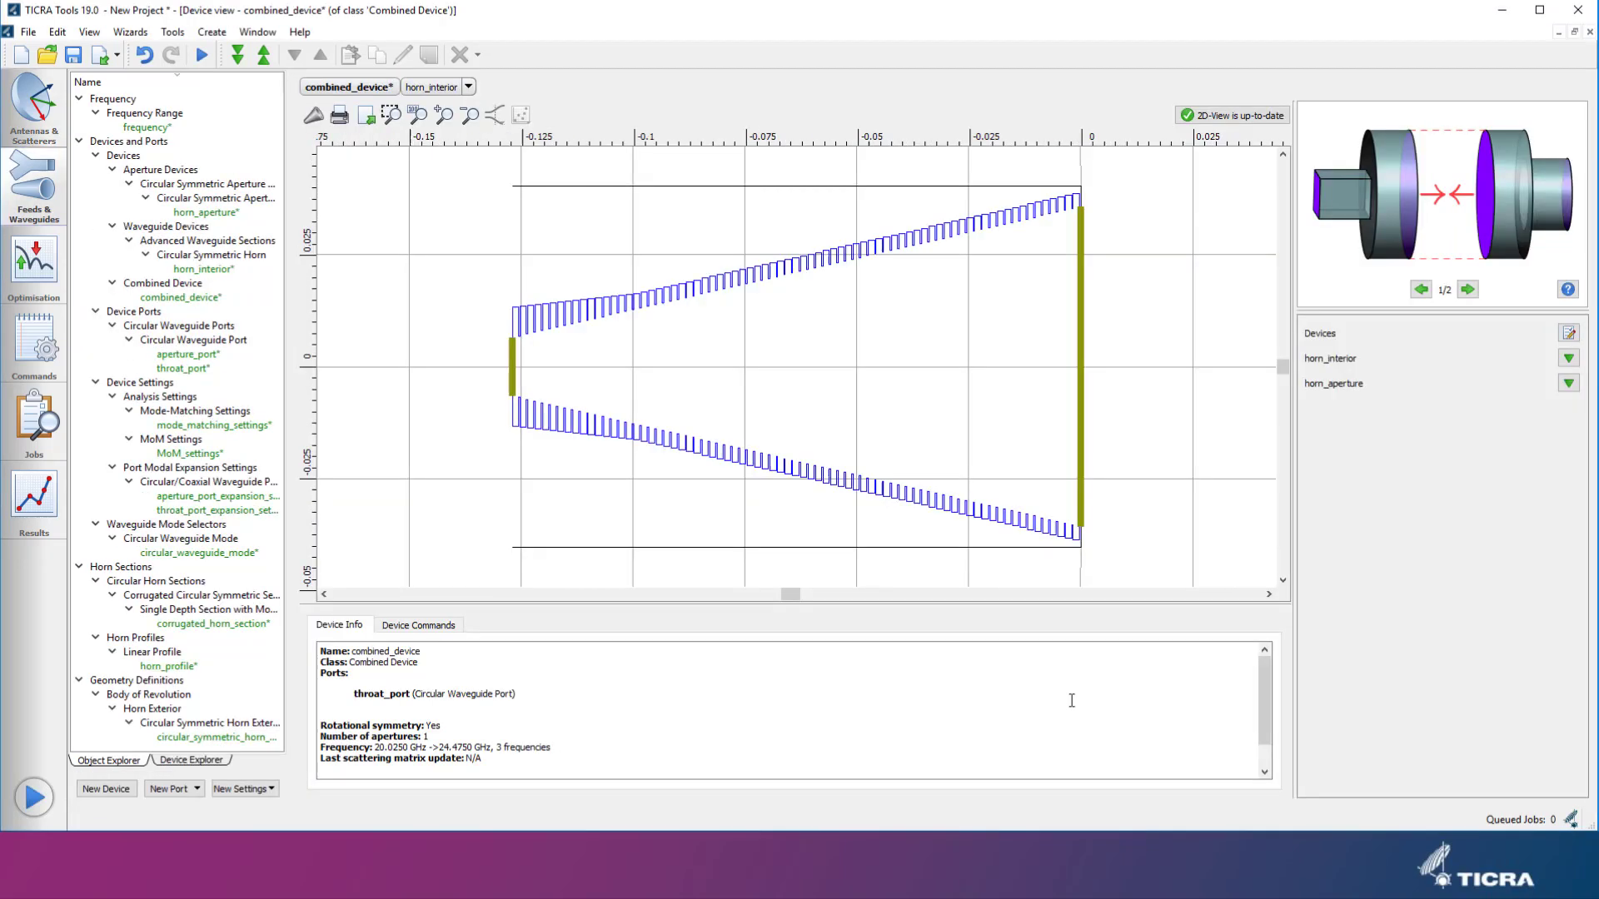
{"action": "mouse_move", "coordinate": [635, 374]}
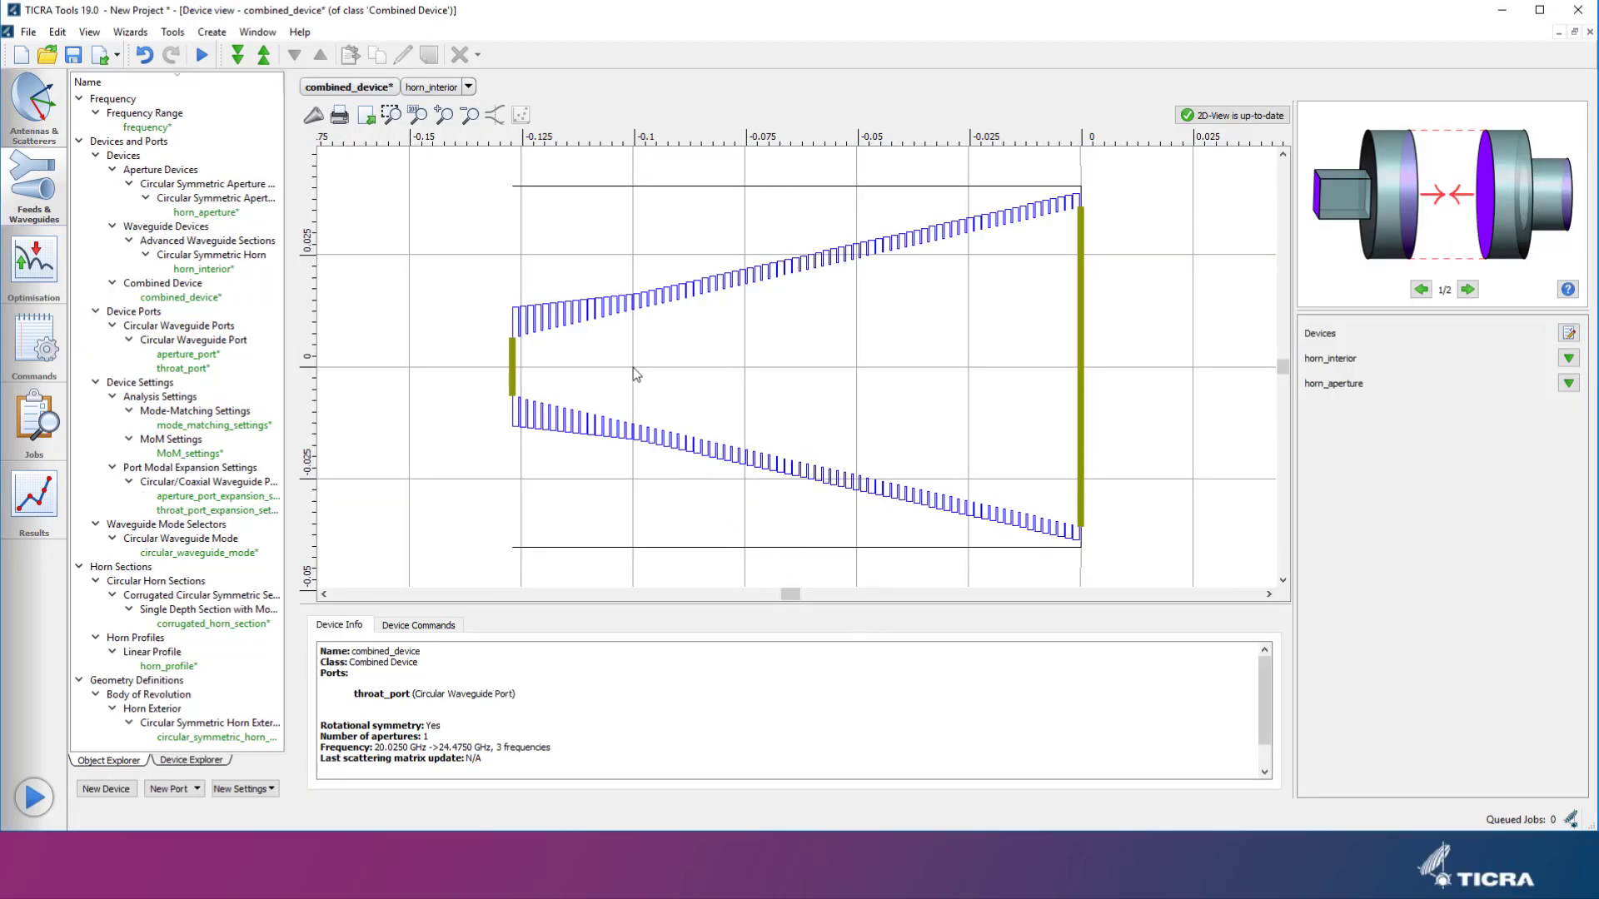
{"action": "mouse_move", "coordinate": [626, 356]}
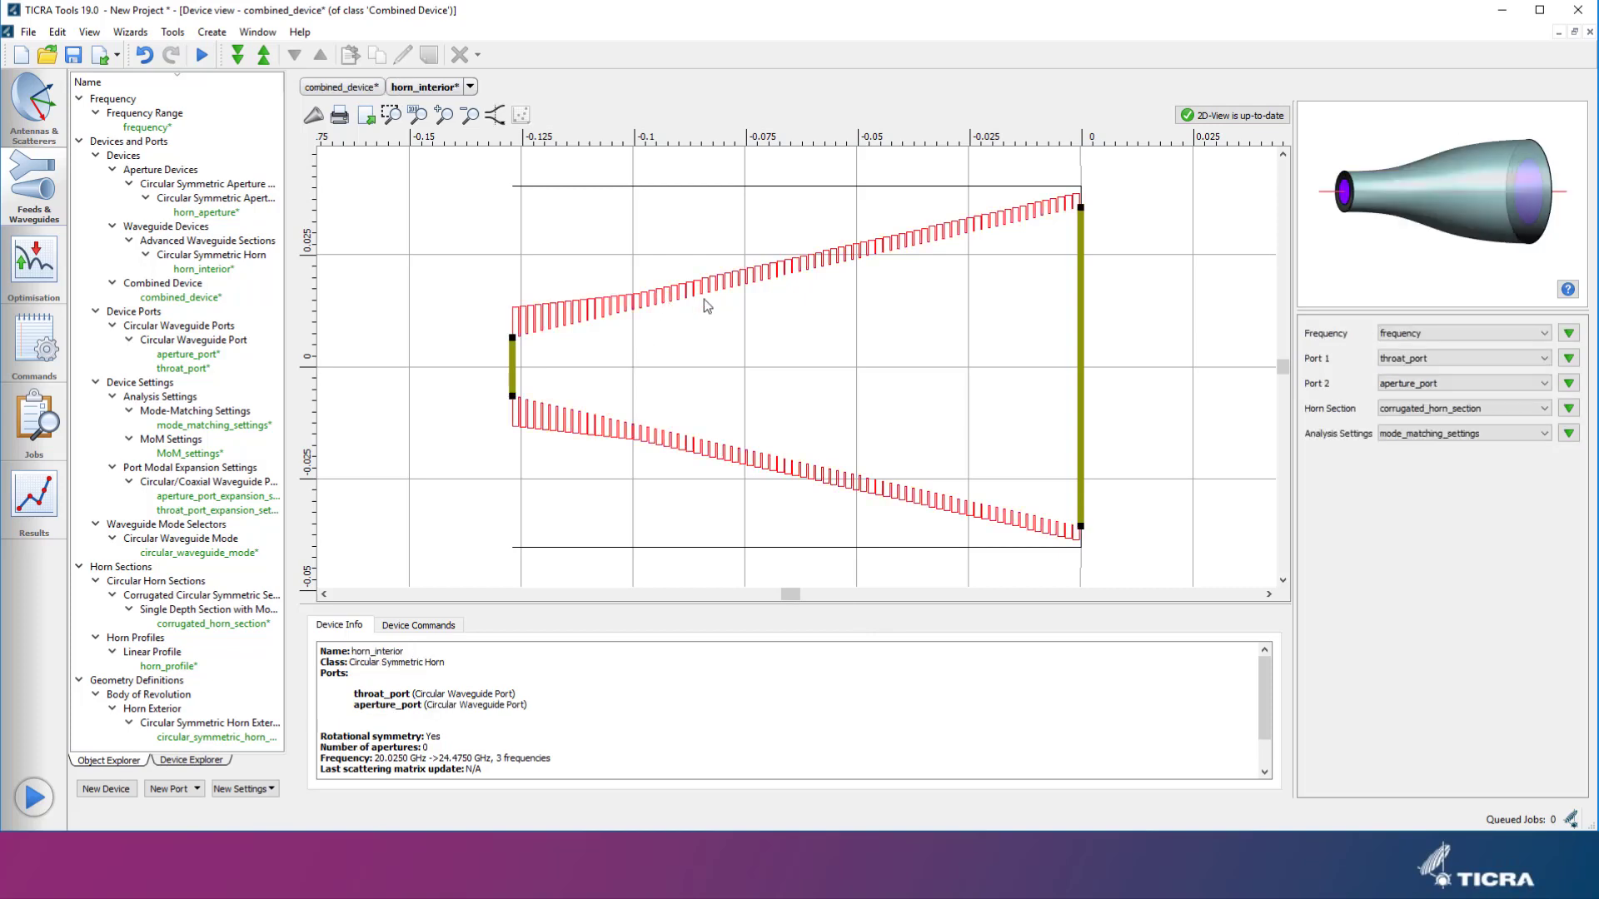
{"action": "mouse_move", "coordinate": [991, 193]}
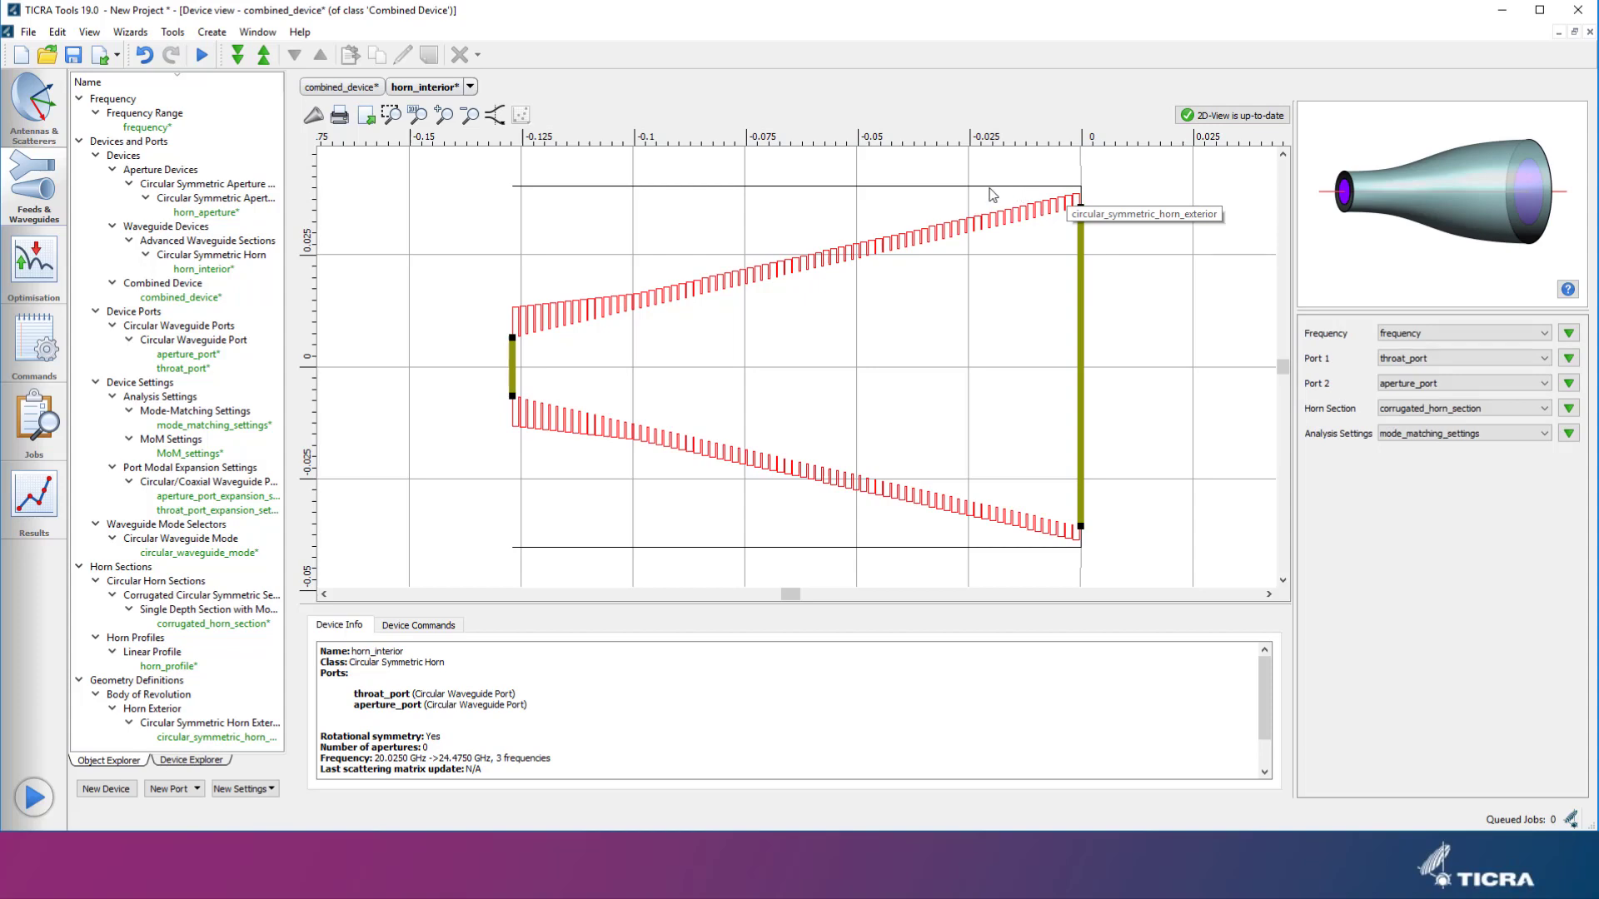
{"action": "mouse_move", "coordinate": [776, 193]}
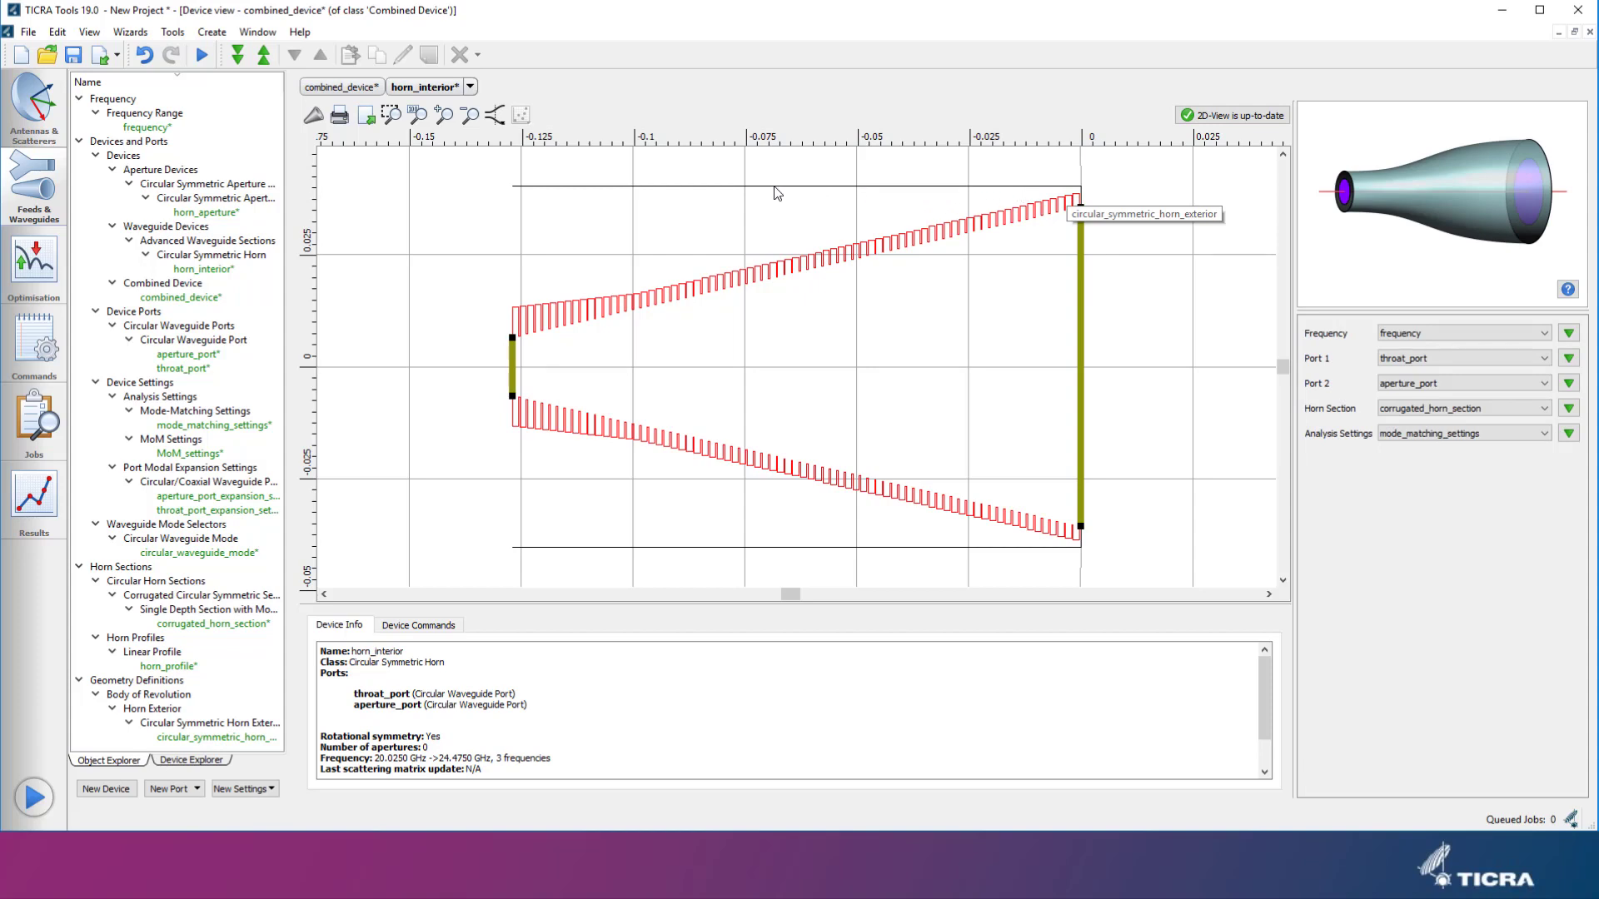
{"action": "mouse_move", "coordinate": [774, 193]}
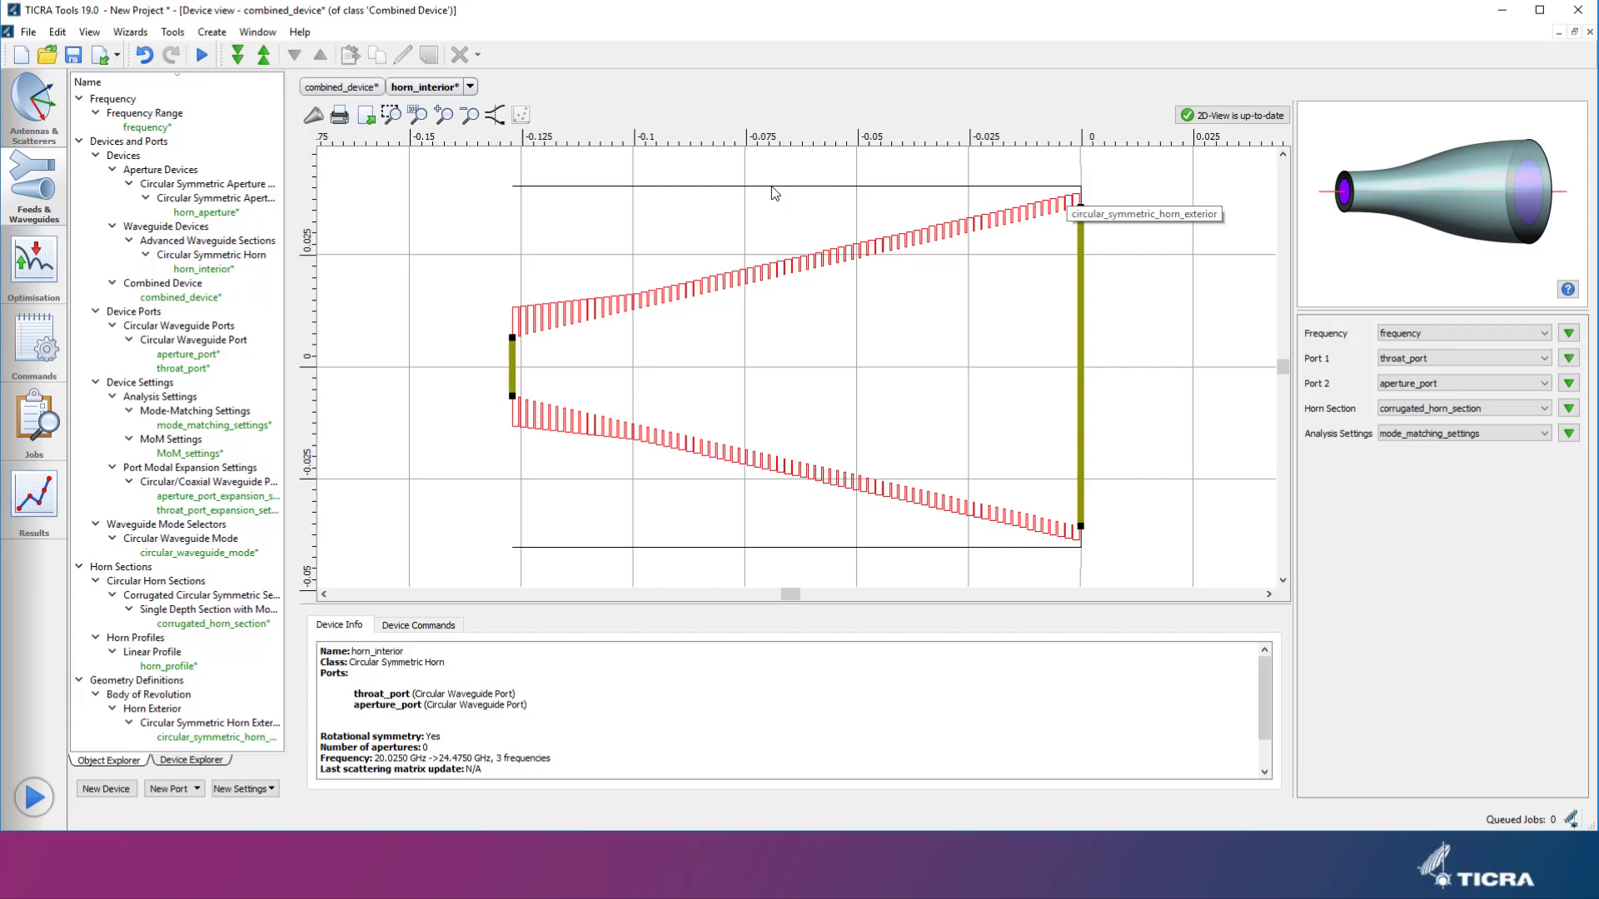
{"action": "mouse_move", "coordinate": [513, 366]}
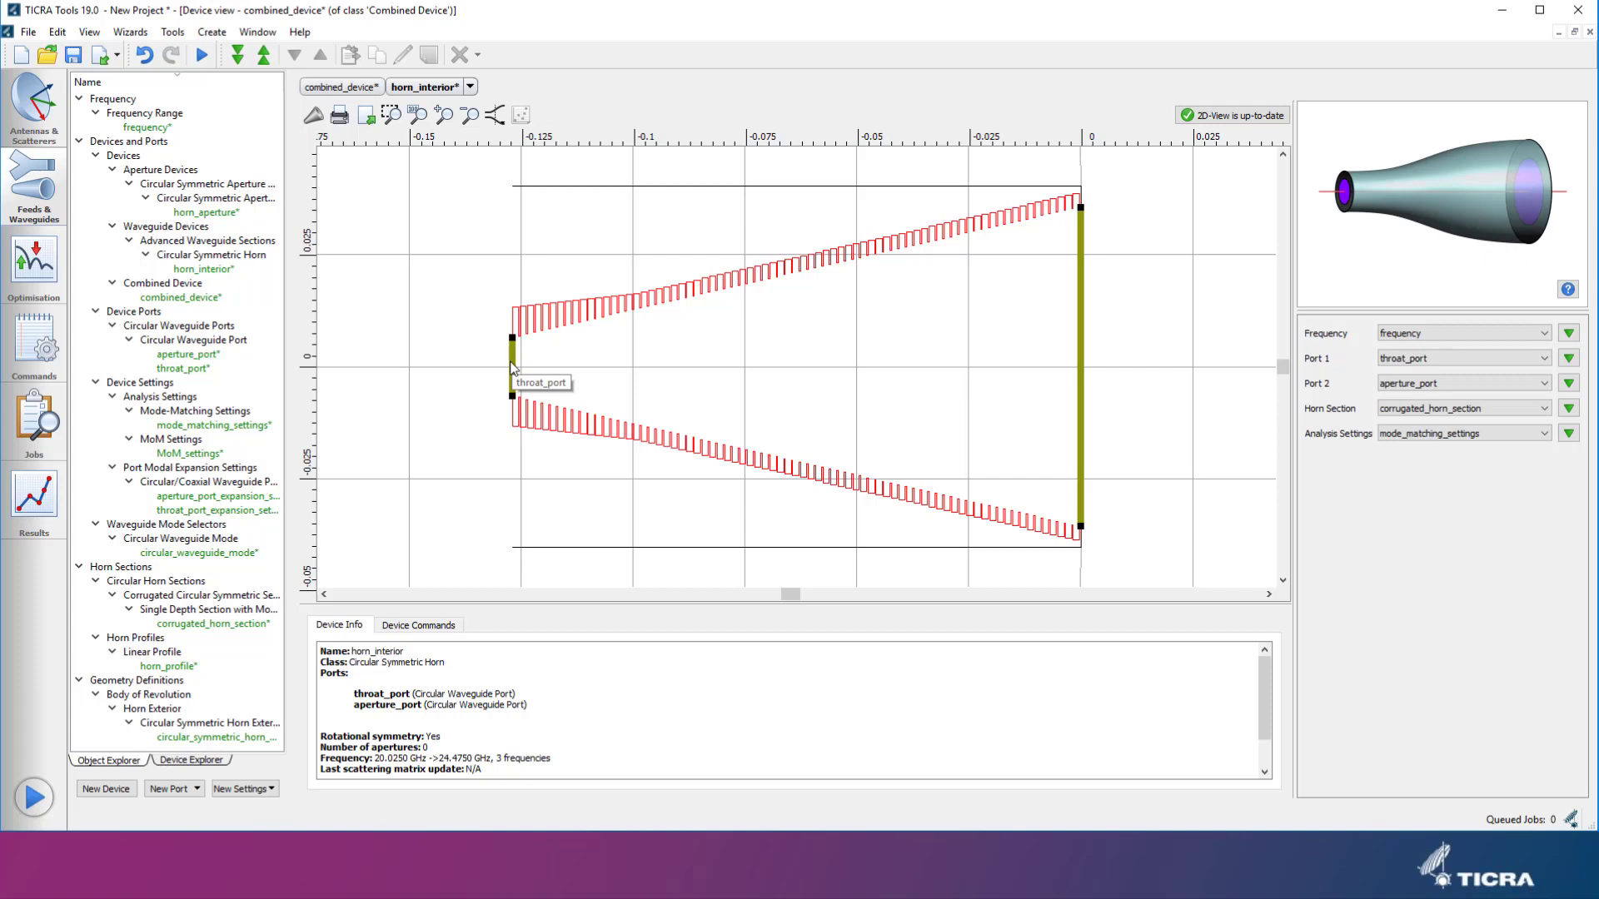
{"action": "mouse_move", "coordinate": [1084, 375]}
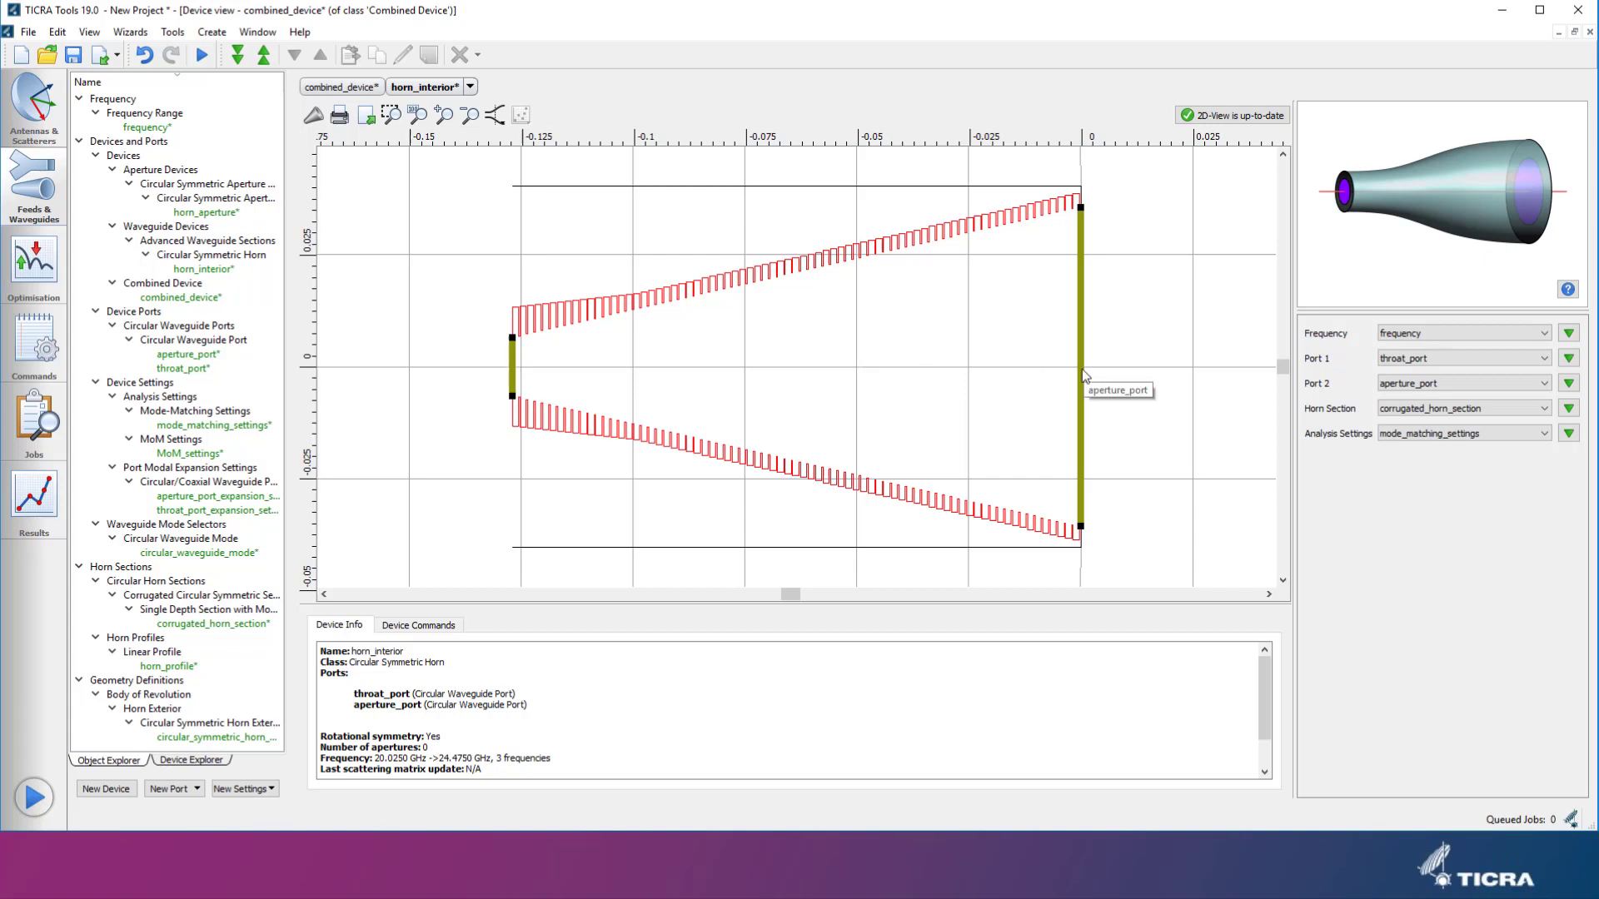
{"action": "mouse_move", "coordinate": [1061, 376]}
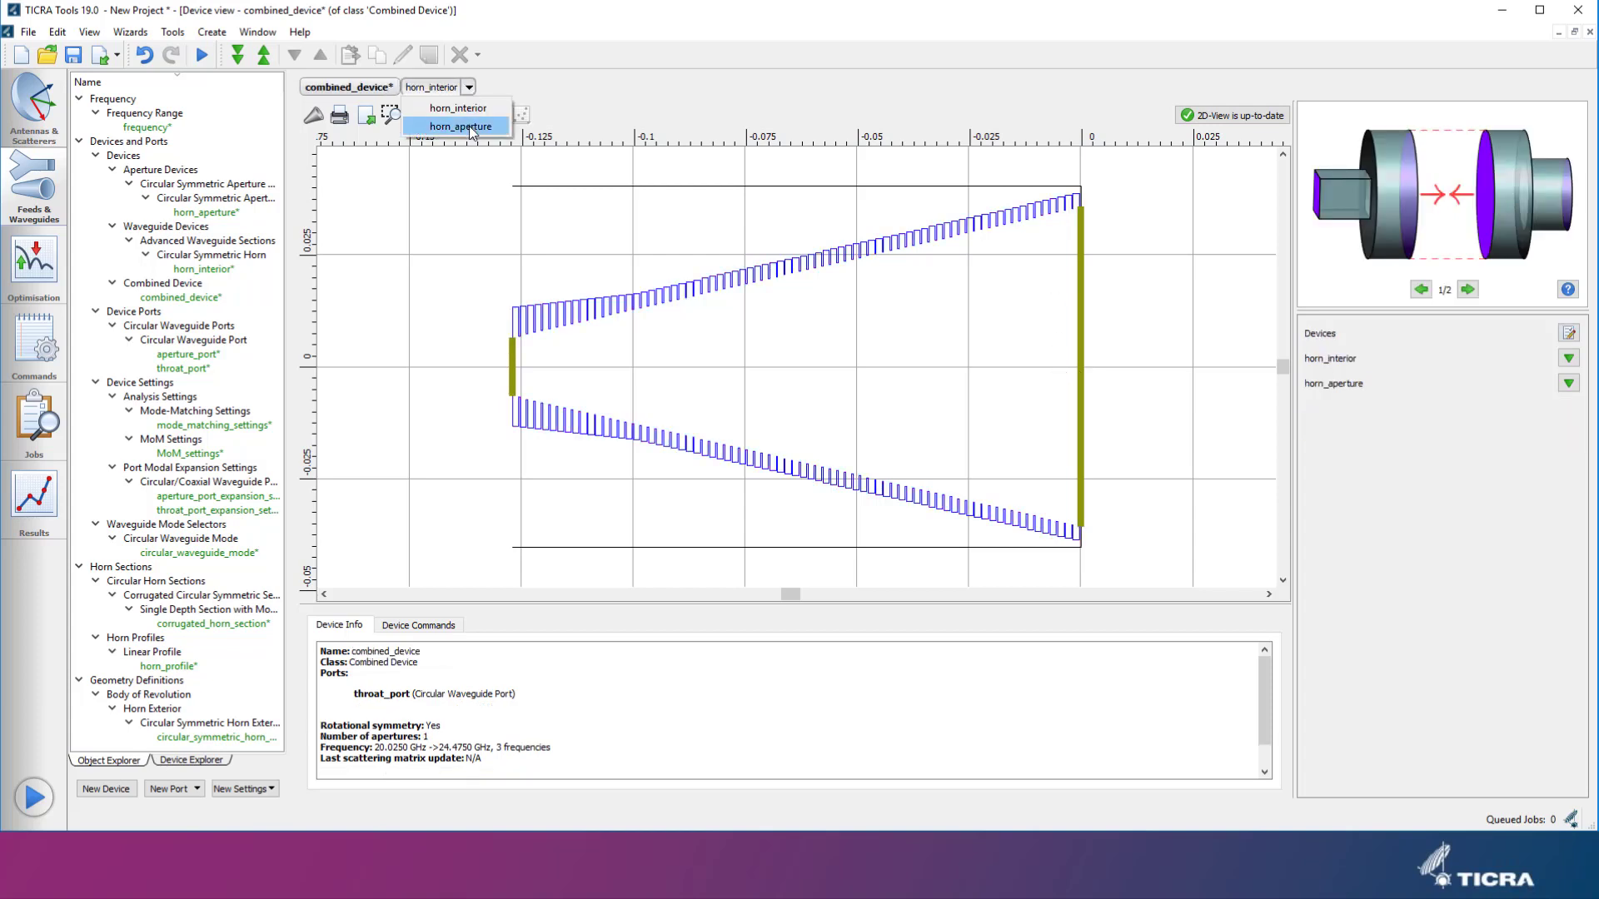
Step: Insert a new point into horn_aperture's exterior outline, then show the combined device
{"action": "left_click", "coordinate": [460, 125]}
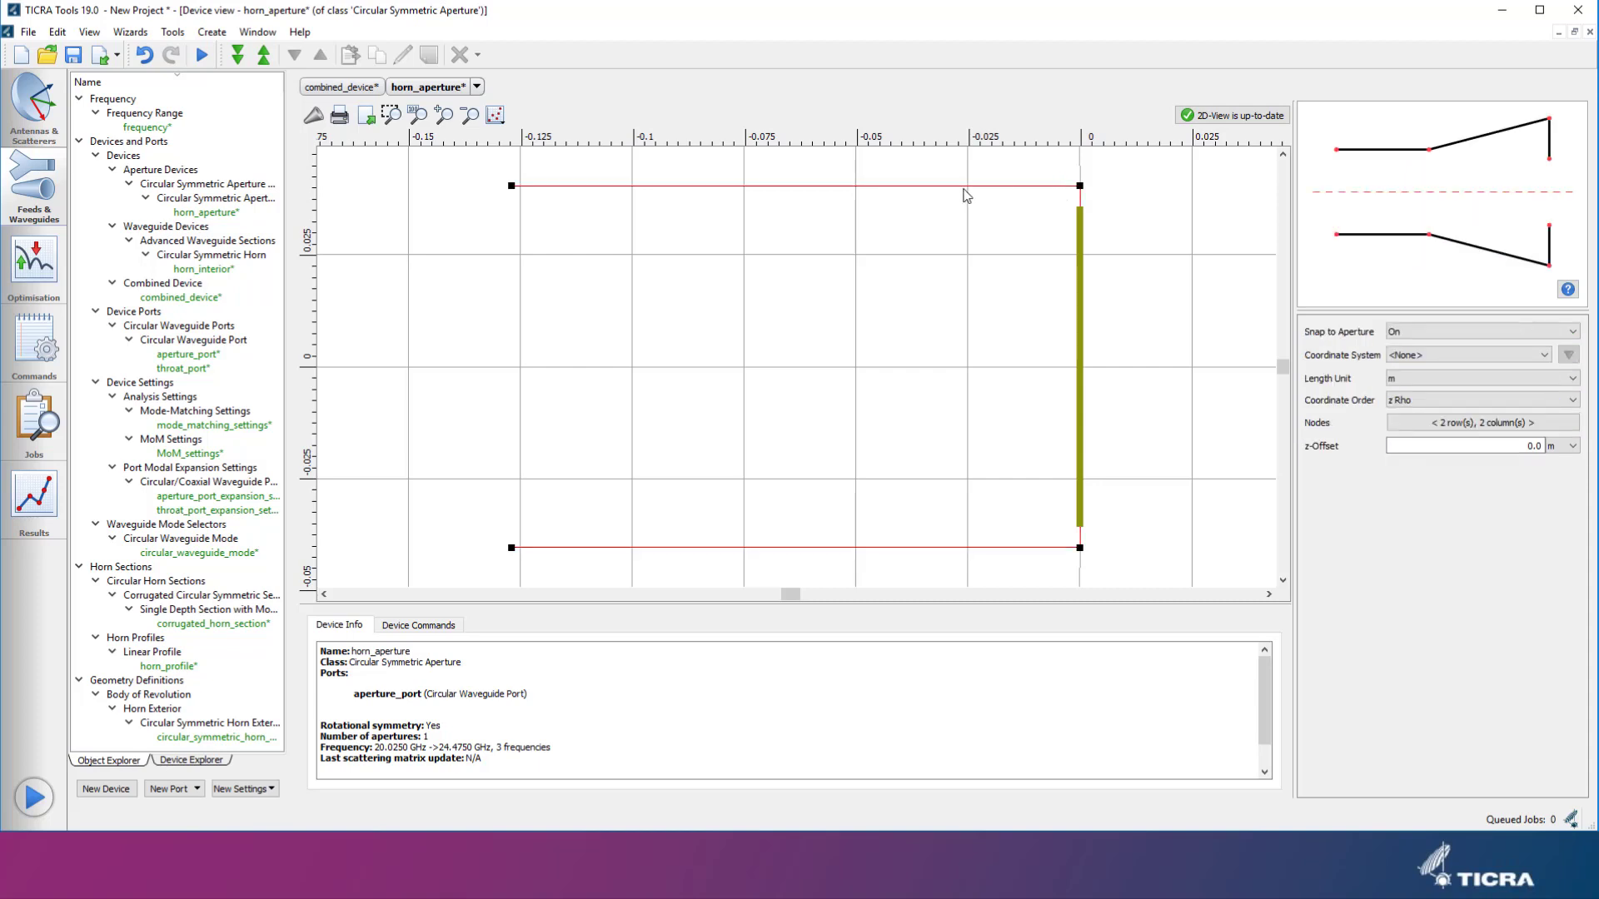
{"action": "mouse_move", "coordinate": [966, 195]}
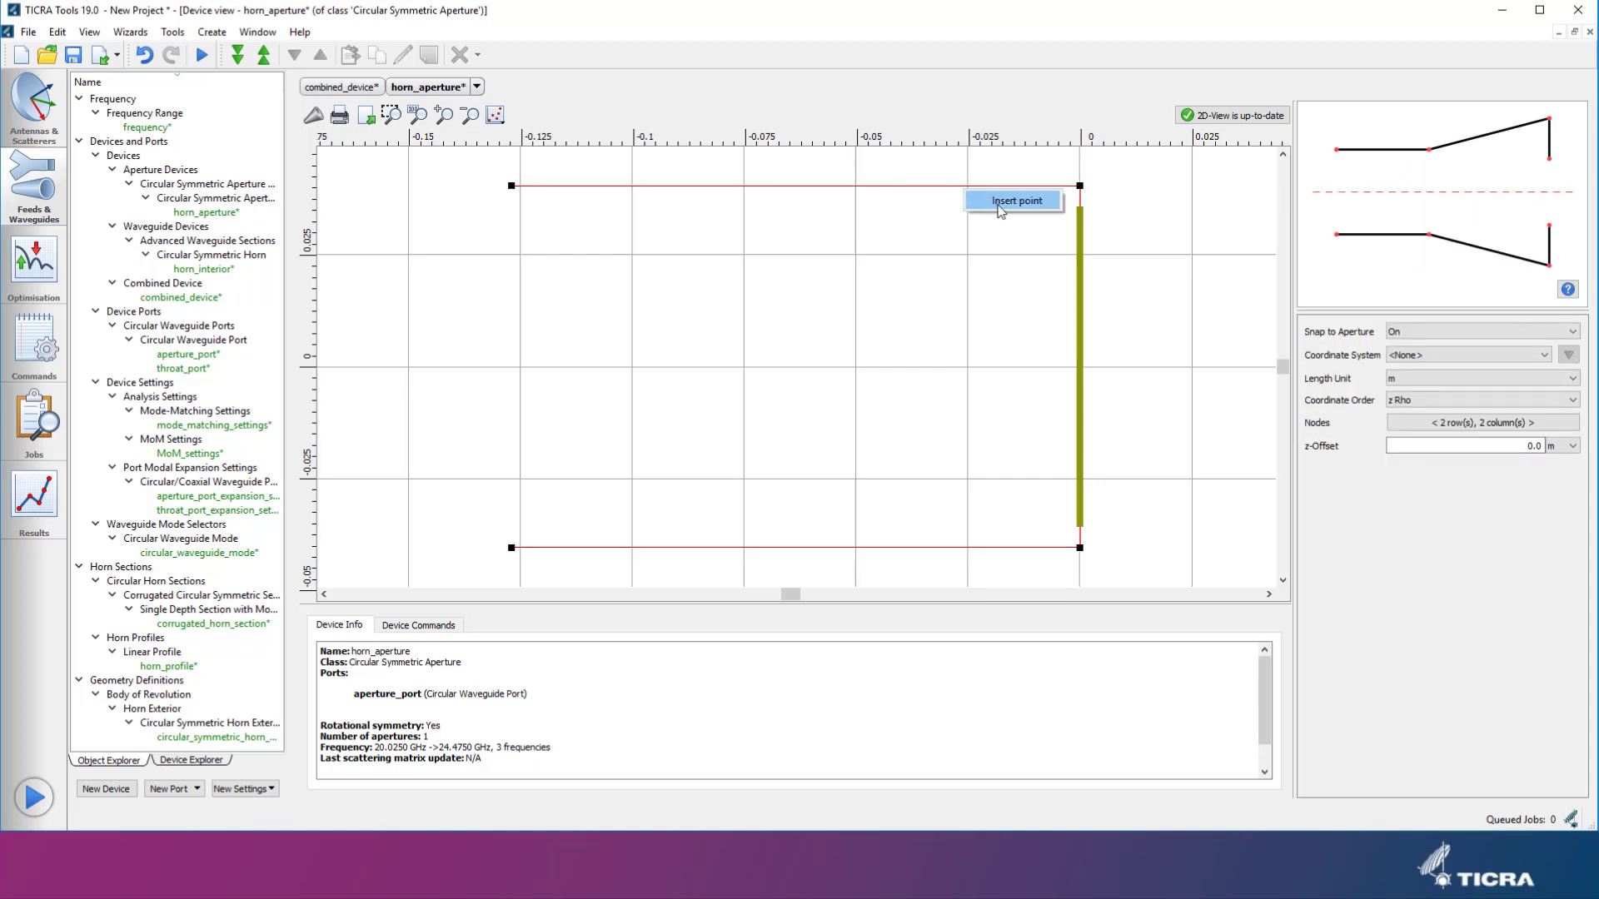
{"action": "left_click", "coordinate": [1014, 199]}
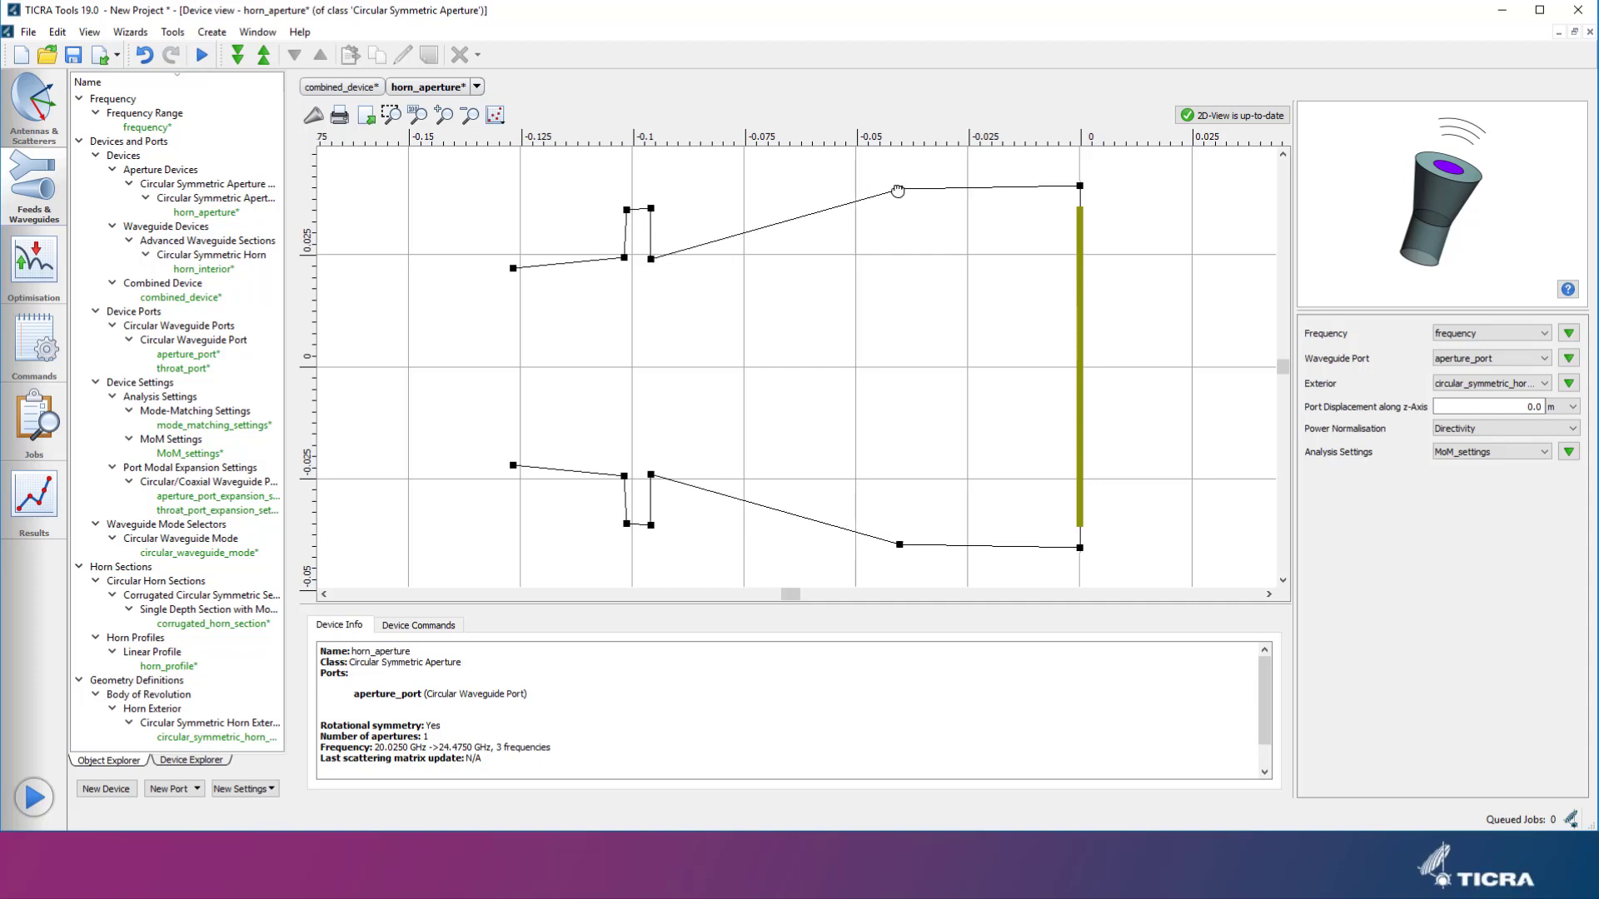
{"action": "left_click", "coordinate": [341, 85]}
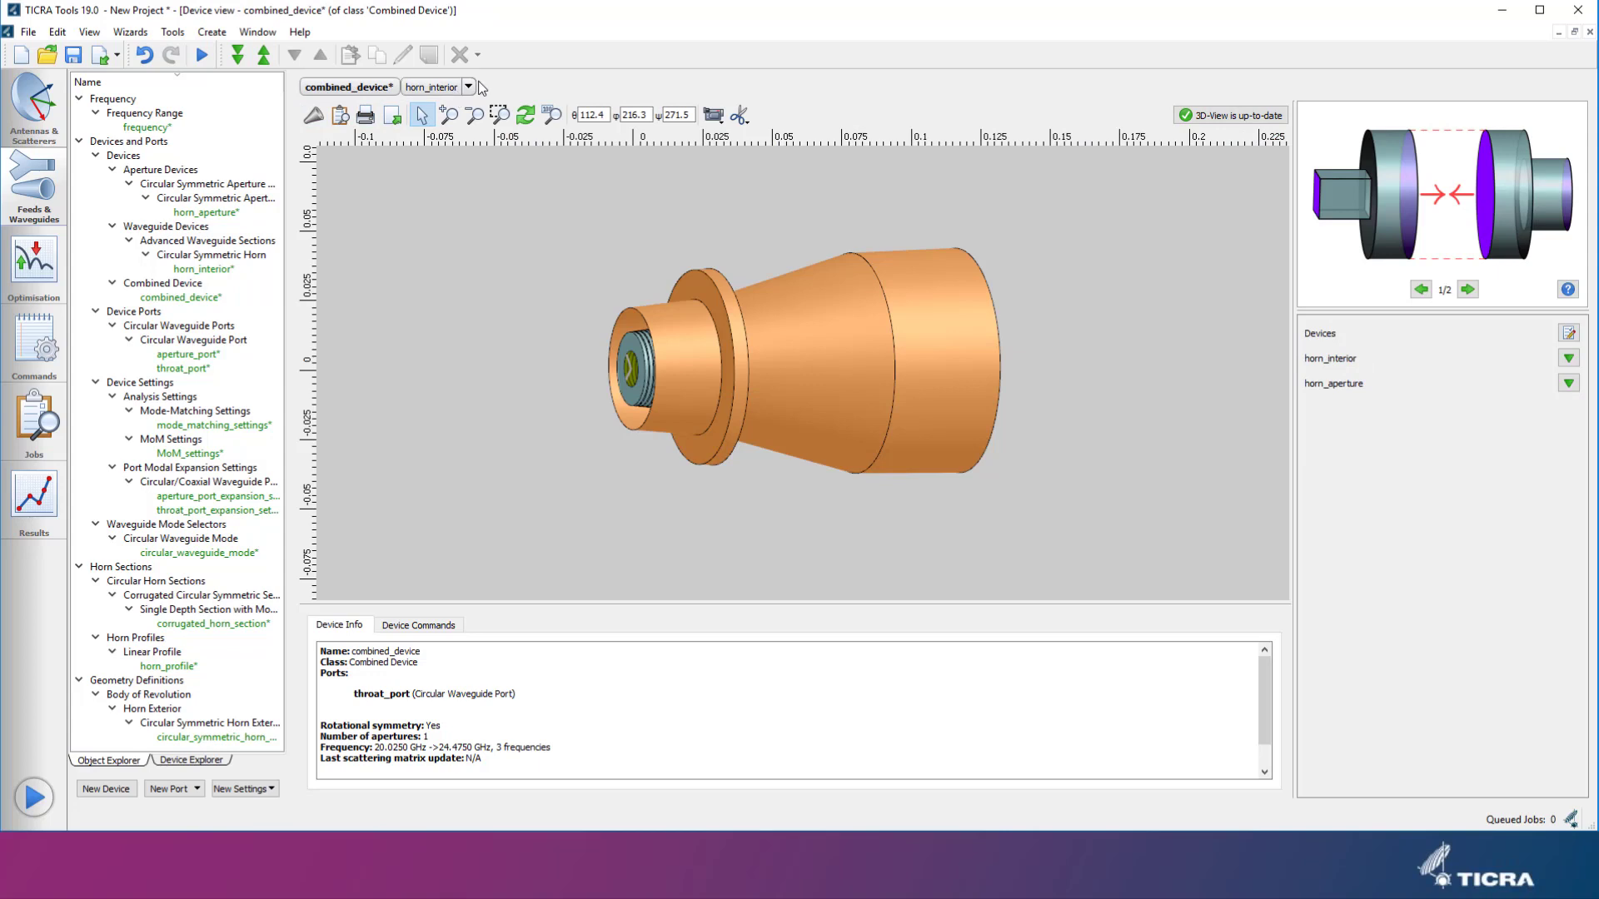
{"action": "mouse_move", "coordinate": [438, 86]}
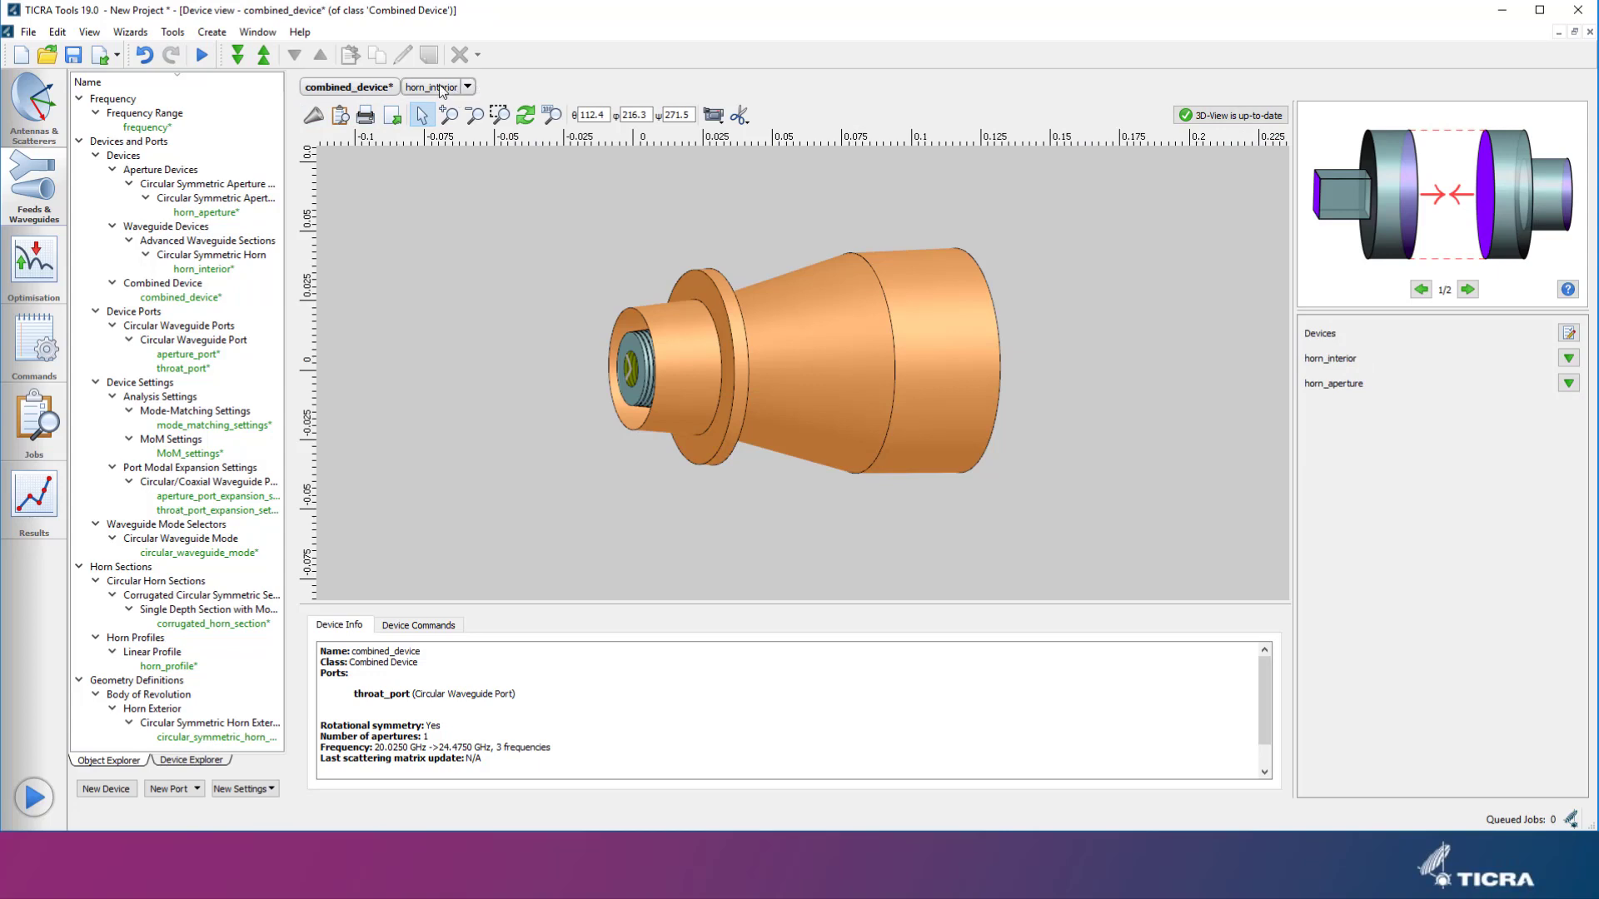
Step: Inspect horn_aperture's seven exterior profile nodes table and leave it unchanged
{"action": "left_click", "coordinate": [468, 85]}
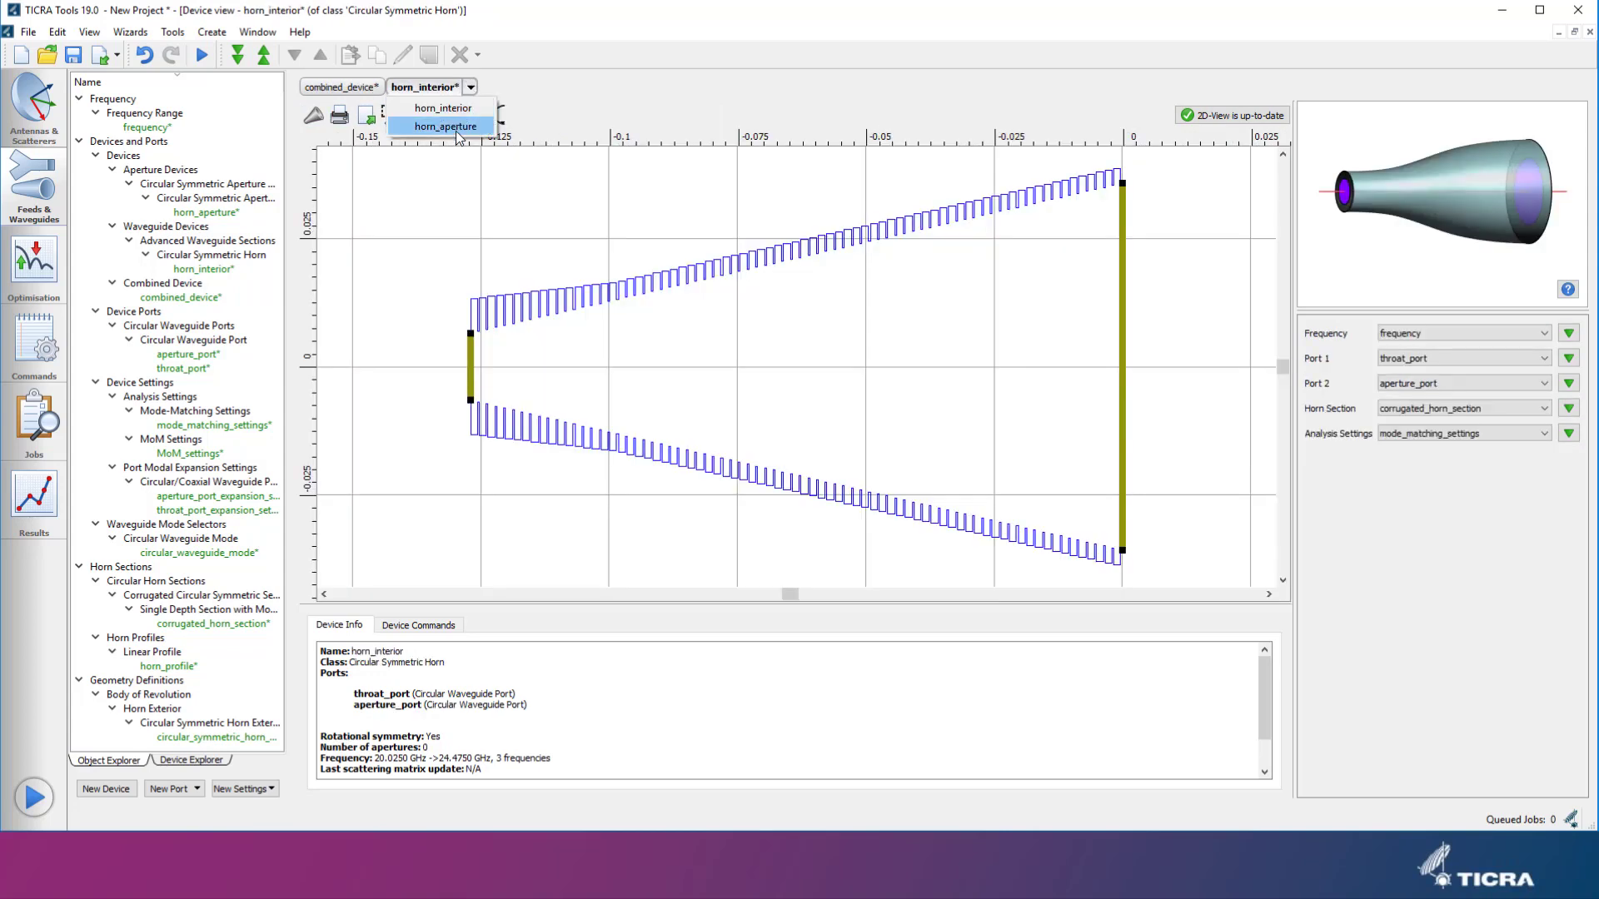
{"action": "left_click", "coordinate": [443, 124]}
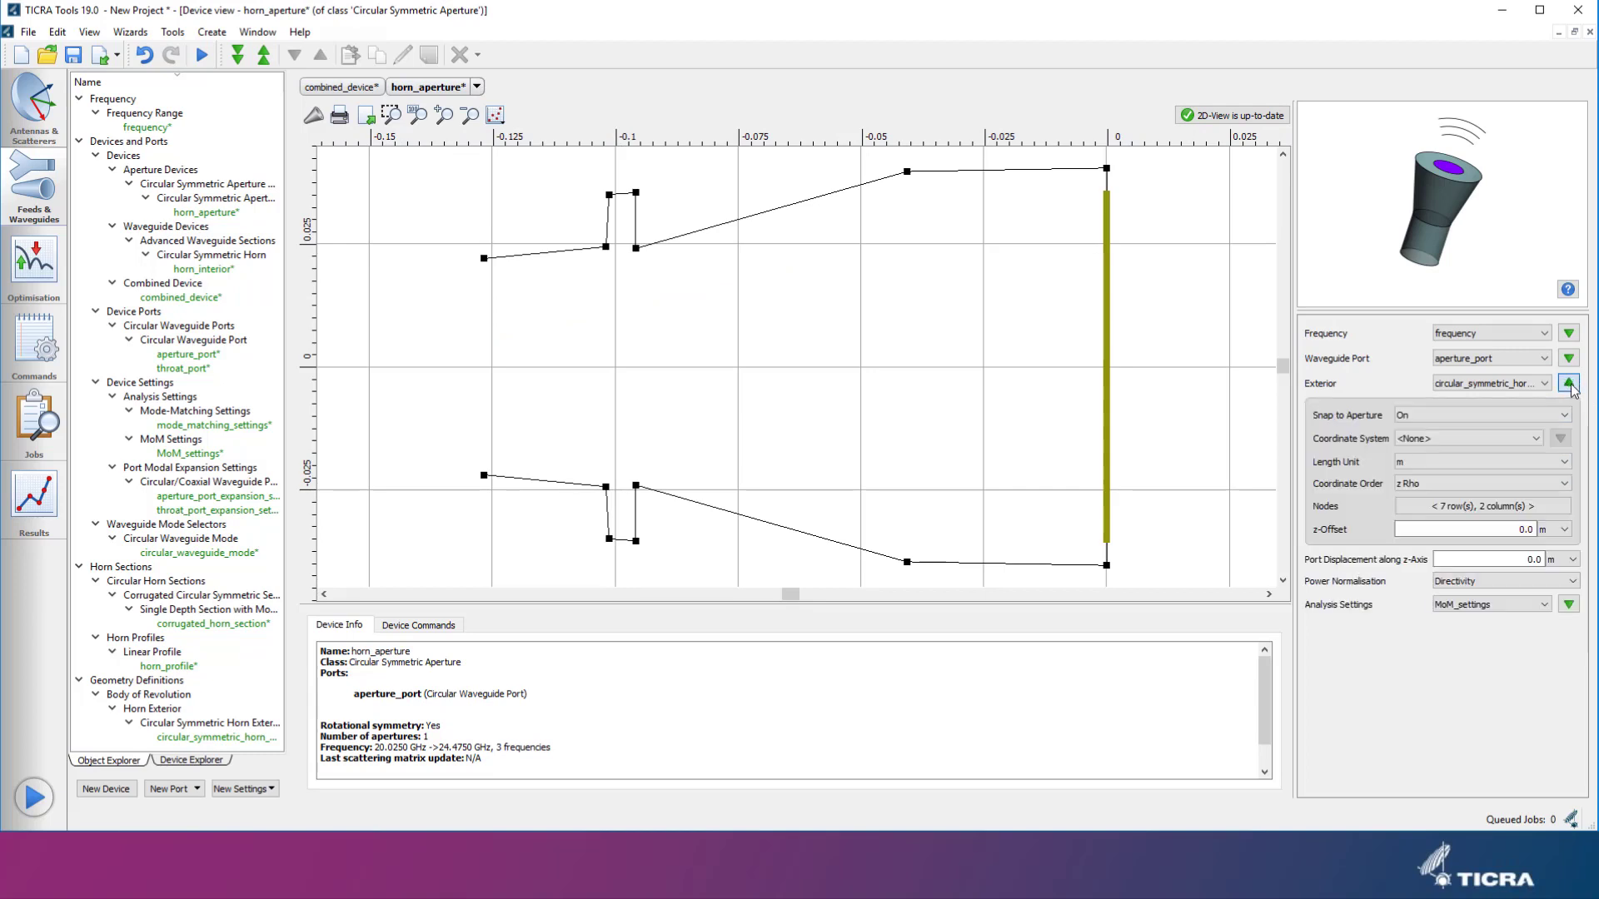
{"action": "left_click", "coordinate": [1569, 383]}
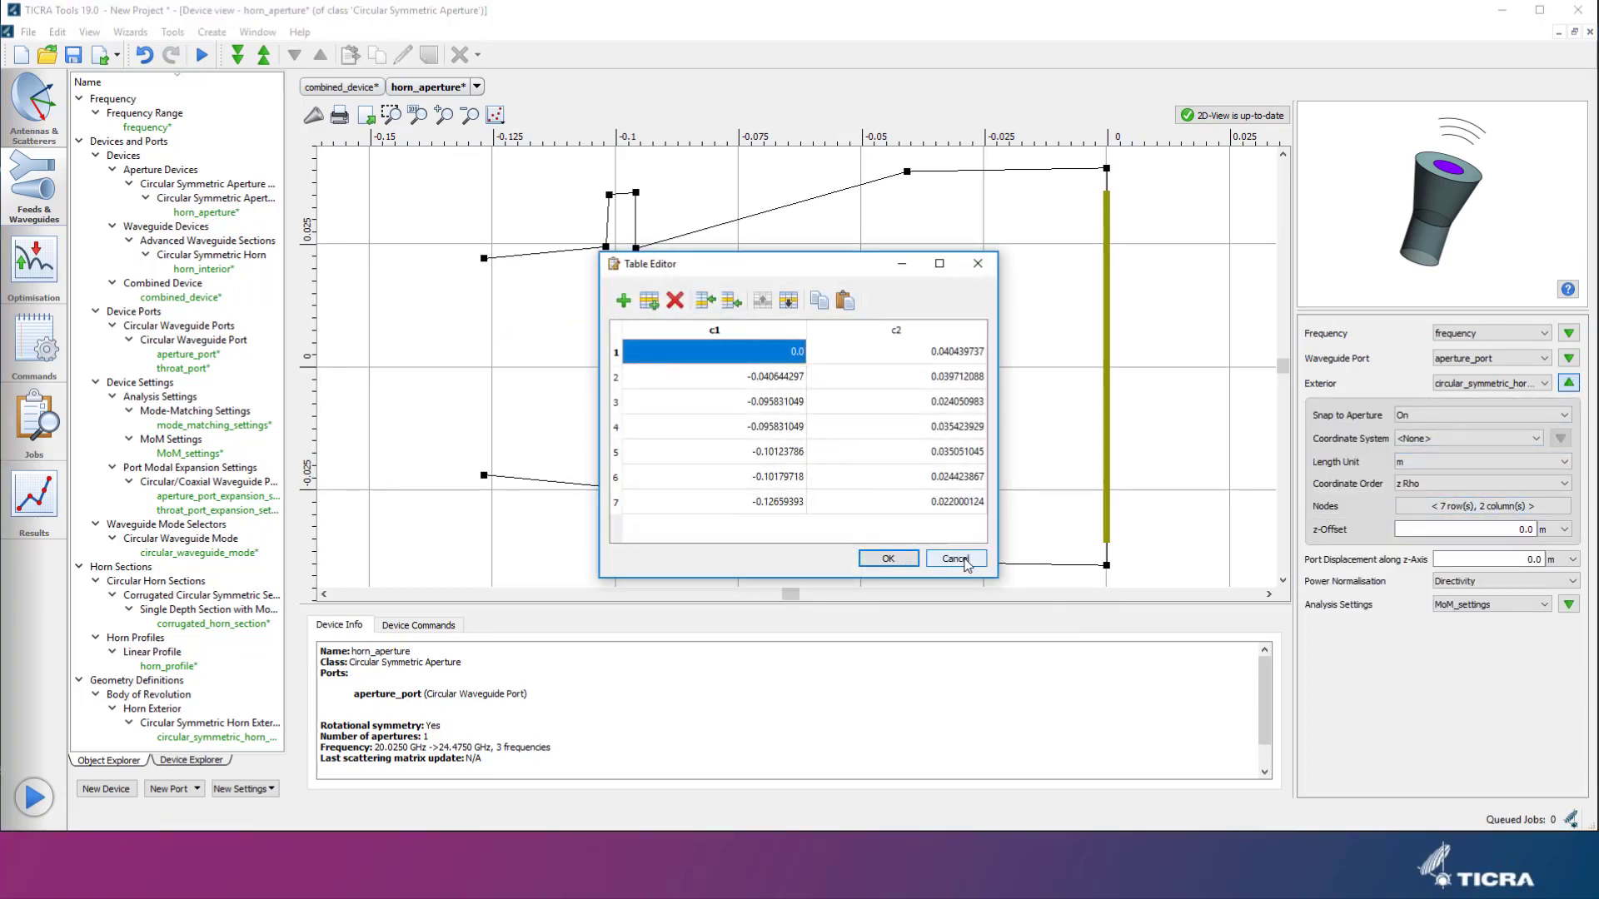
{"action": "left_click", "coordinate": [954, 558]}
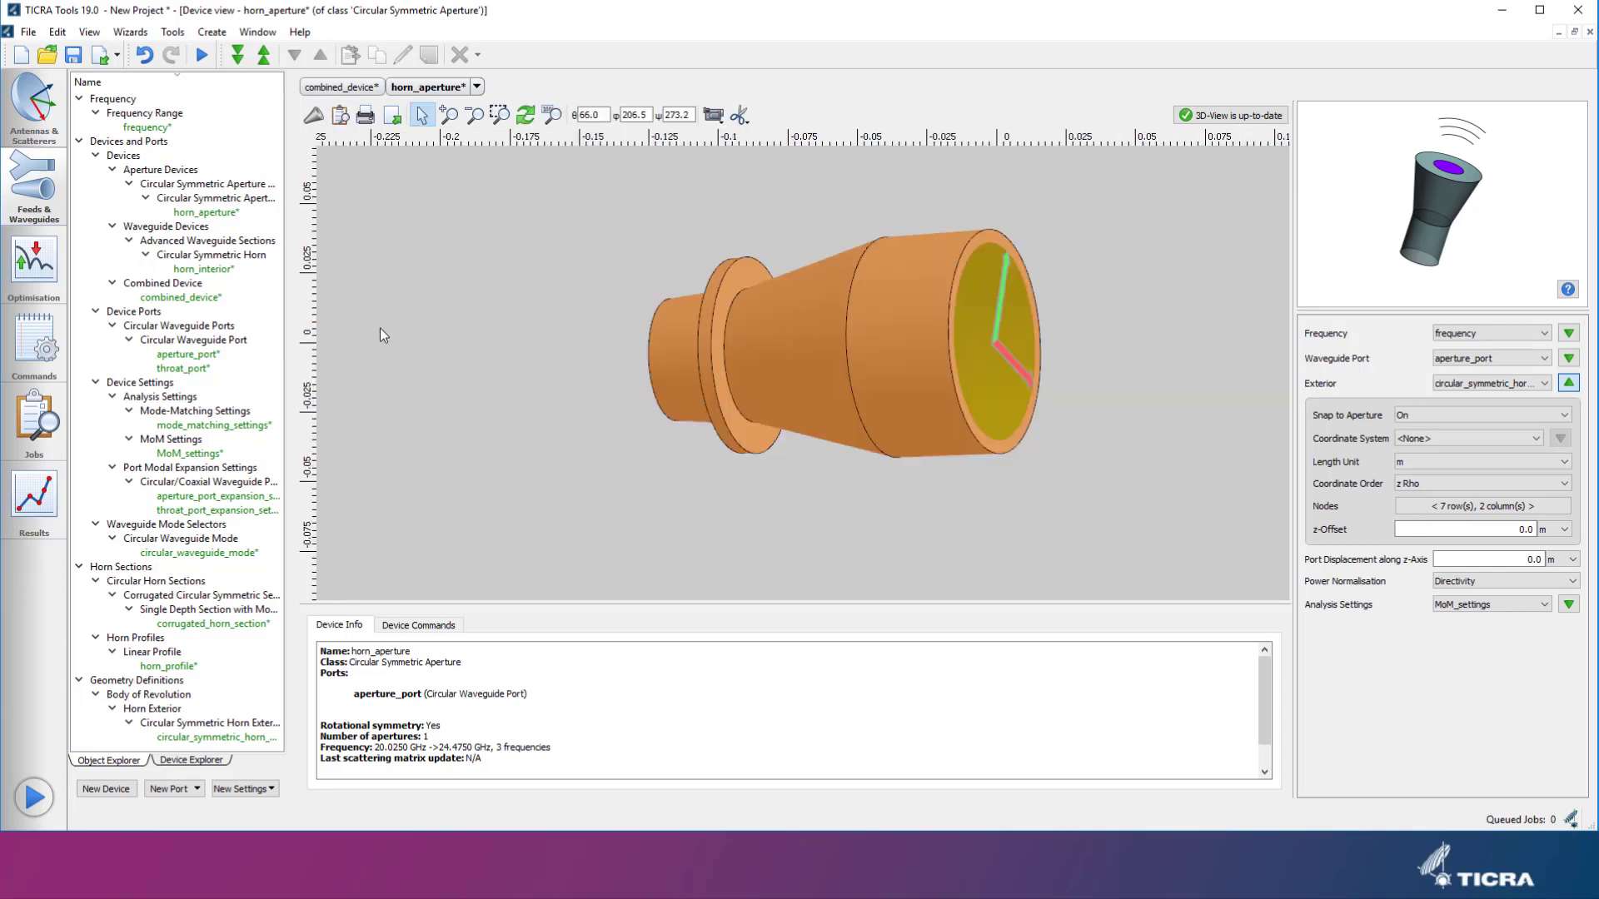
{"action": "mouse_move", "coordinate": [33, 347]}
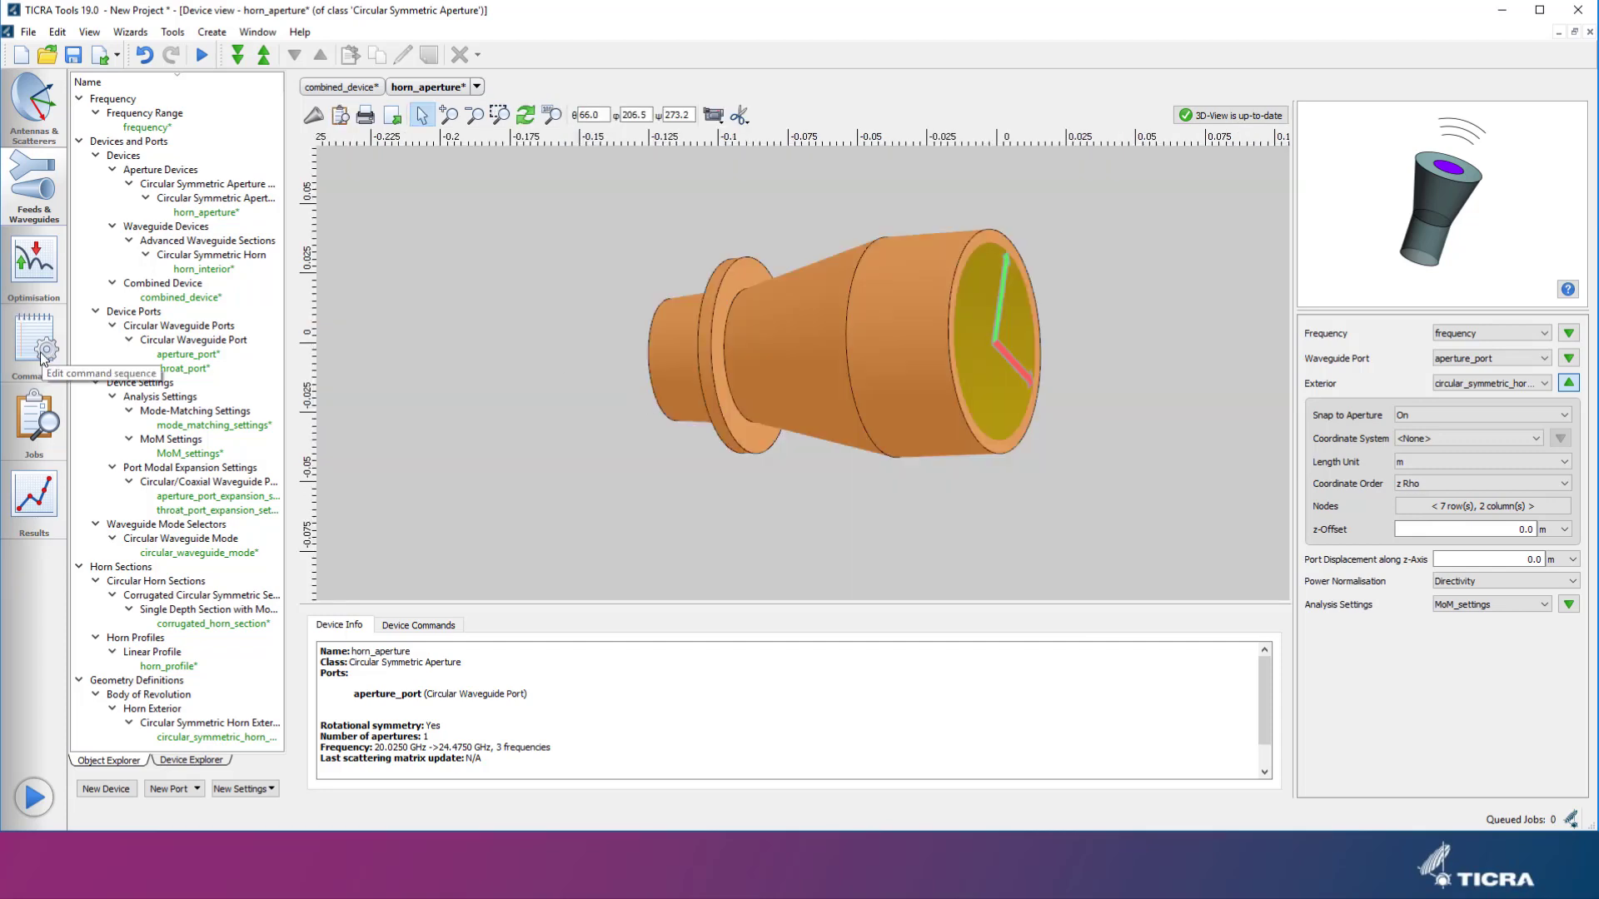
Step: Show the MAIN Function command sequence in the left sidebar
{"action": "left_click", "coordinate": [34, 346]}
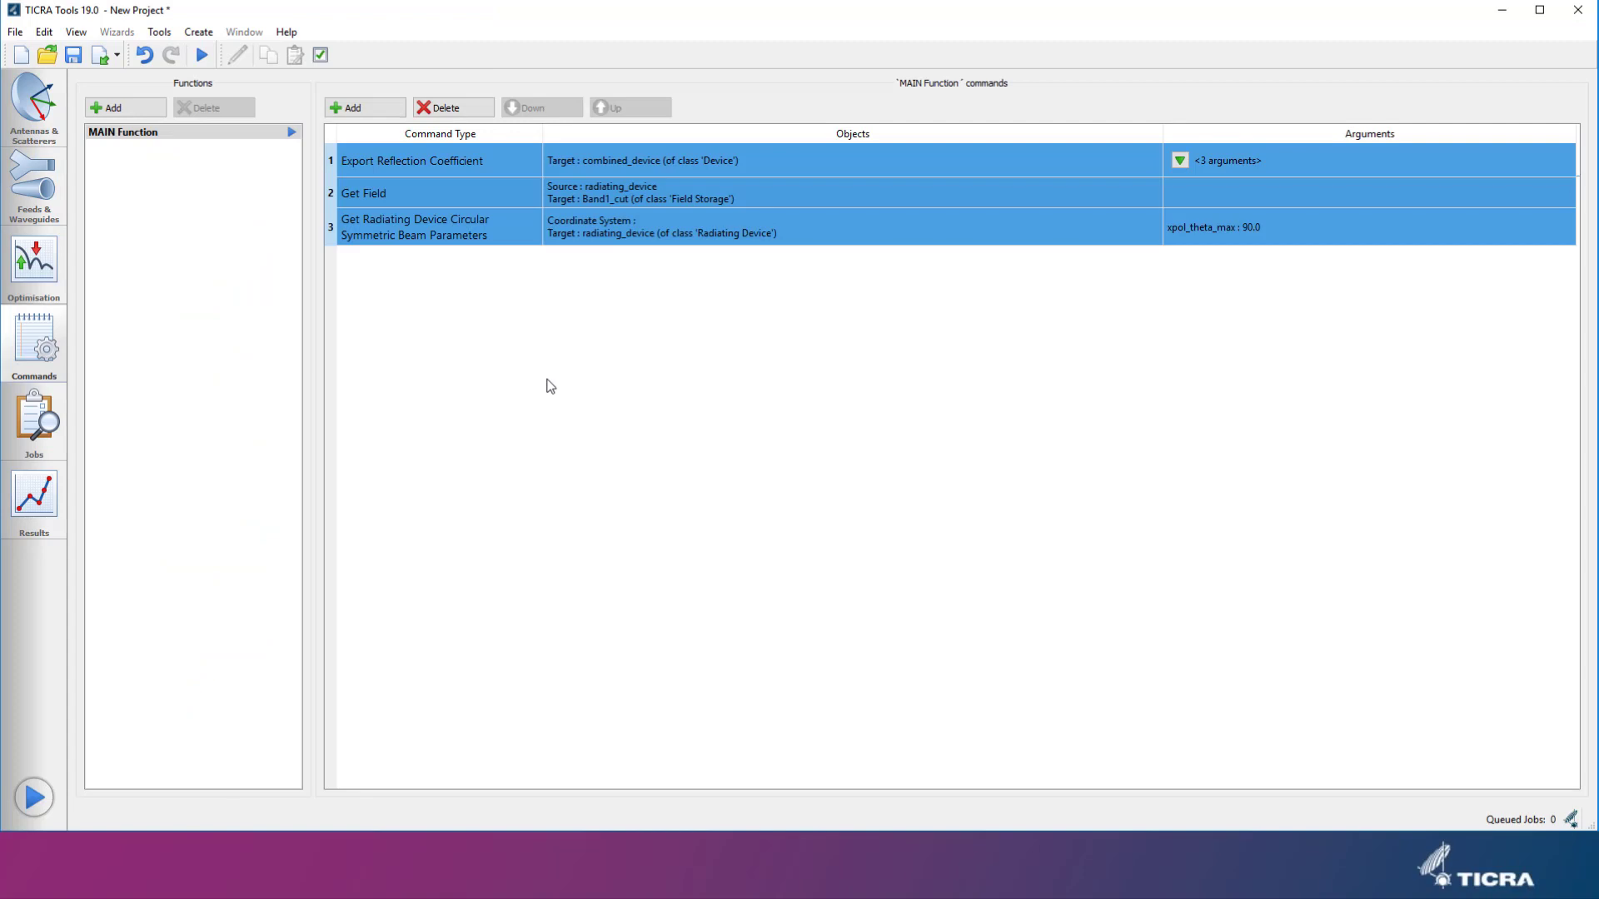
{"action": "mouse_move", "coordinate": [521, 164]}
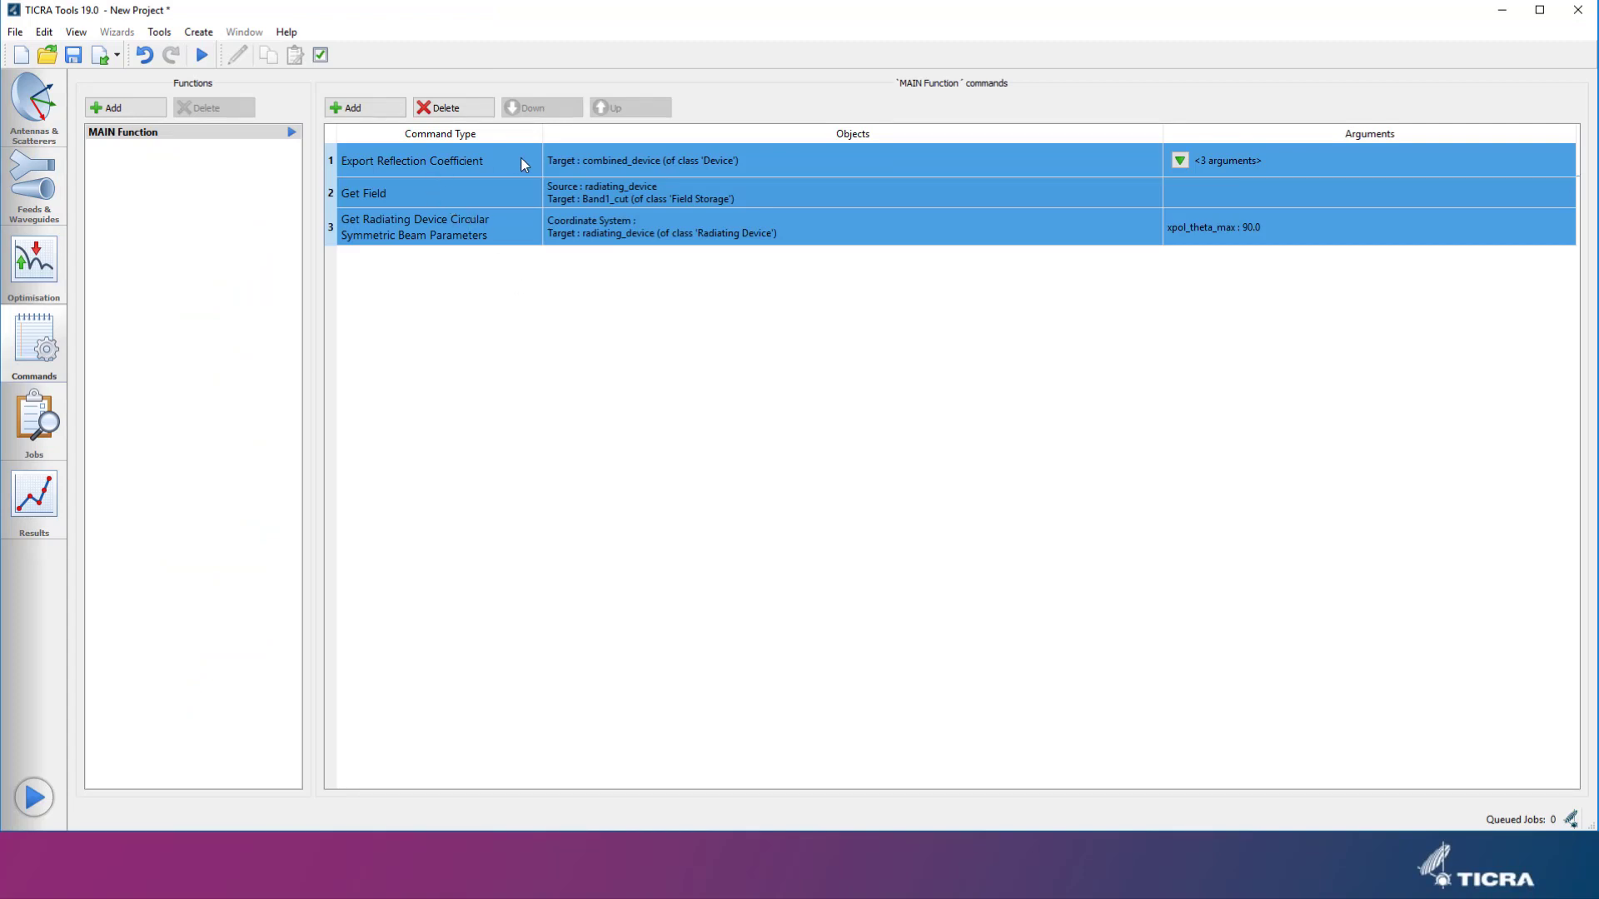
{"action": "mouse_move", "coordinate": [509, 268]}
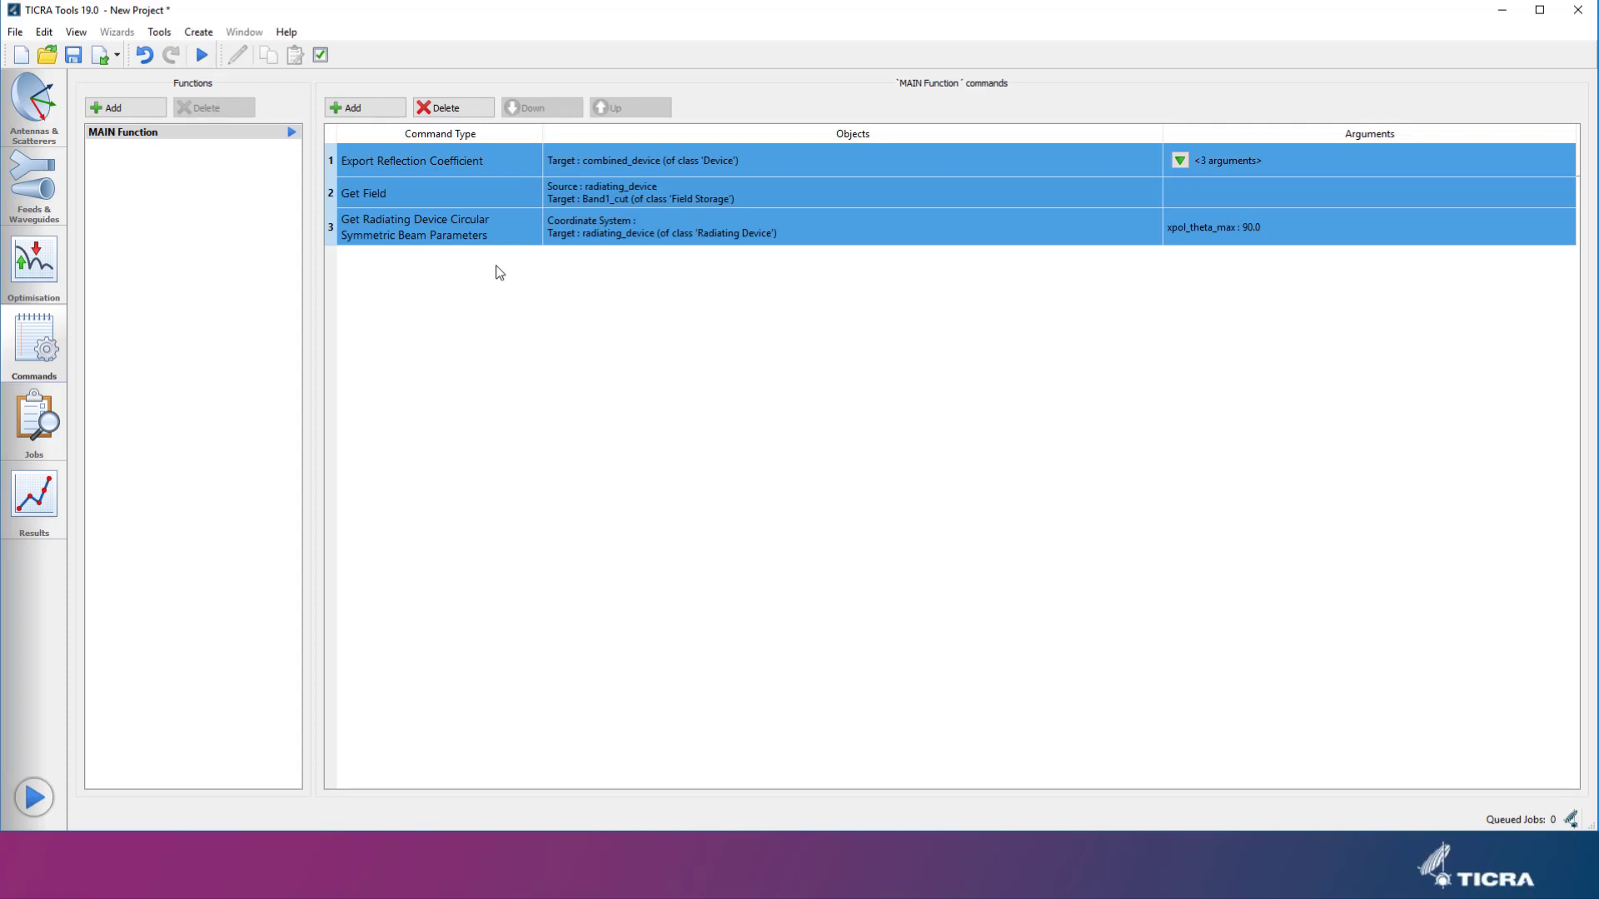
{"action": "mouse_move", "coordinate": [245, 643]}
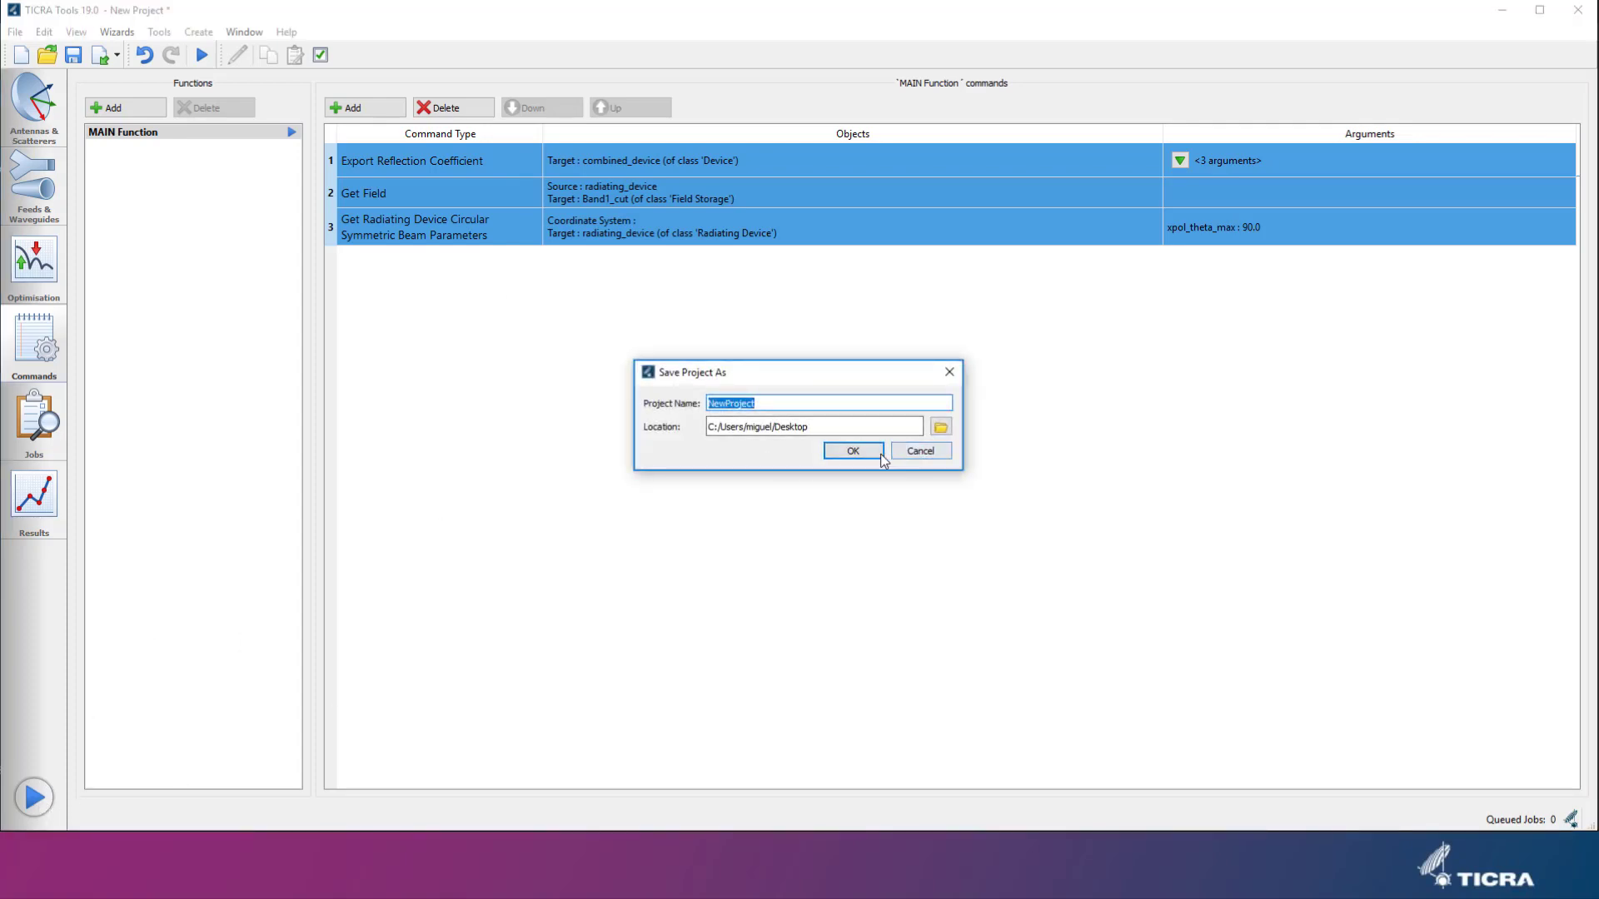
Step: Name the project 'Wizard', save it, and run Job_01 from the Job Setup dialog
{"action": "type", "text": "Wiz"}
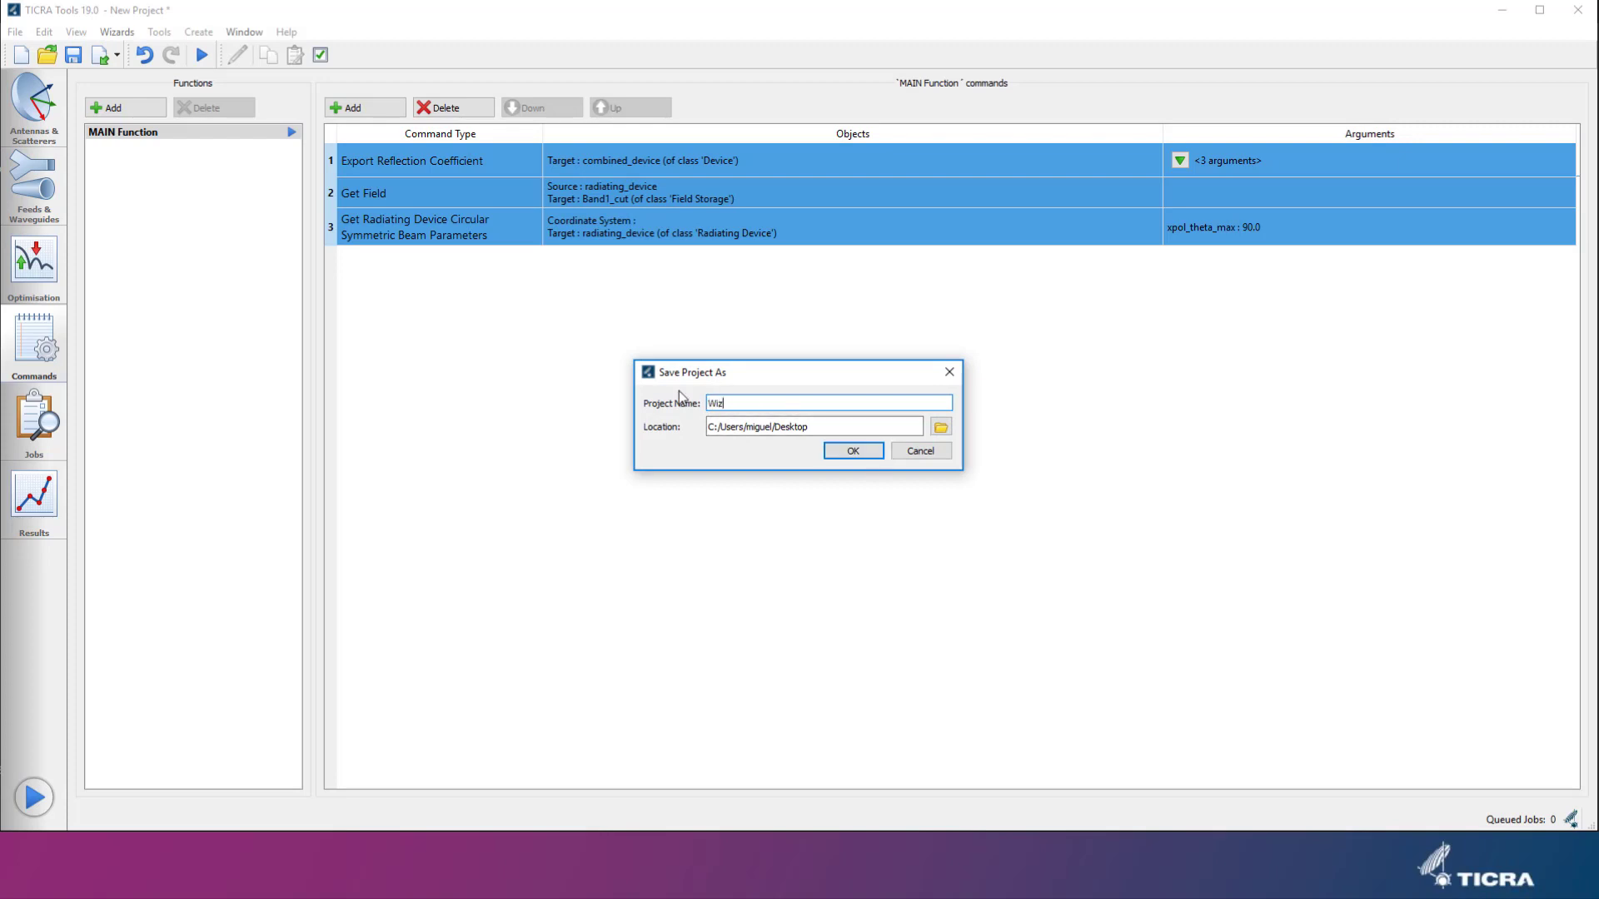
{"action": "type", "text": "ard"}
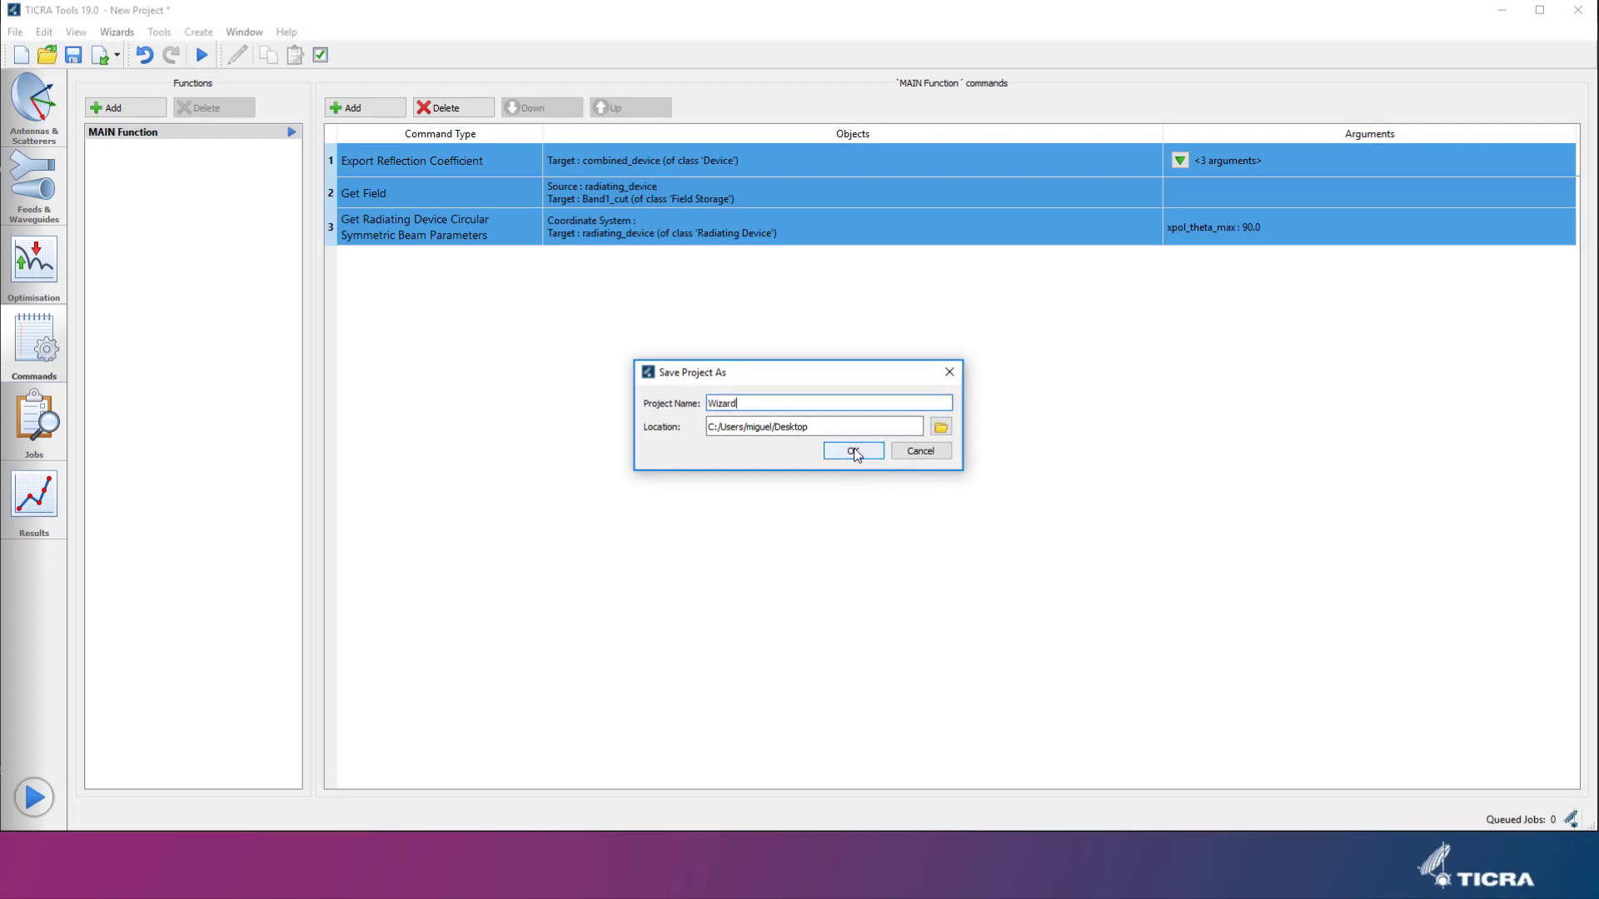
{"action": "left_click", "coordinate": [853, 451]}
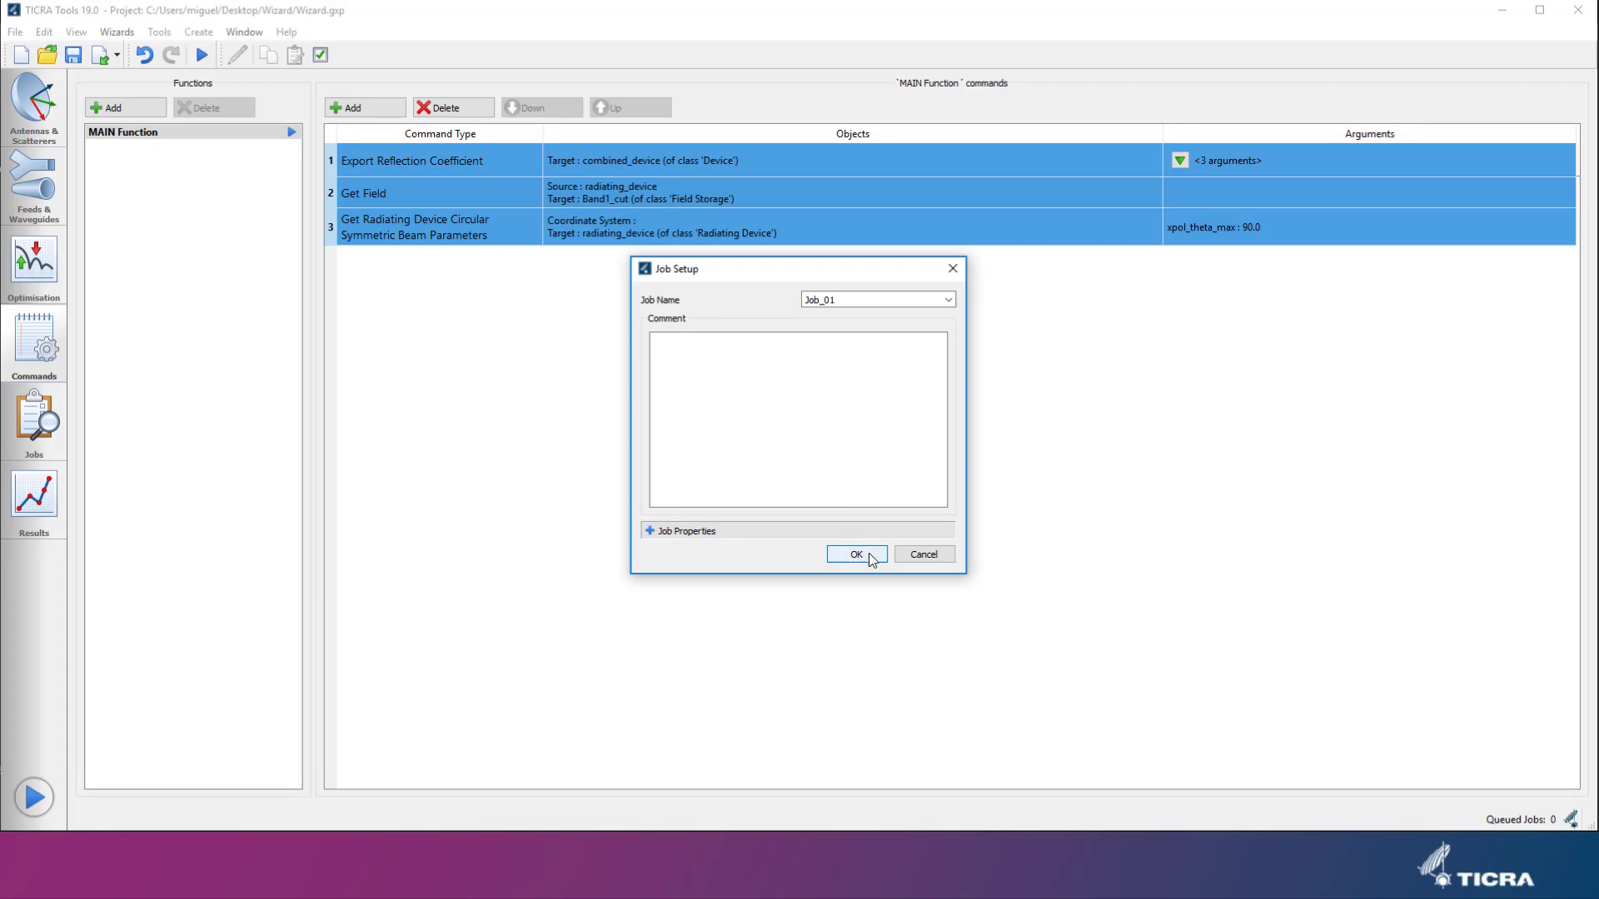
{"action": "left_click", "coordinate": [854, 553]}
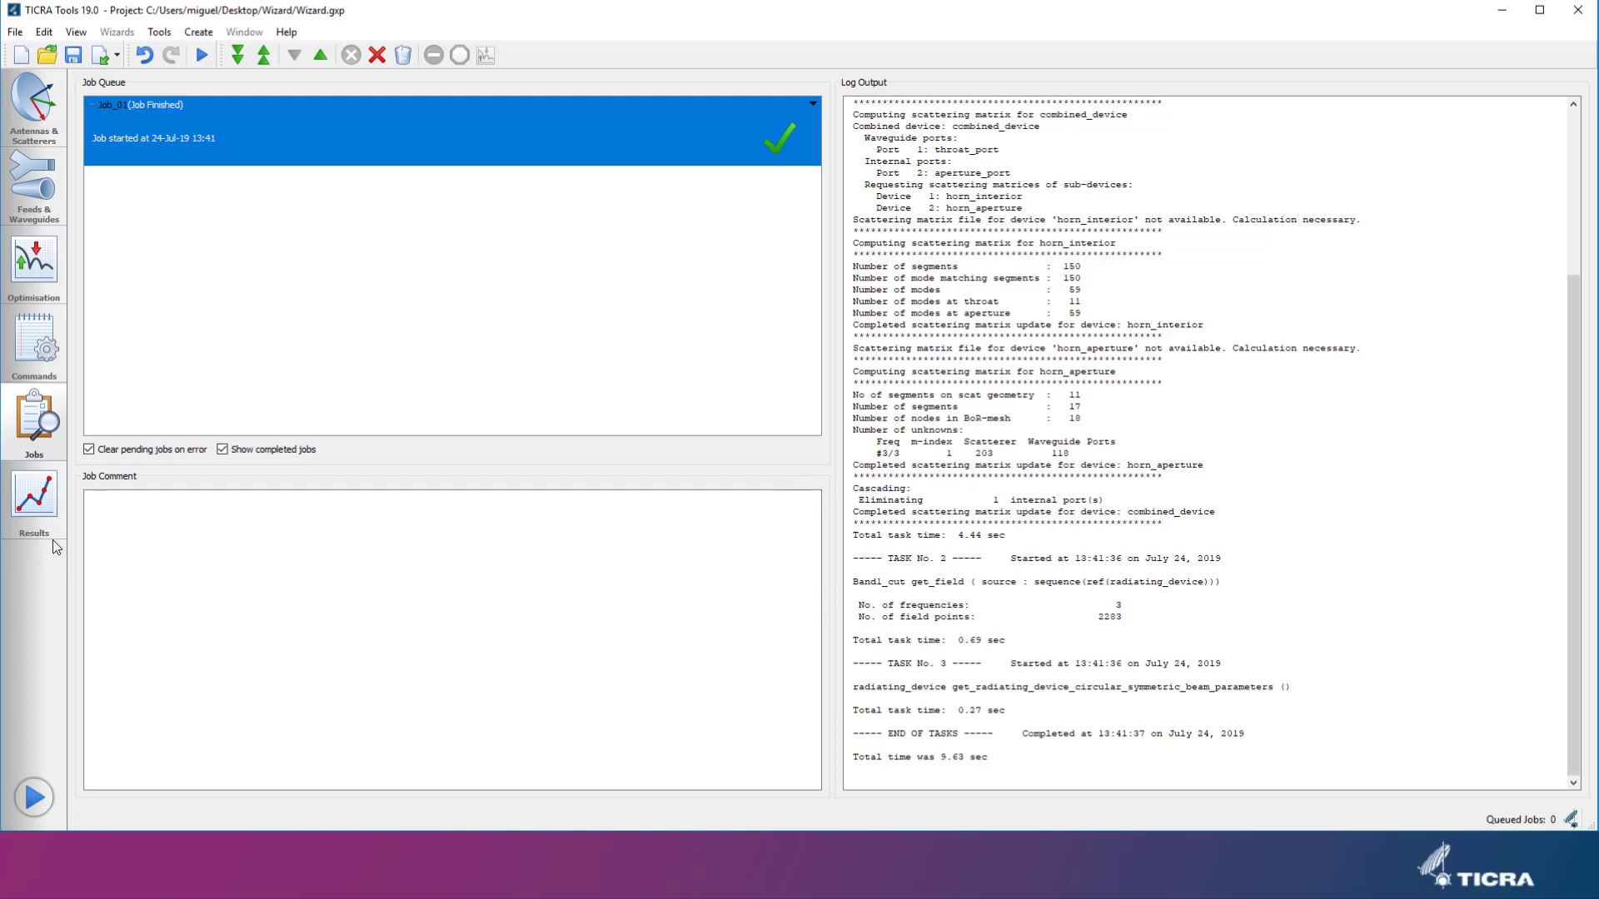
Step: Open Job_01 results and plot the Band1_cut radiation pattern at 22.25 GHz, Phi = 45.0 deg
{"action": "left_click", "coordinate": [34, 499]}
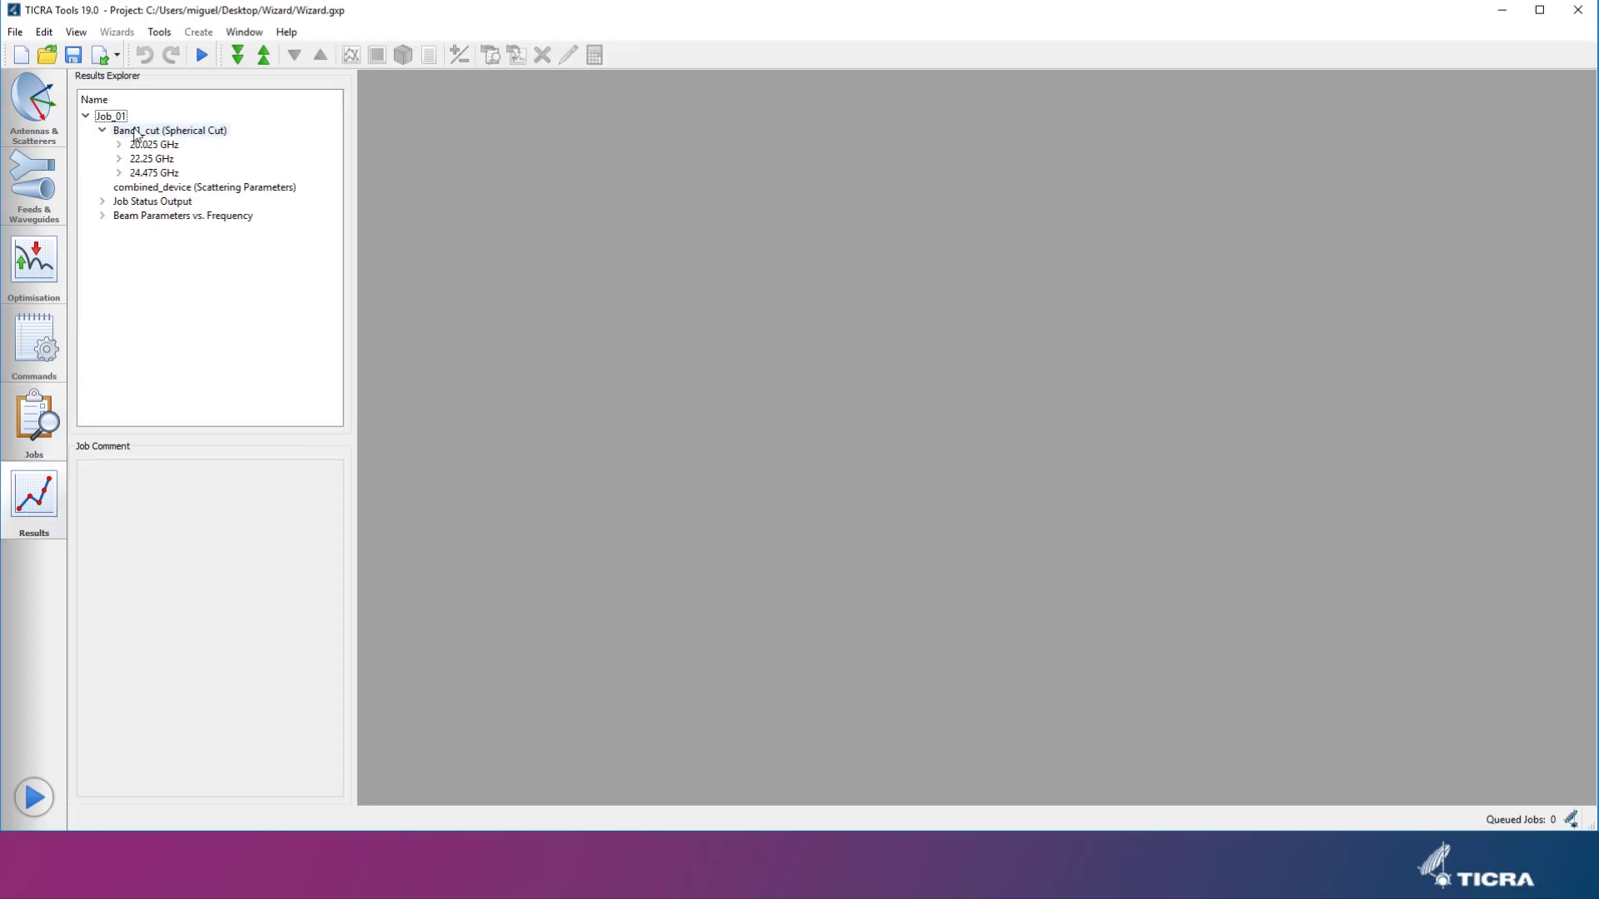
{"action": "left_click", "coordinate": [120, 158]}
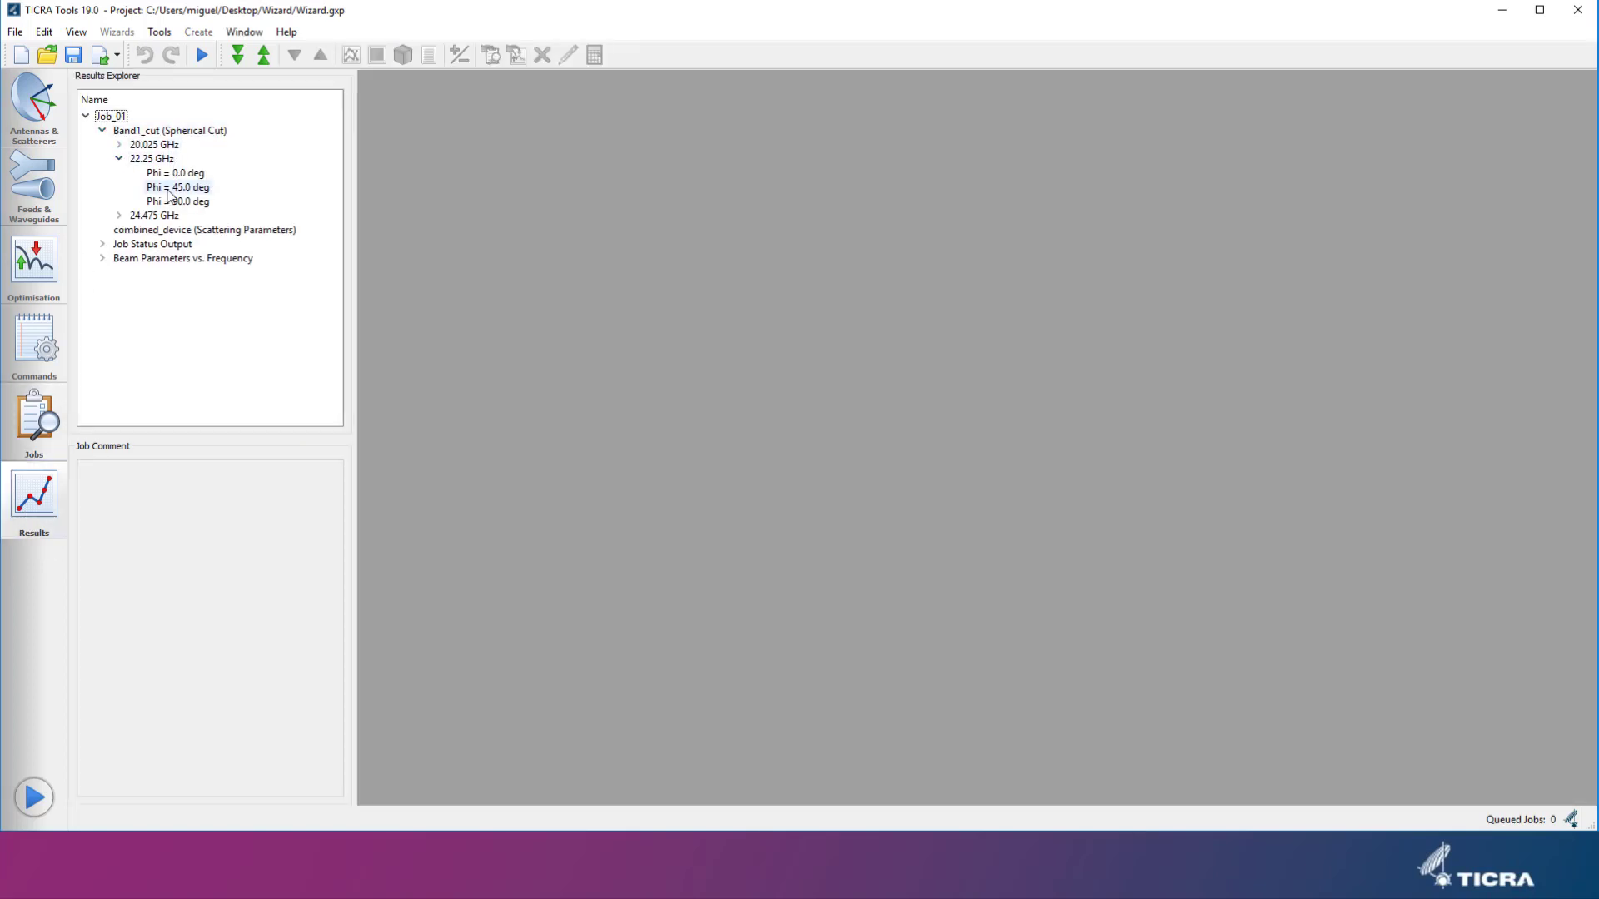
{"action": "double_click", "coordinate": [178, 186]}
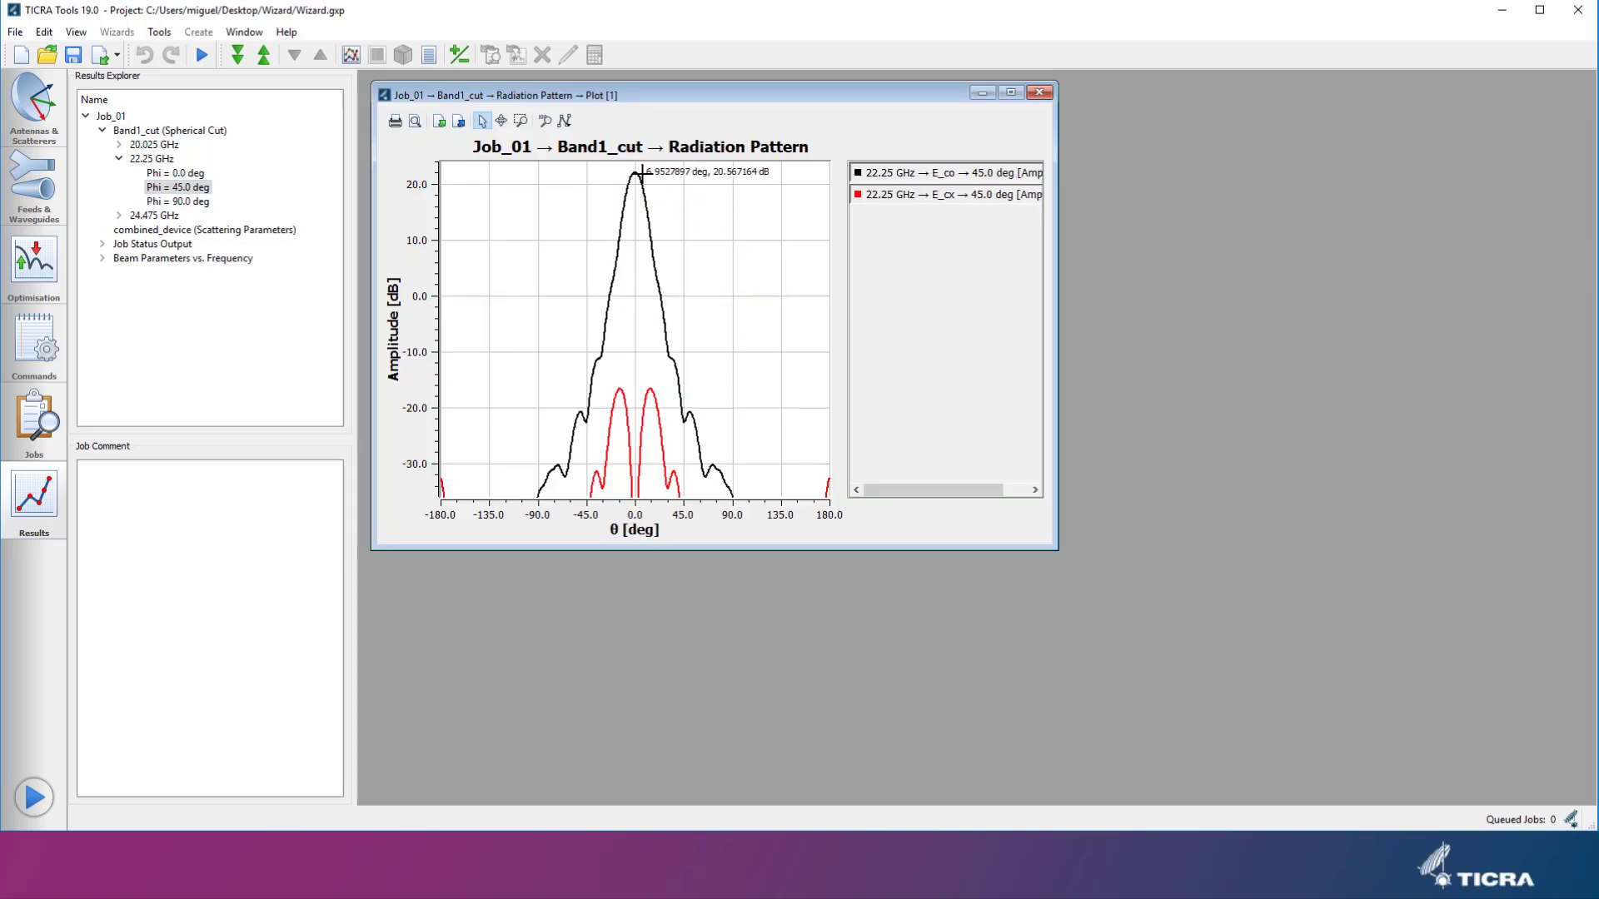
{"action": "mouse_move", "coordinate": [633, 183]}
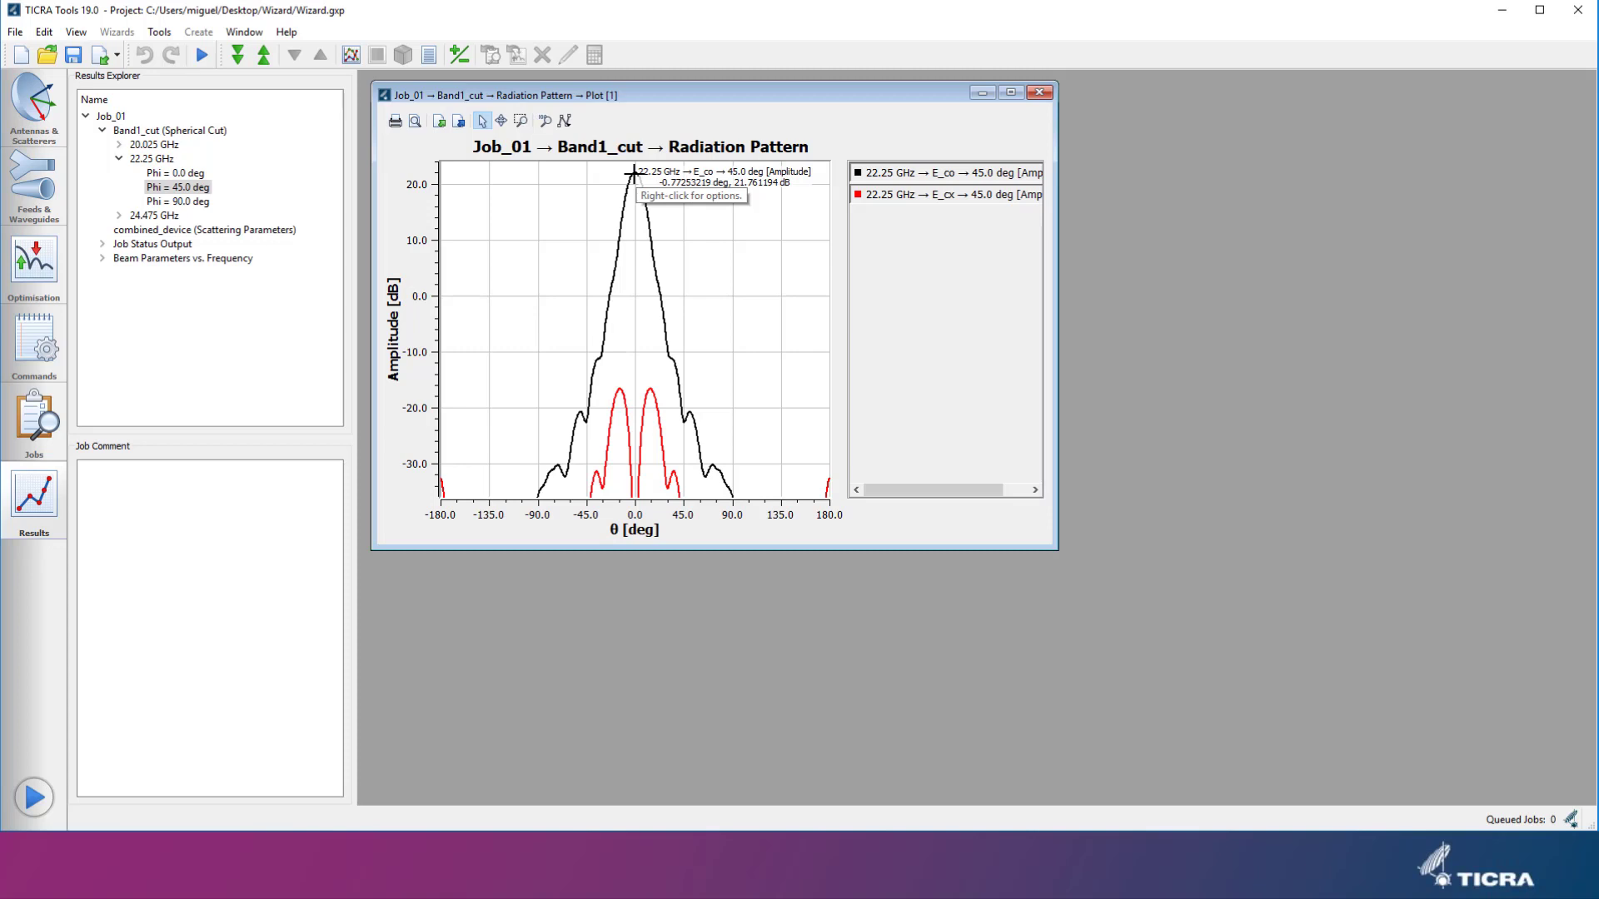
{"action": "mouse_move", "coordinate": [103, 269]}
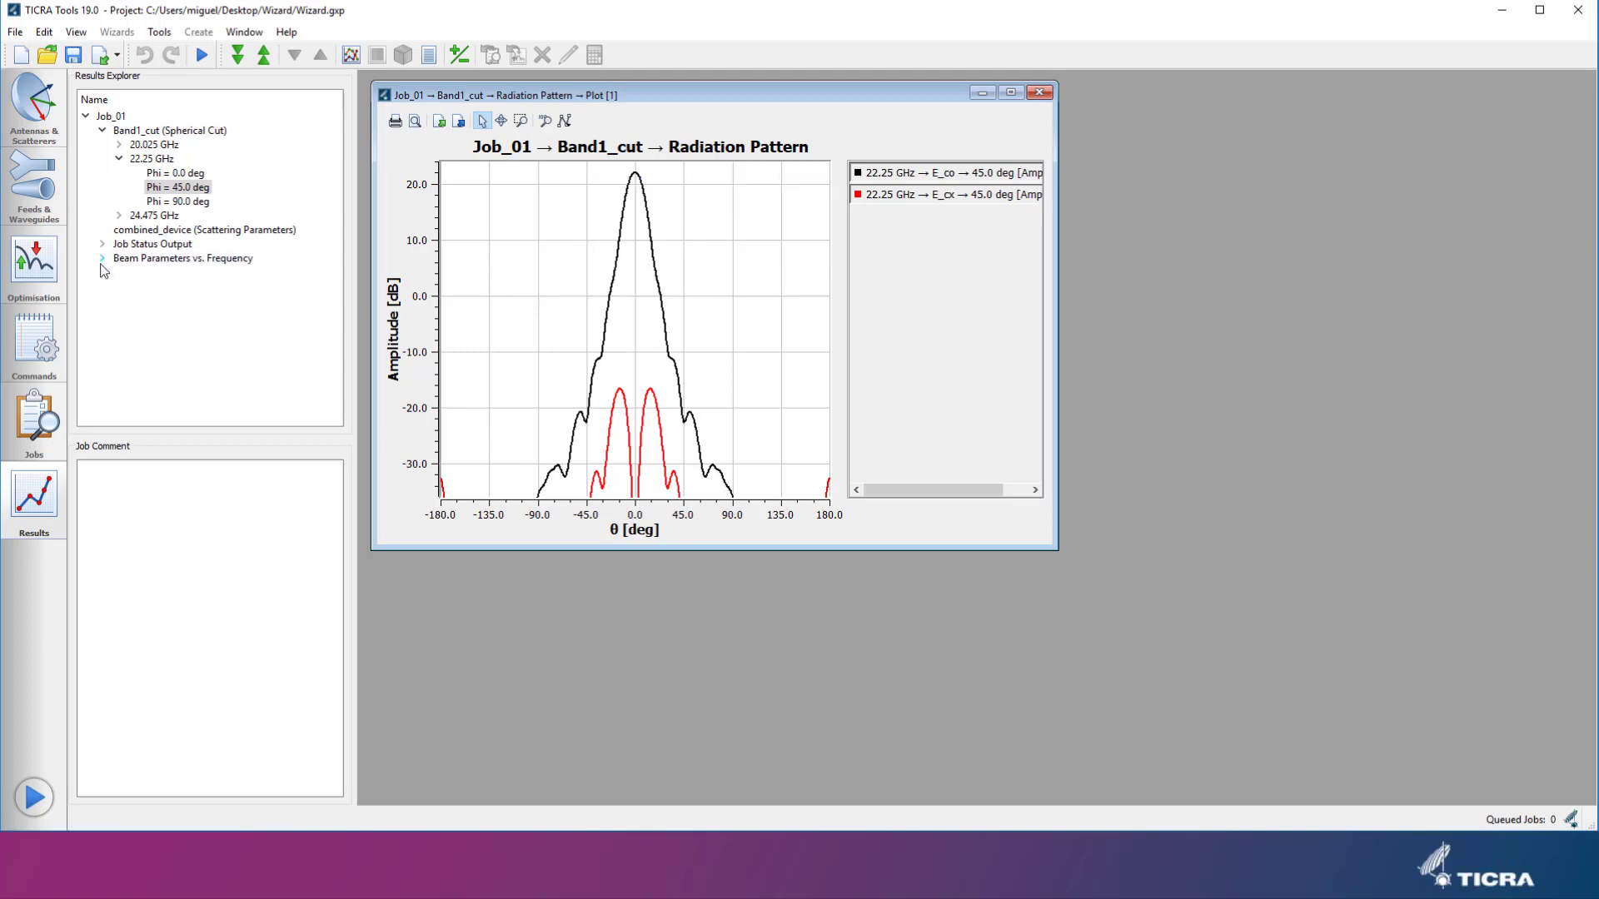
Step: Plot radiating_device on-axis directivity versus frequency from Beam Parameters vs. Frequency
{"action": "left_click", "coordinate": [102, 258]}
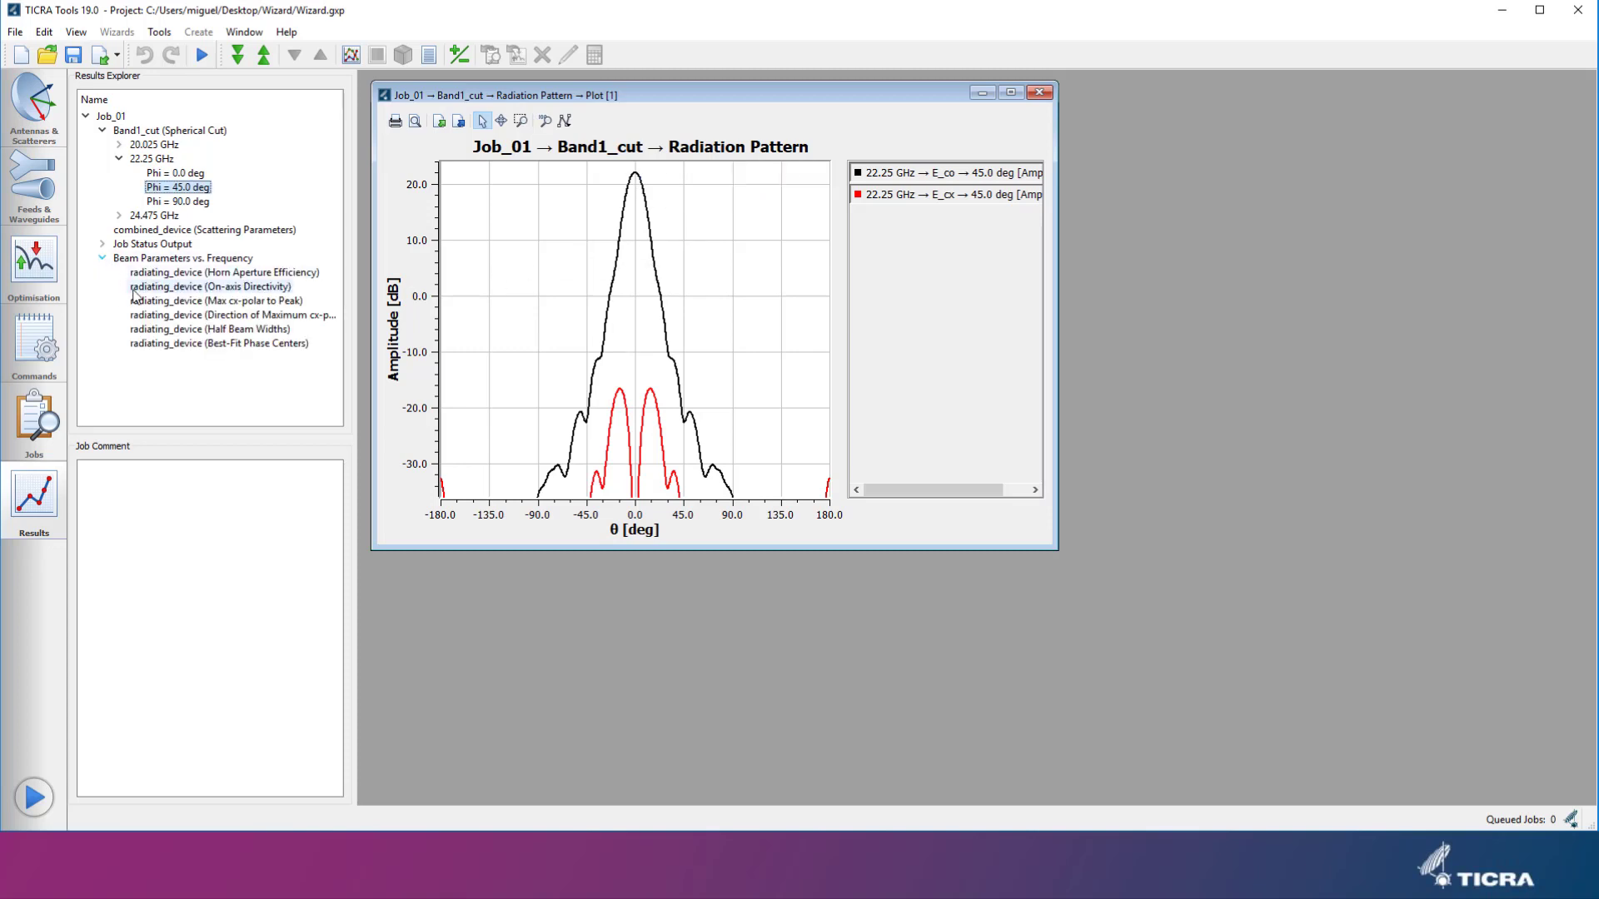
{"action": "double_click", "coordinate": [209, 287]}
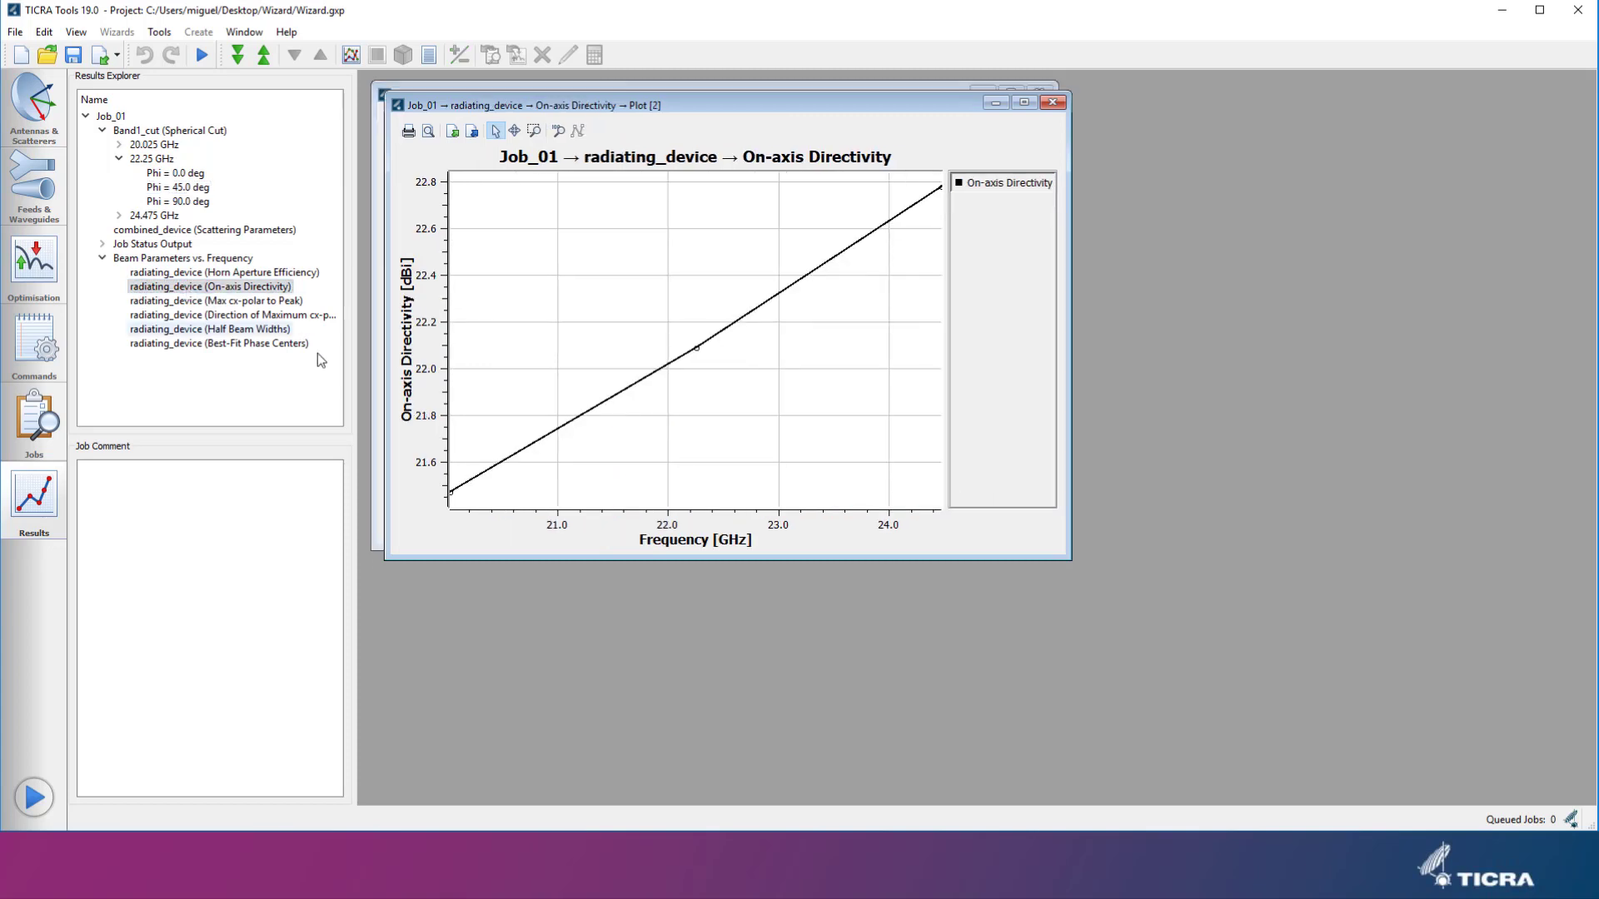
{"action": "mouse_move", "coordinate": [901, 211]}
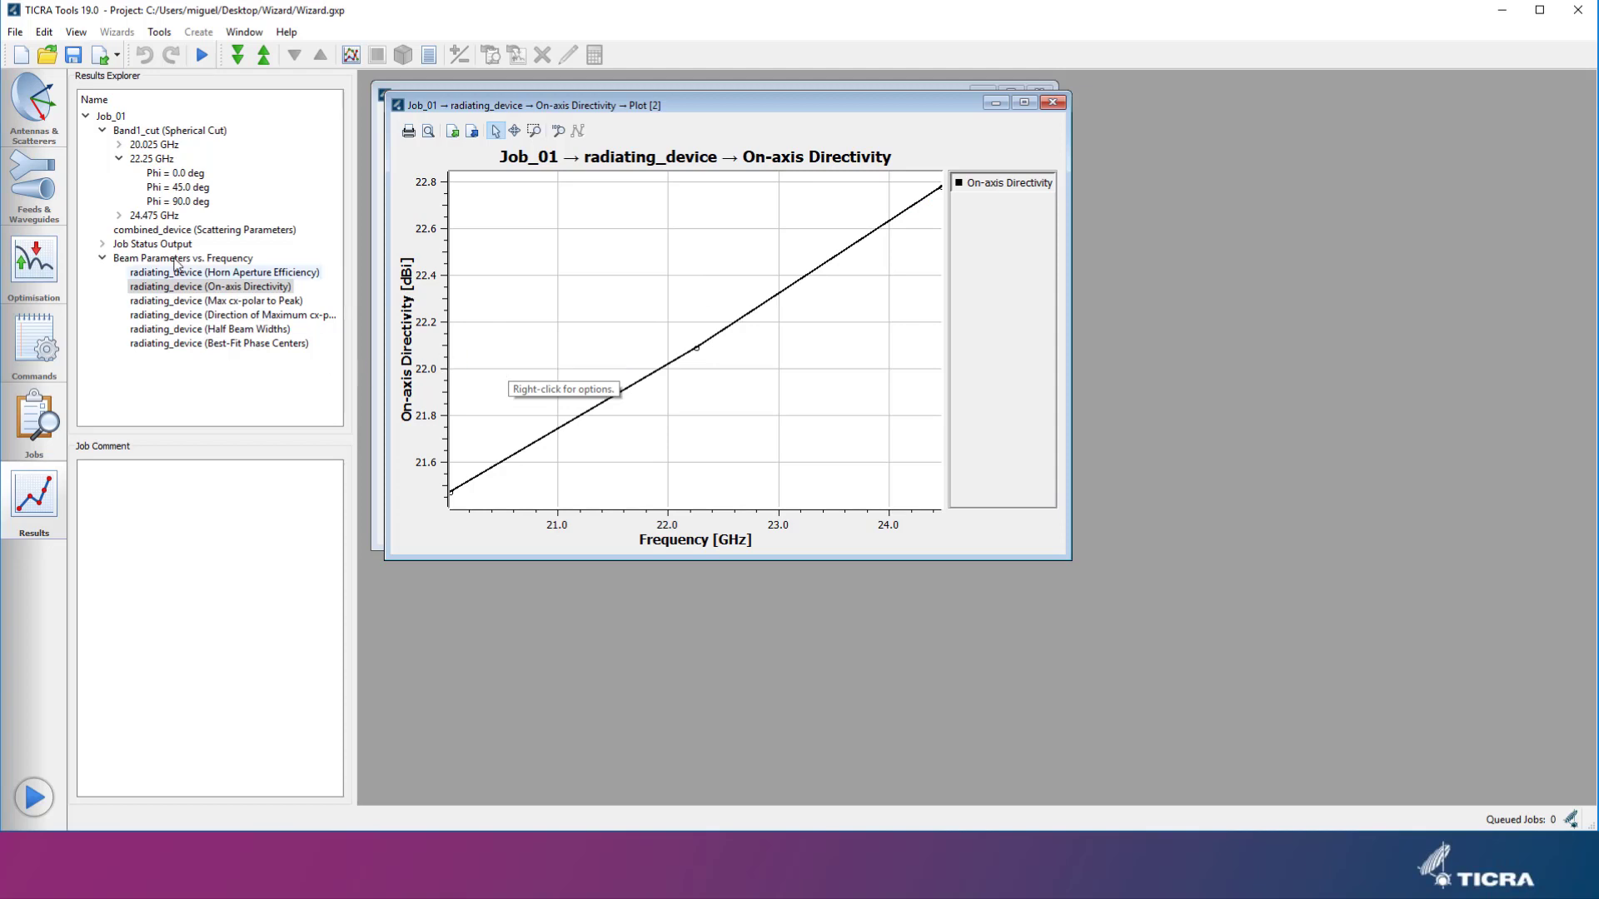
Step: Plot combined_device scattering parameters (S11 magnitude in dB vs. frequency) with default plot set-up
{"action": "double_click", "coordinate": [204, 230]}
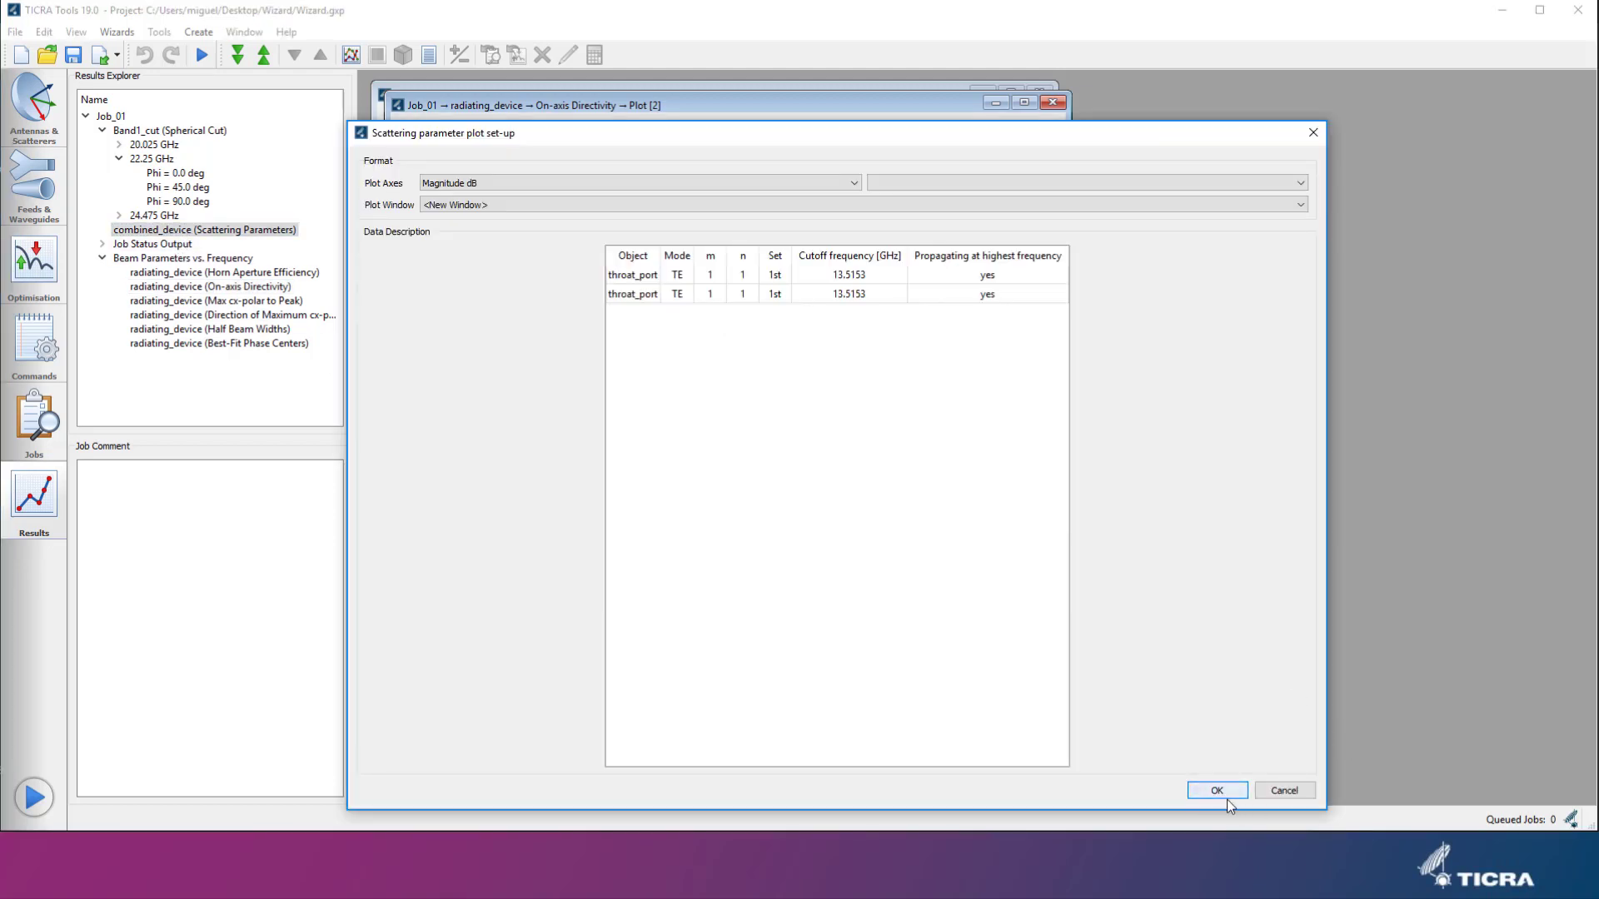
{"action": "left_click", "coordinate": [1216, 790]}
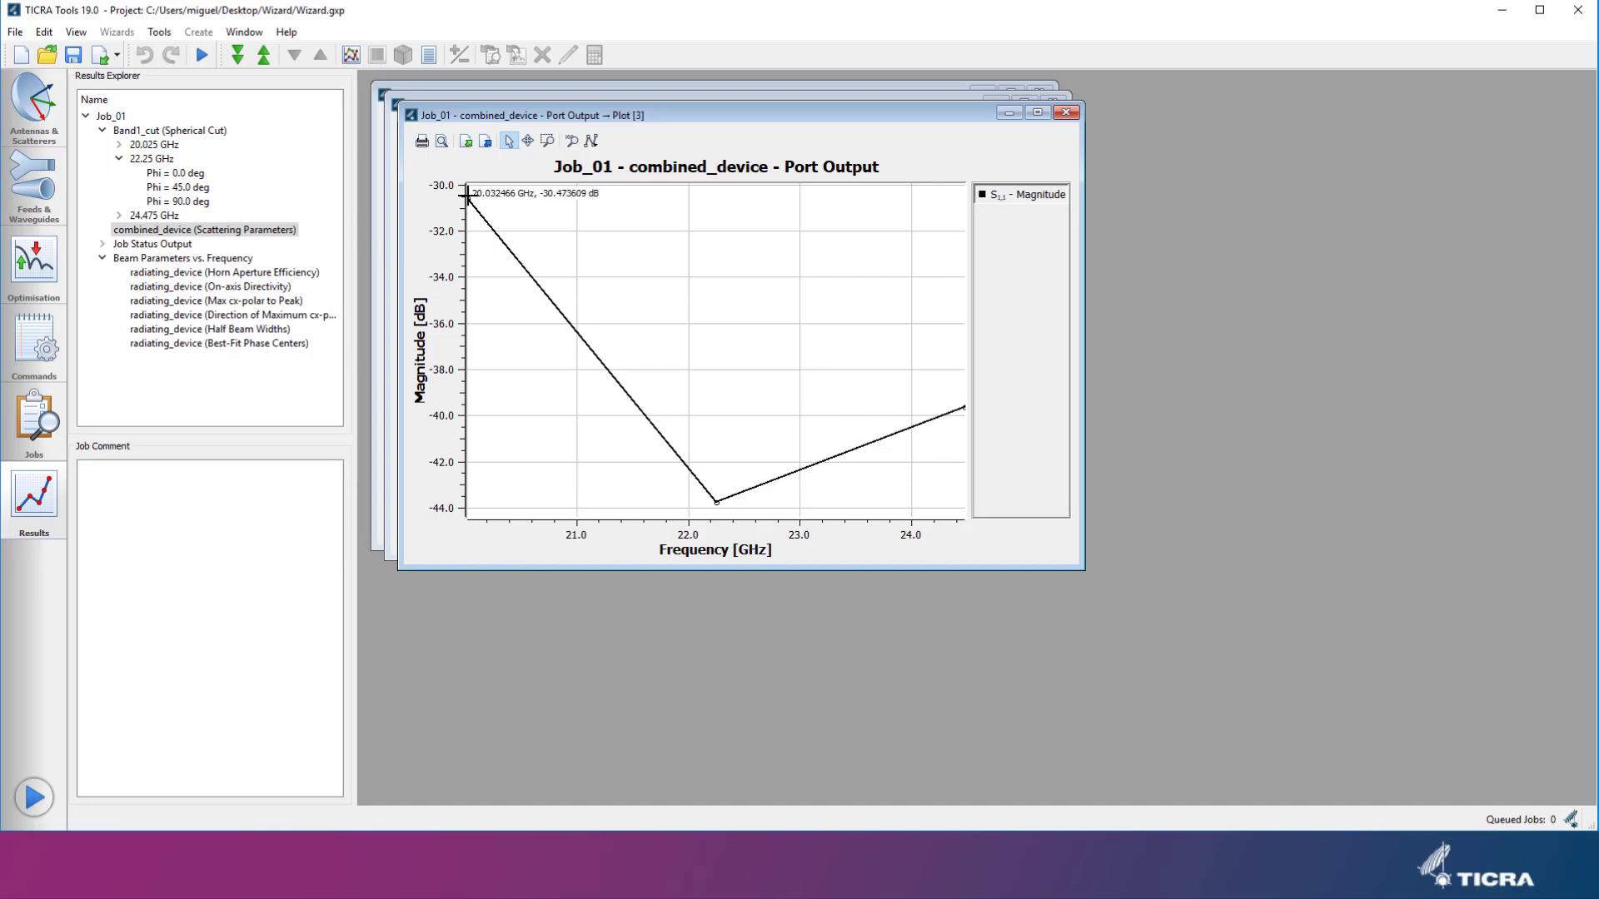
{"action": "mouse_move", "coordinate": [500, 346]}
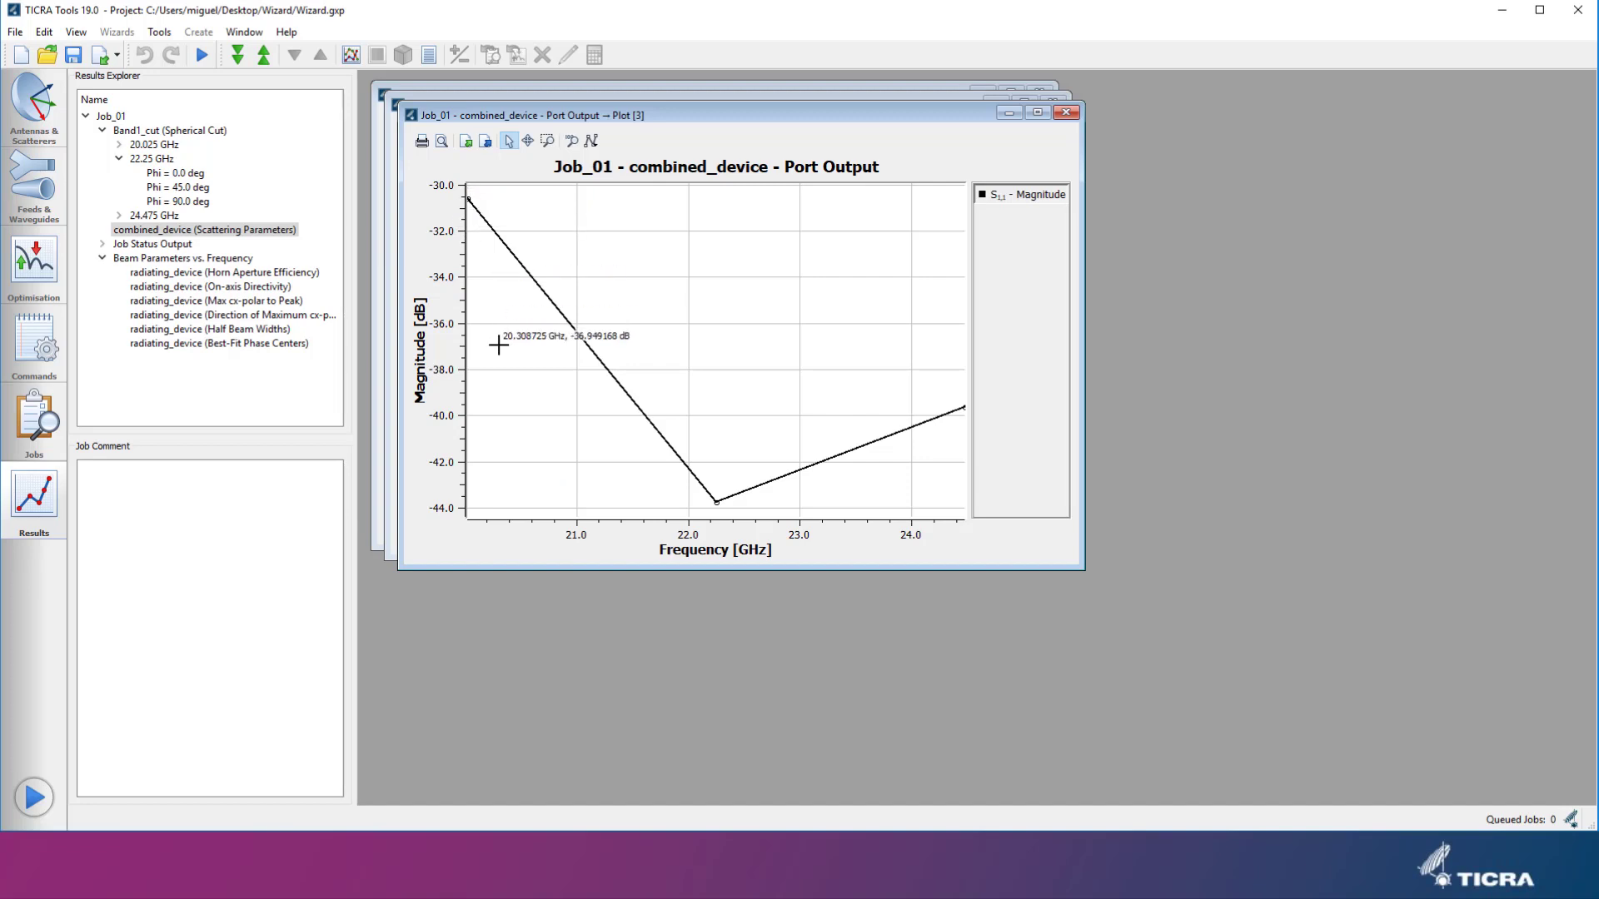